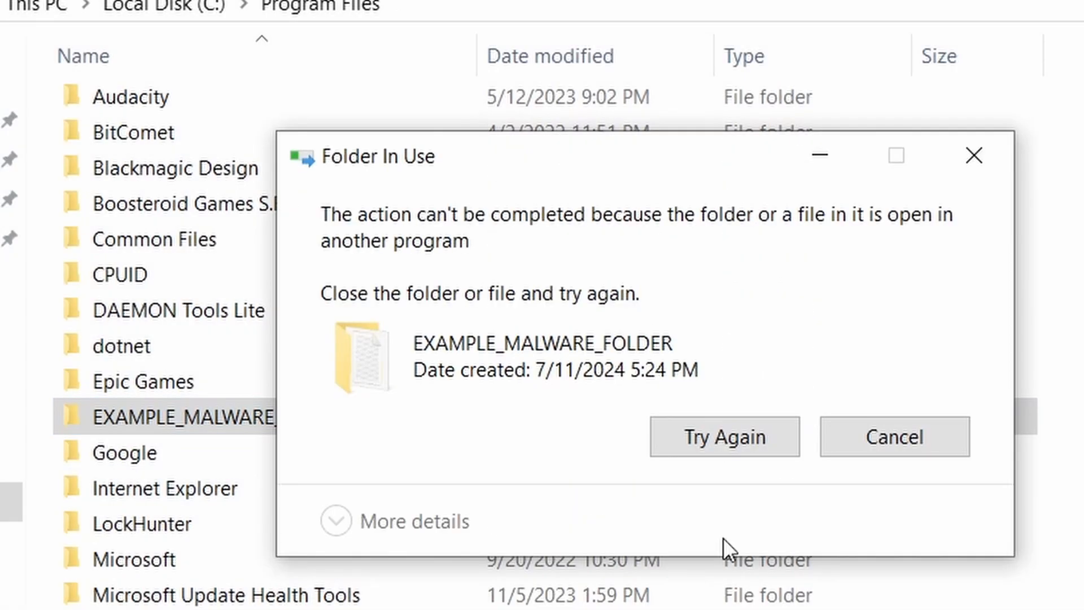
mouse_move(596, 325)
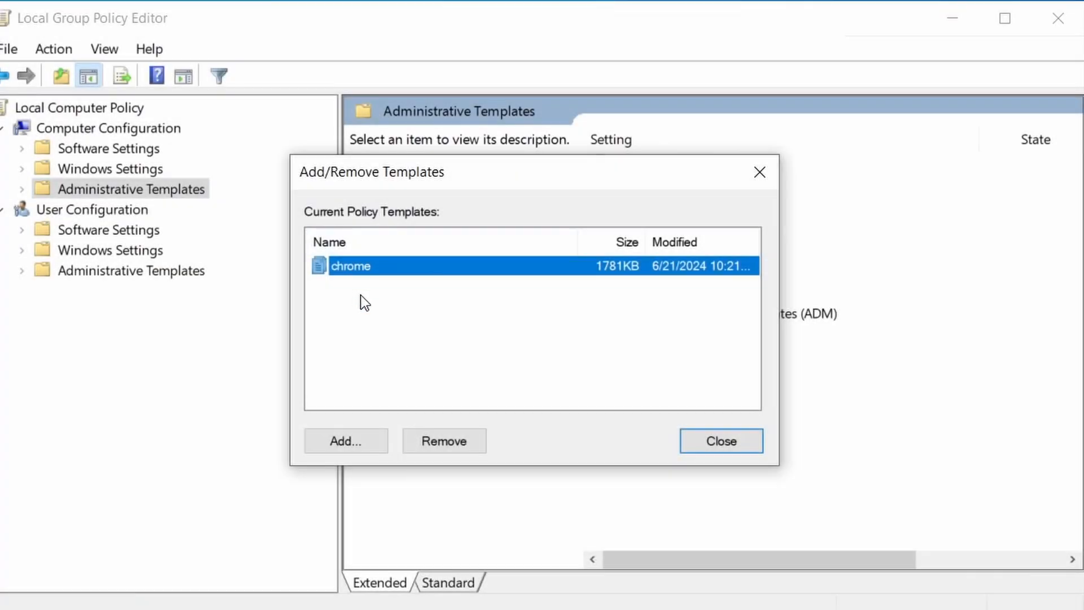
Search the Start menu for 'apps & features' so its System settings entry is the best match.
click(444, 441)
text(apps & feature)
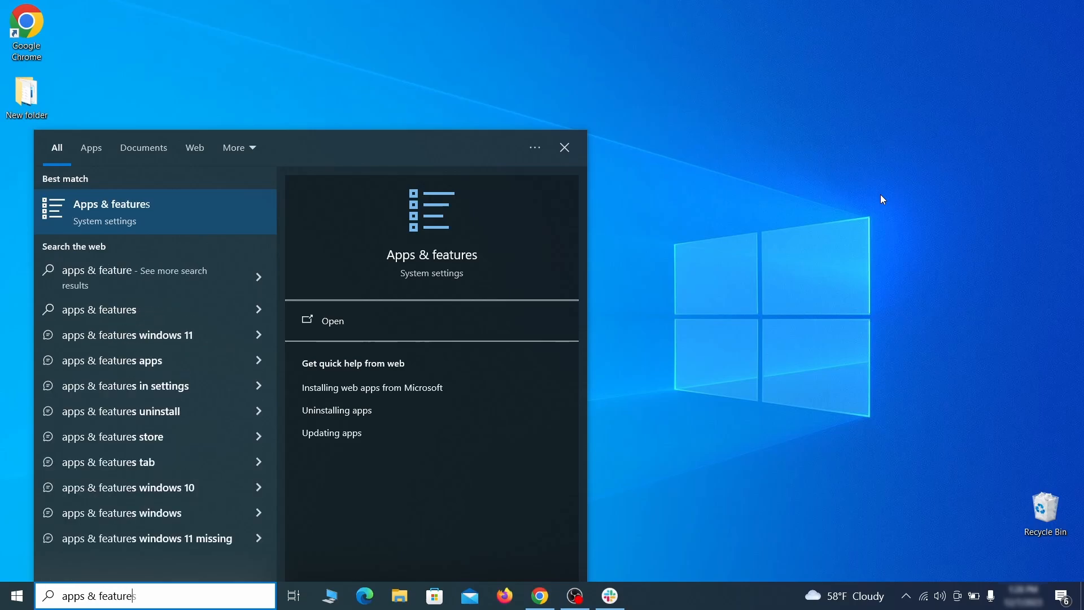
Uninstall Example Malware App from Apps & features, confirm the wizard, and close Settings.
click(332, 320)
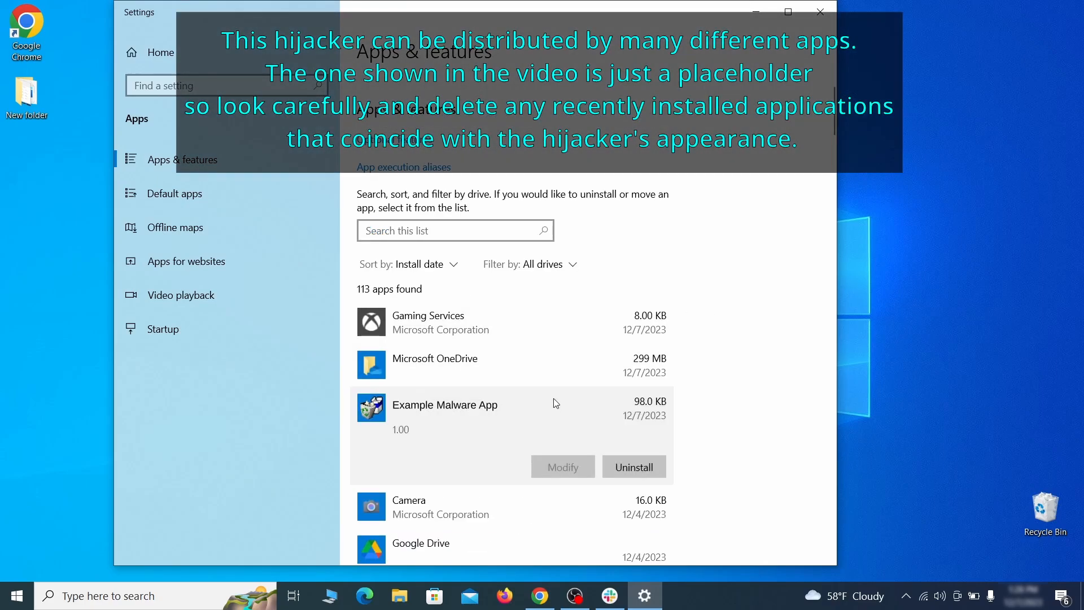
mouse_move(610, 442)
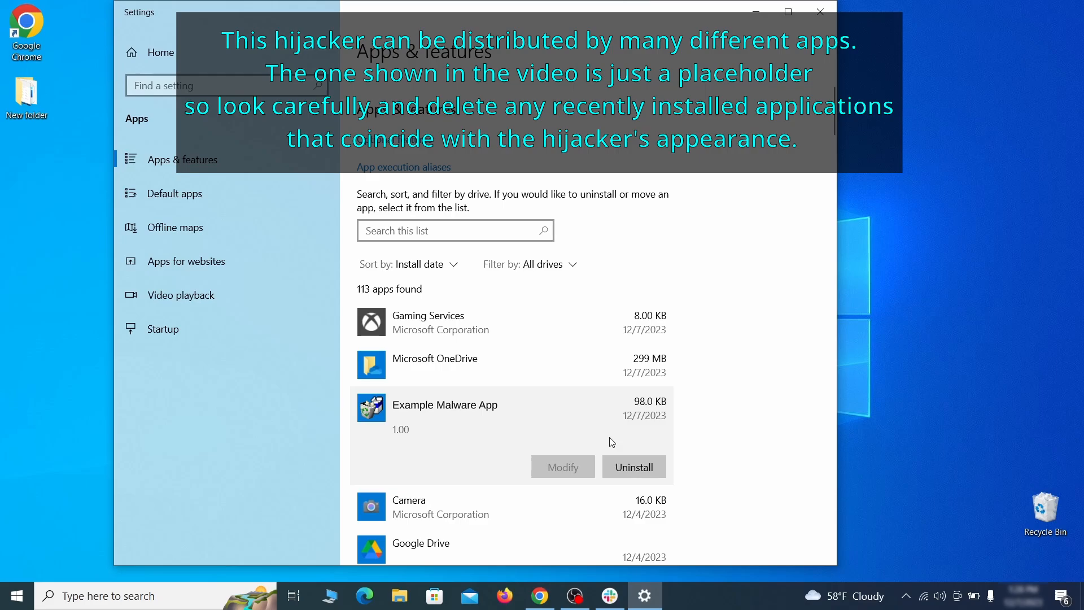
click(632, 467)
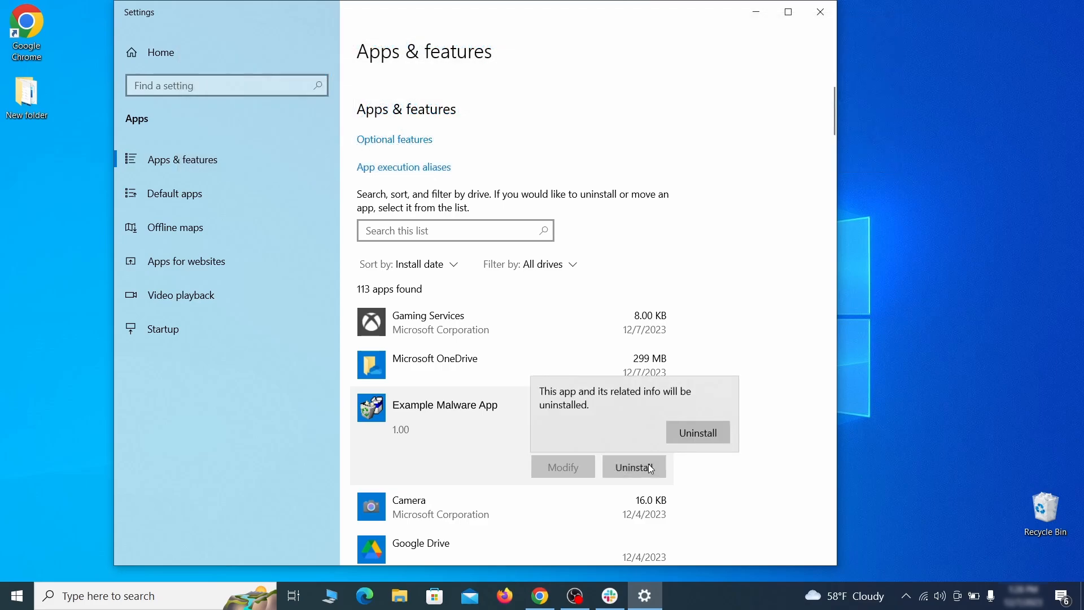
click(696, 432)
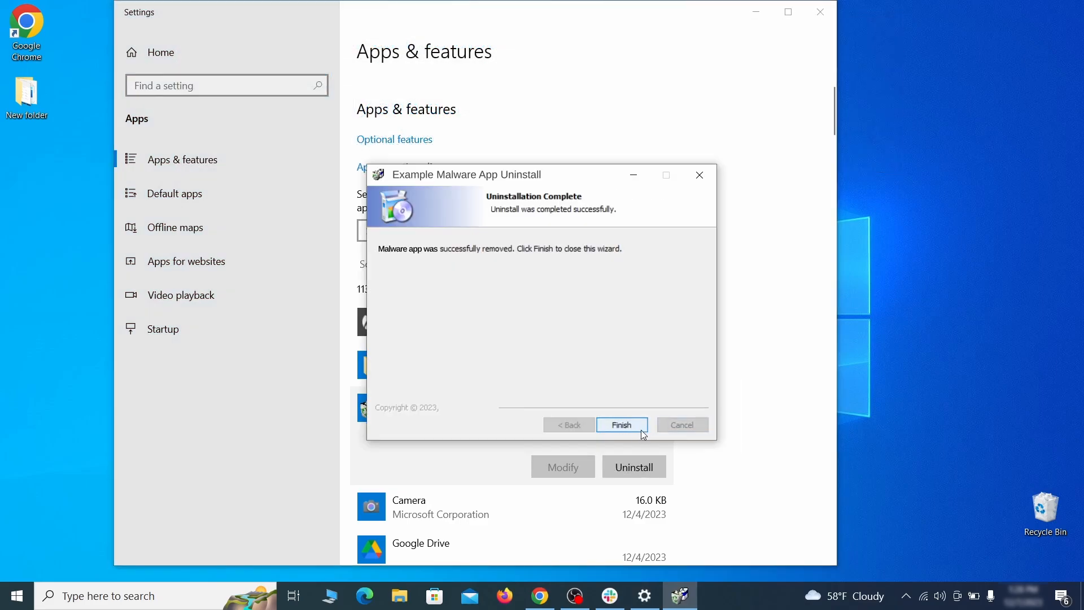
click(620, 425)
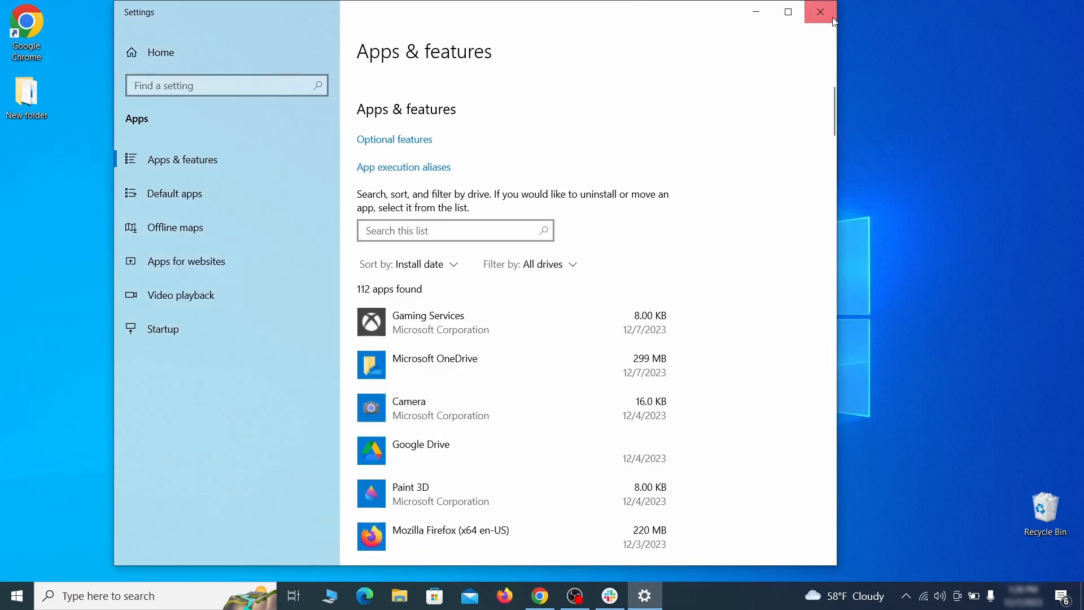
click(819, 12)
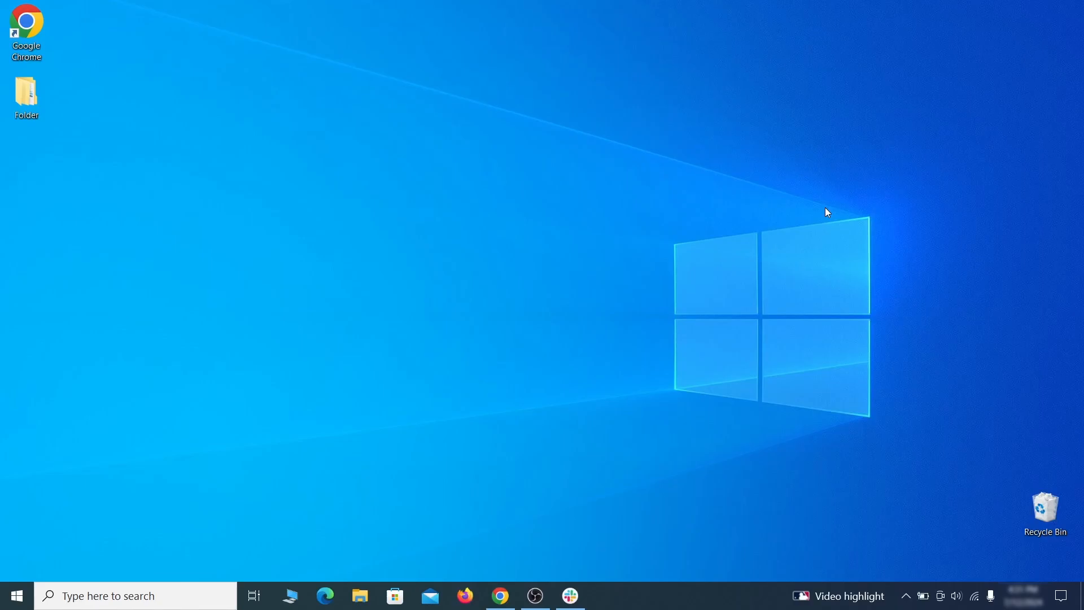
mouse_move(221, 422)
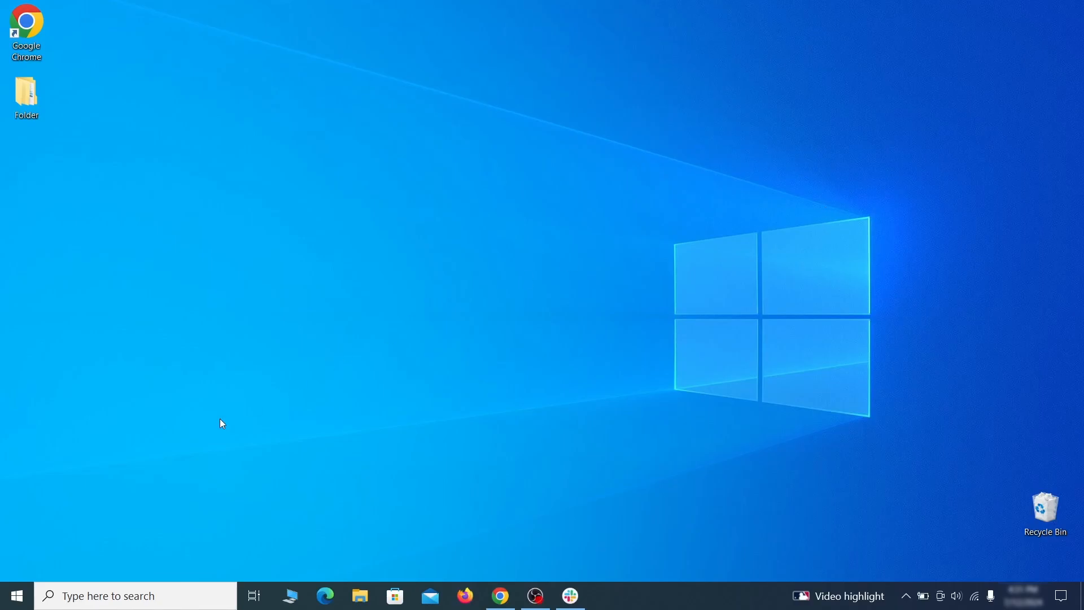
Find File Explorer Options and apply 'Show hidden files, folders, and drives' on the View page.
text(fo)
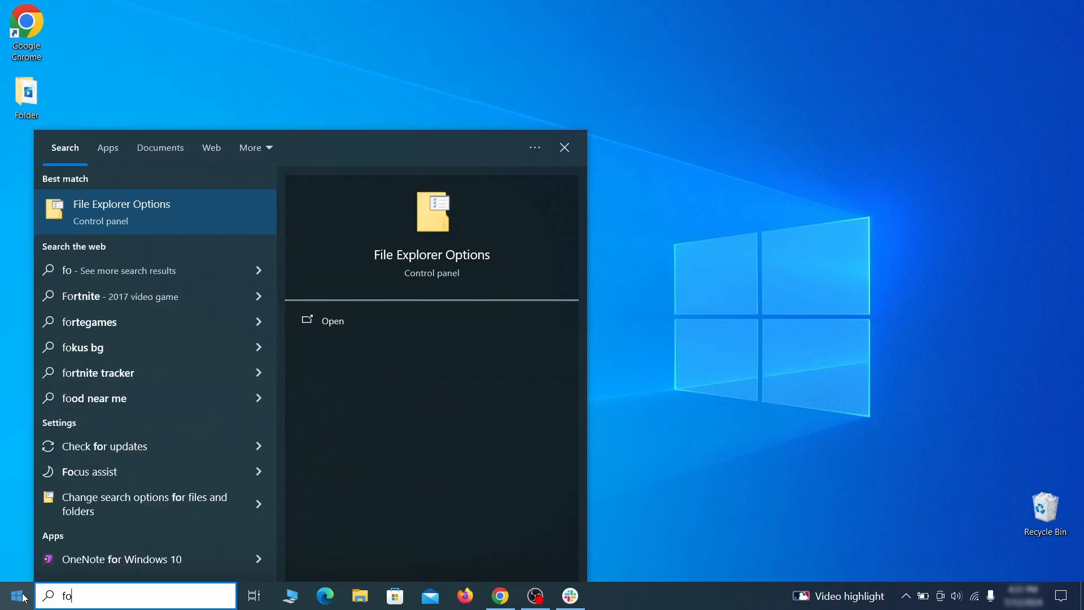
click(332, 319)
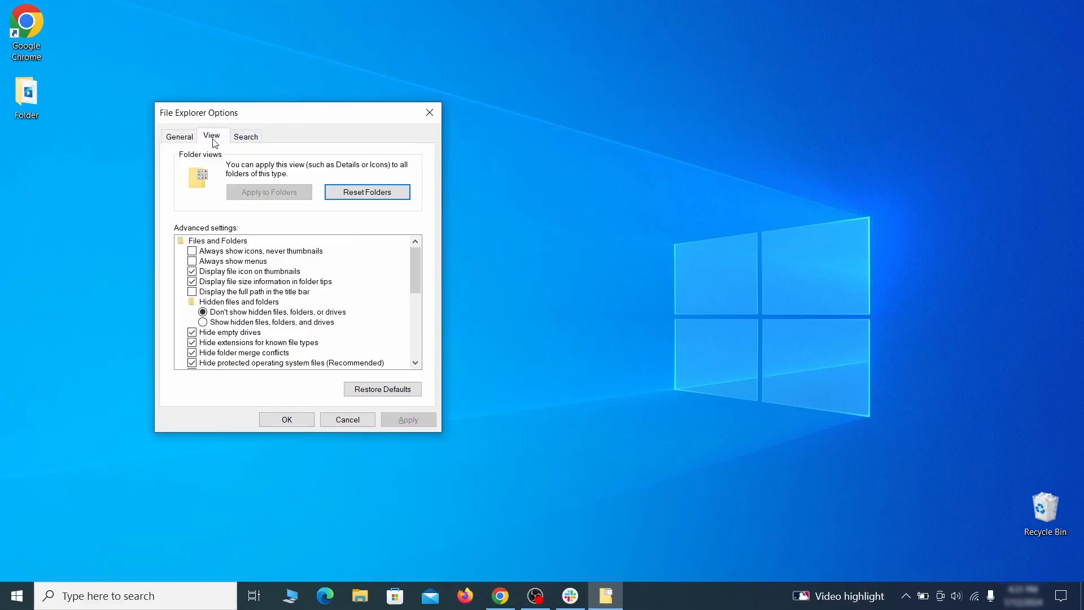
click(202, 321)
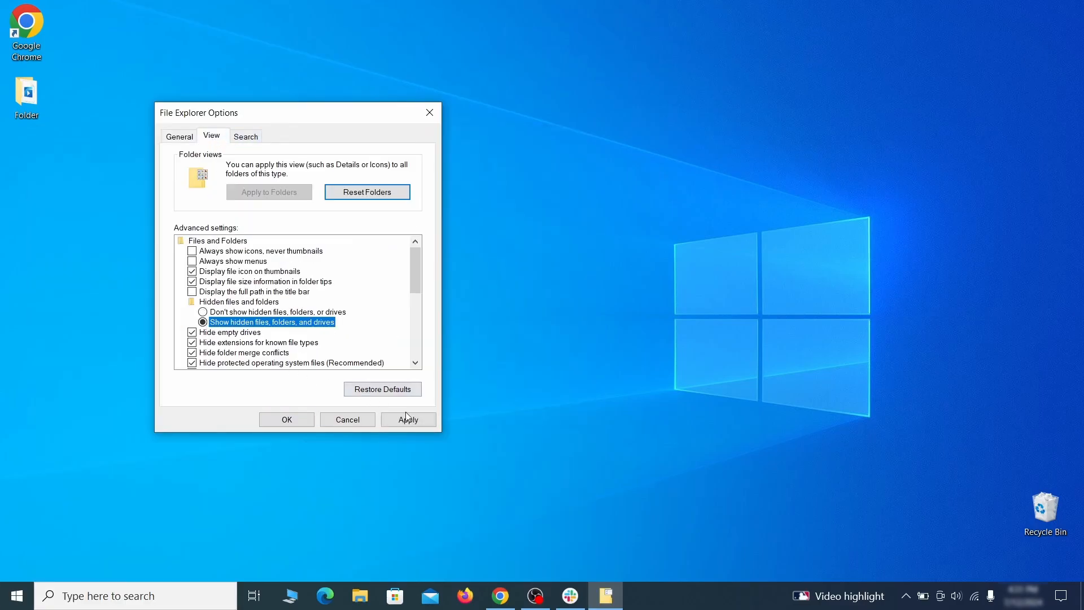
click(286, 420)
text(task s)
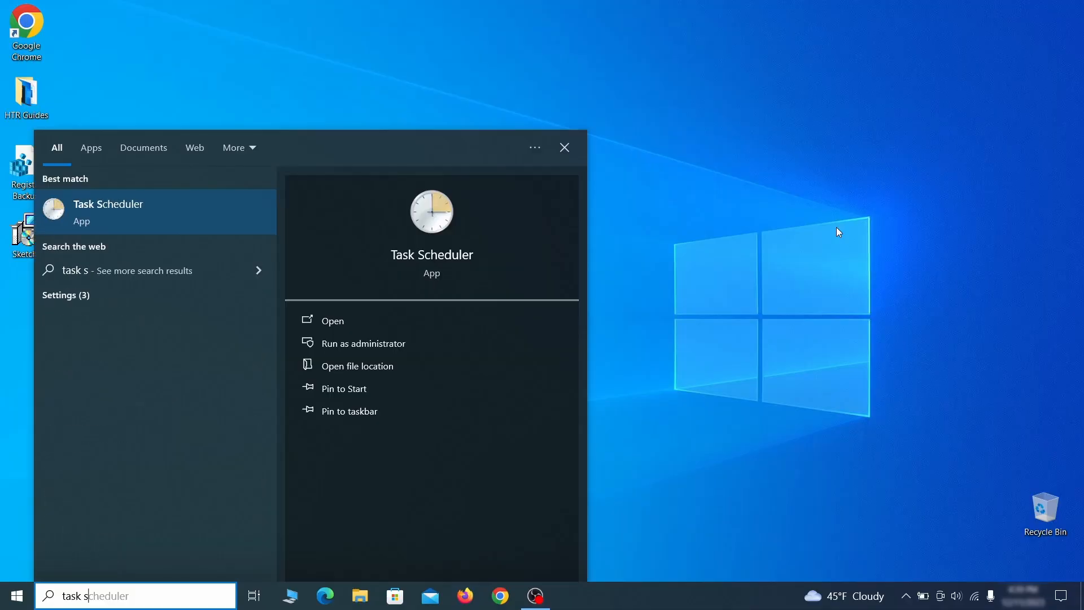
Inspect the Example Malware App task's properties and triggers in the Task Scheduler Library.
click(332, 319)
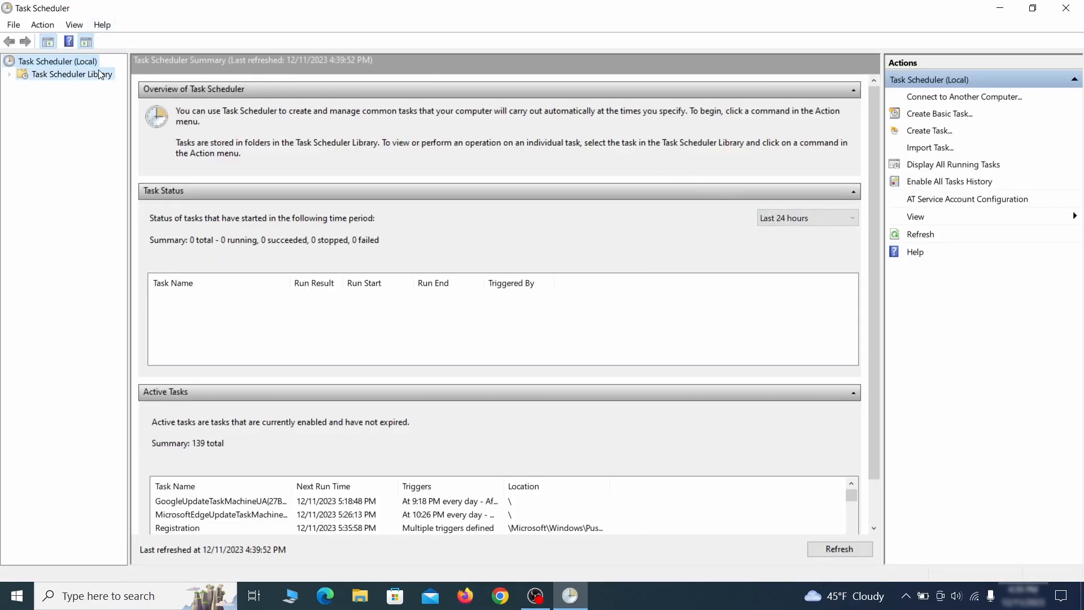
click(71, 75)
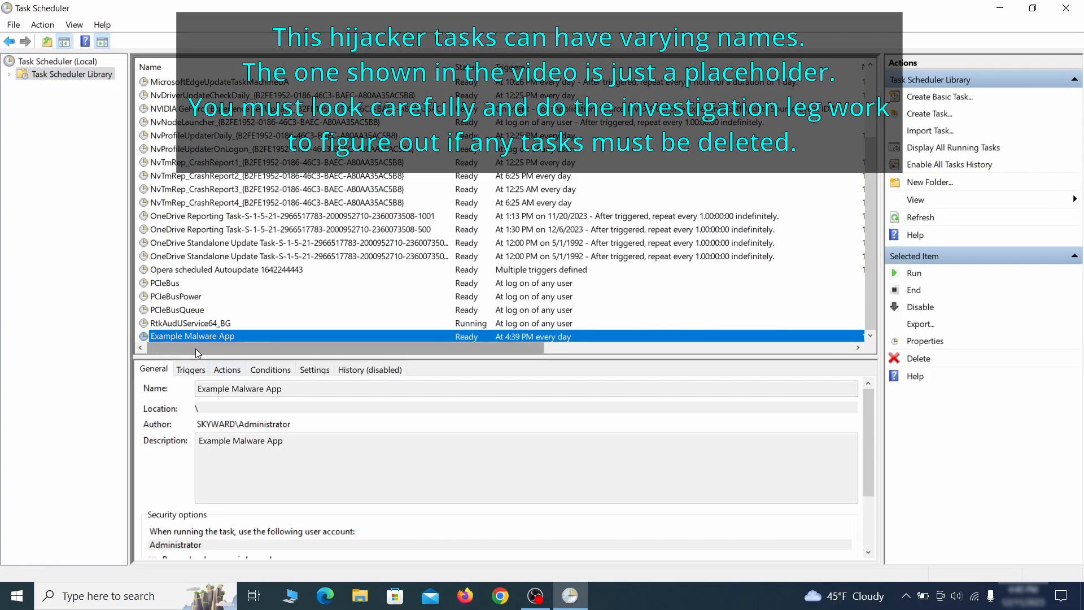
mouse_move(332, 342)
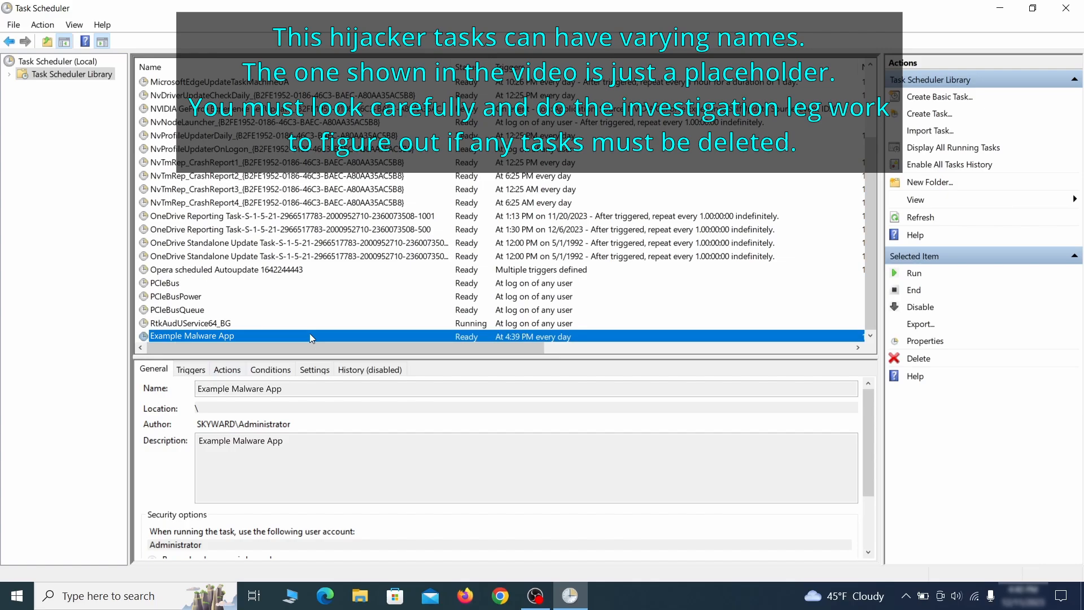
right_click(192, 336)
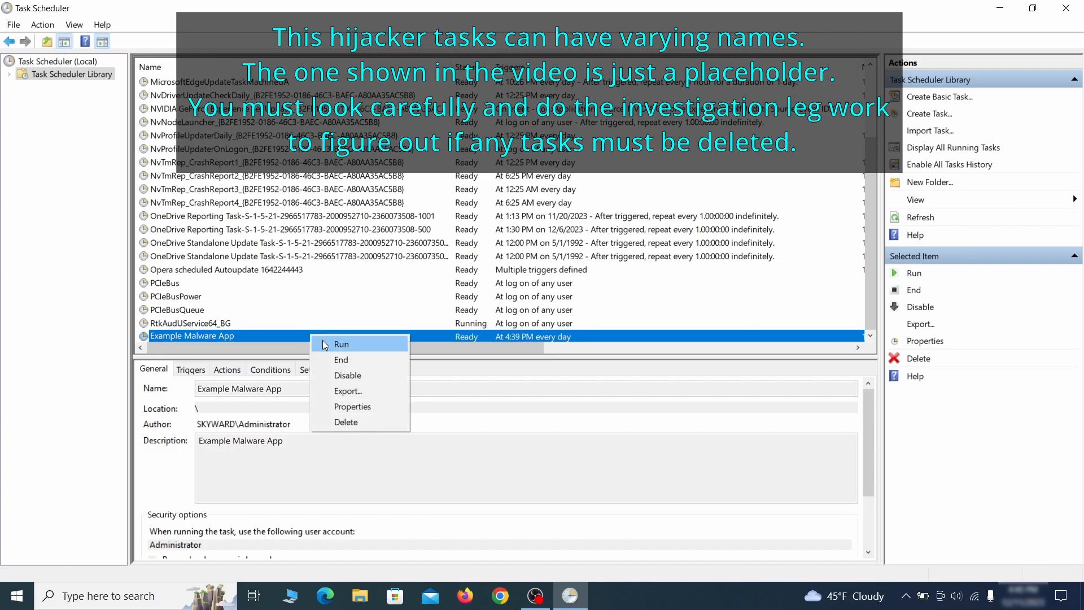
mouse_move(352, 407)
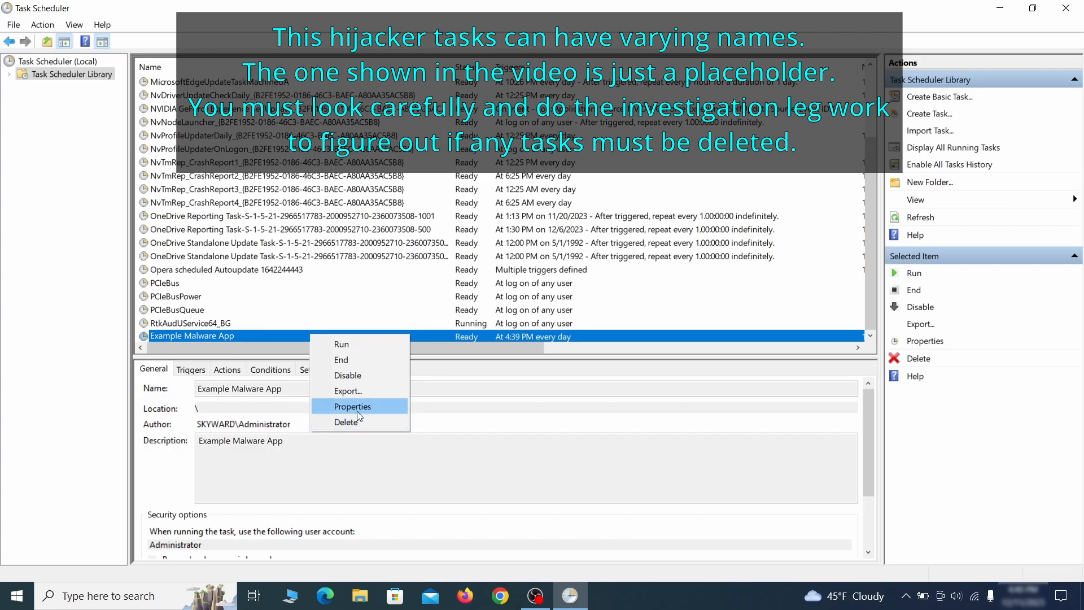
click(352, 405)
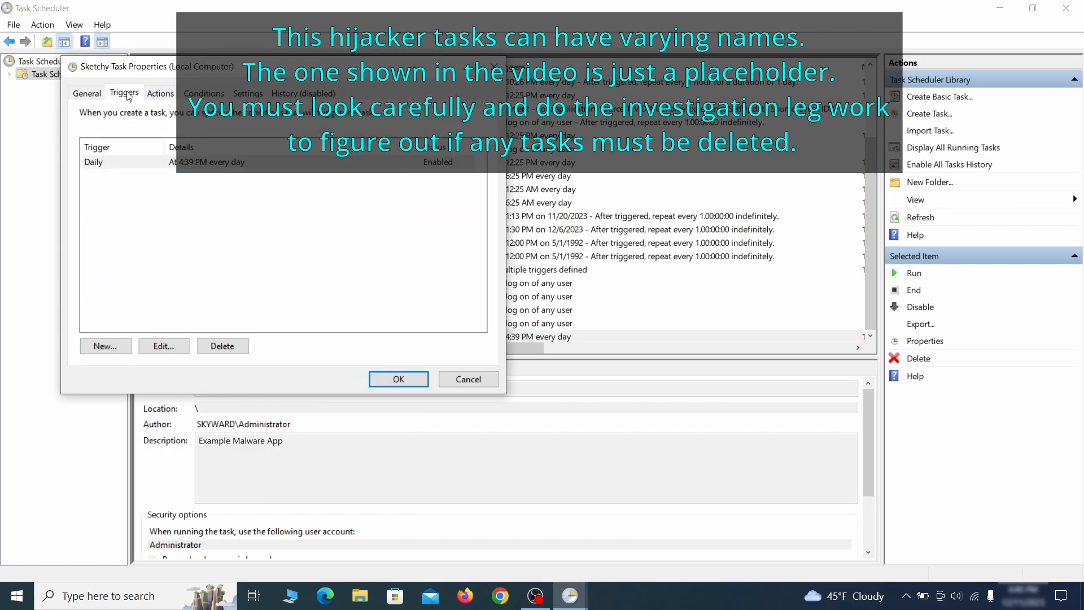
click(159, 94)
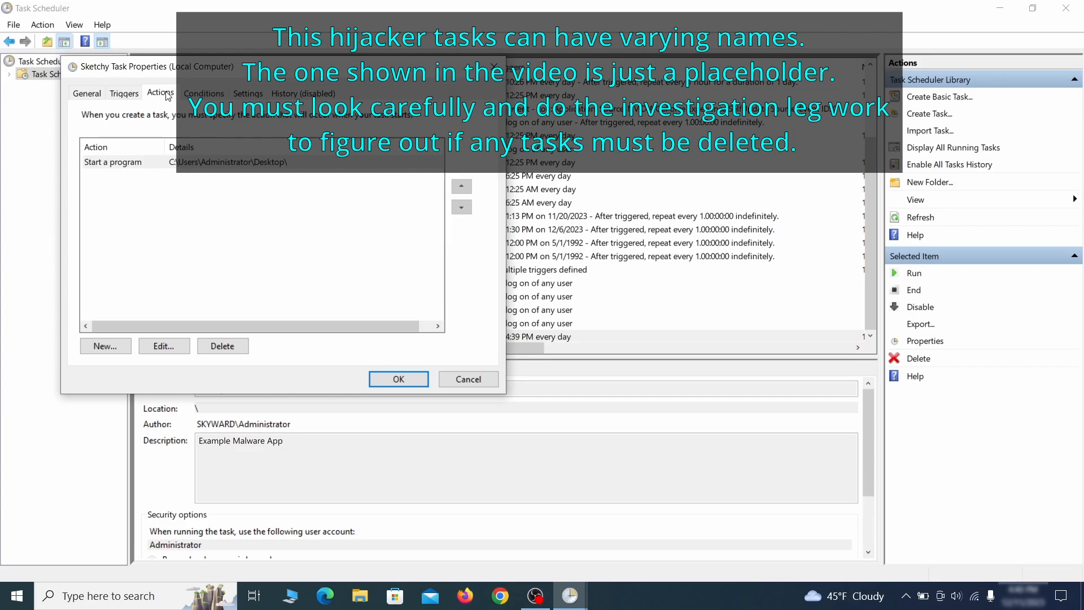
End the running Example Malware App task.
right_click(192, 335)
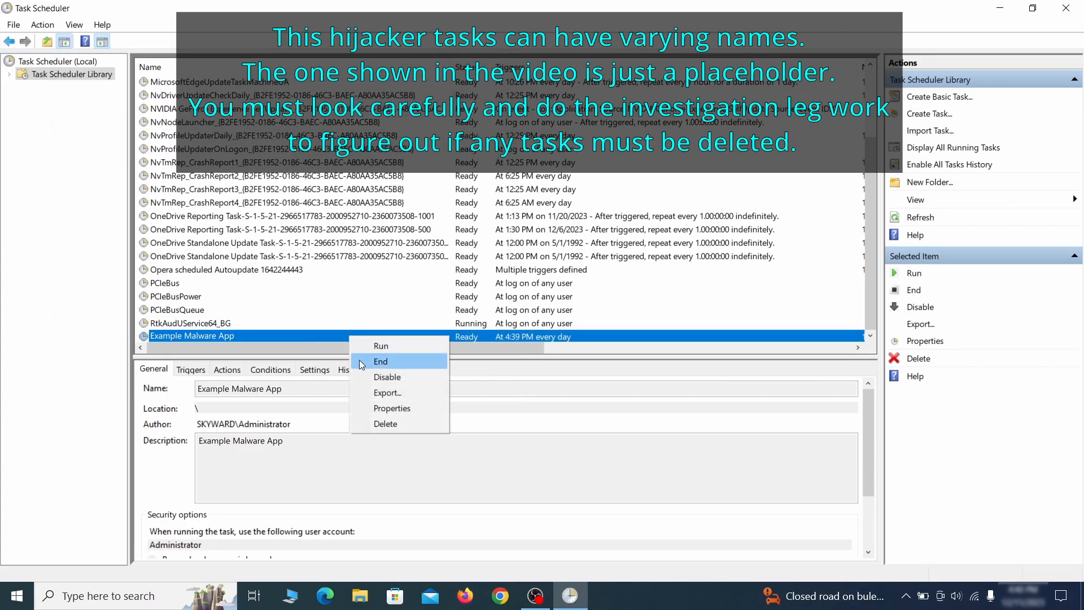
click(385, 423)
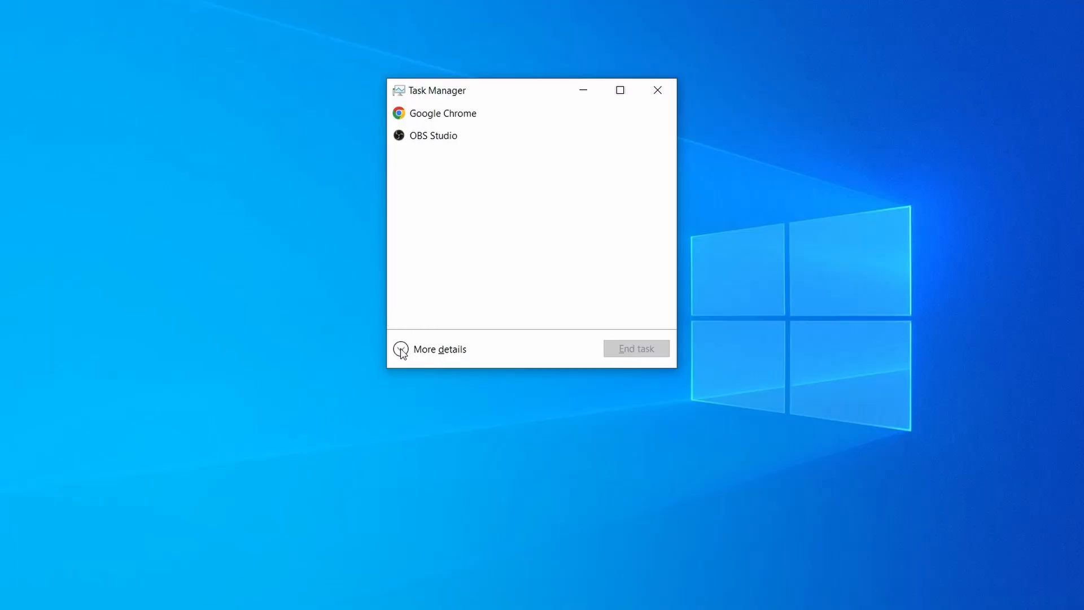
Locate Example Malware Process in the detailed list and go to its file location.
click(439, 349)
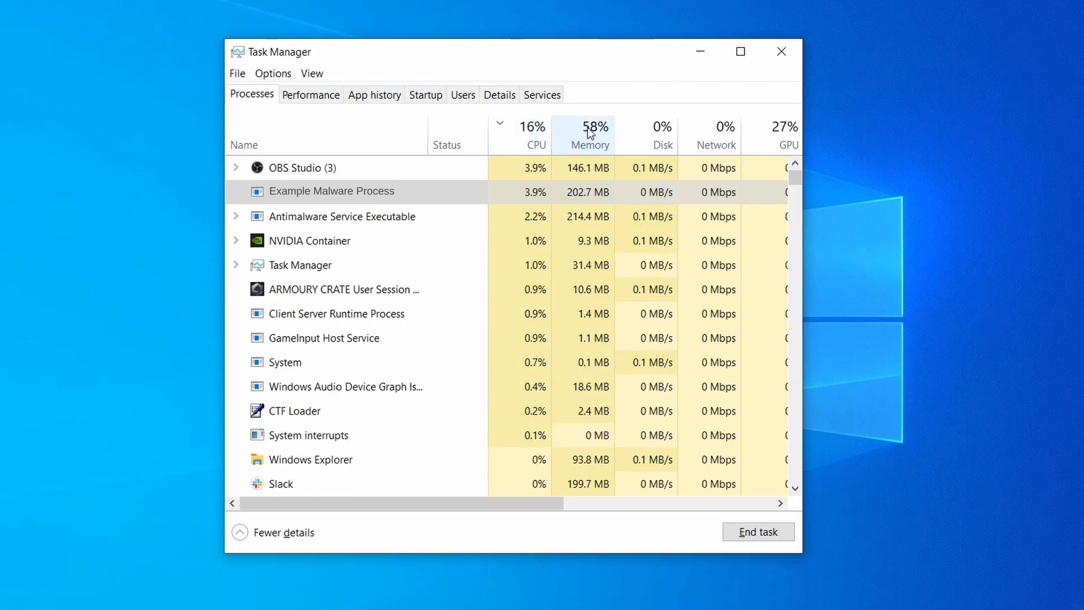
click(590, 135)
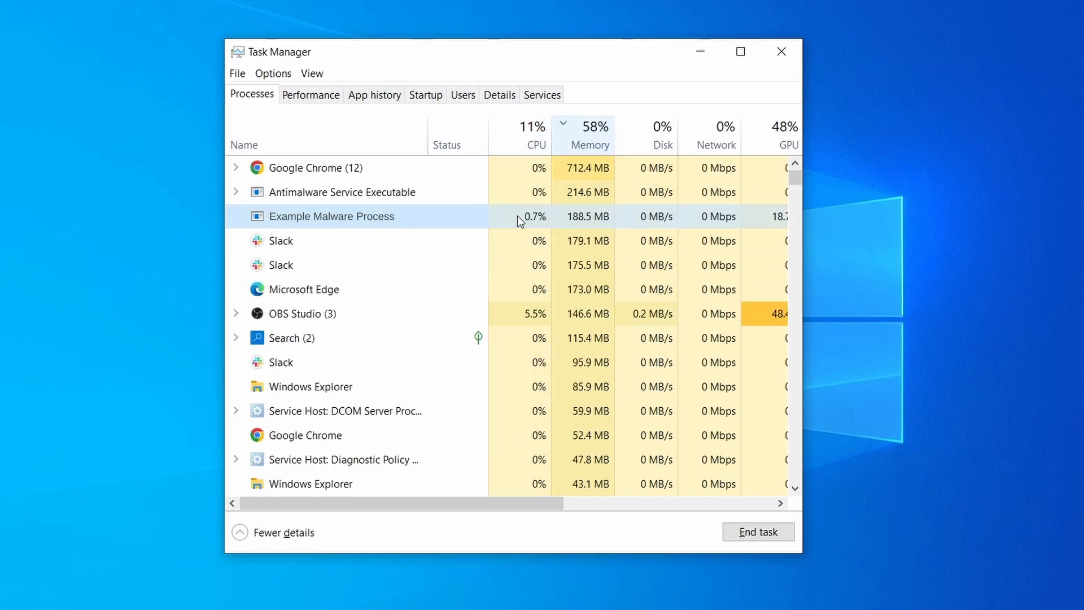
right_click(332, 217)
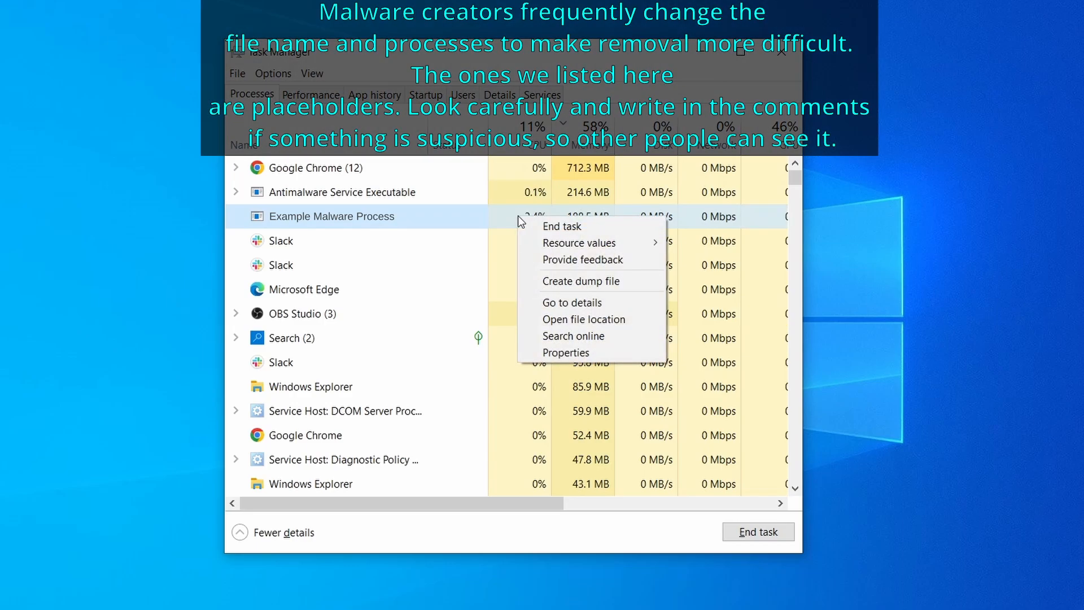
mouse_move(586, 318)
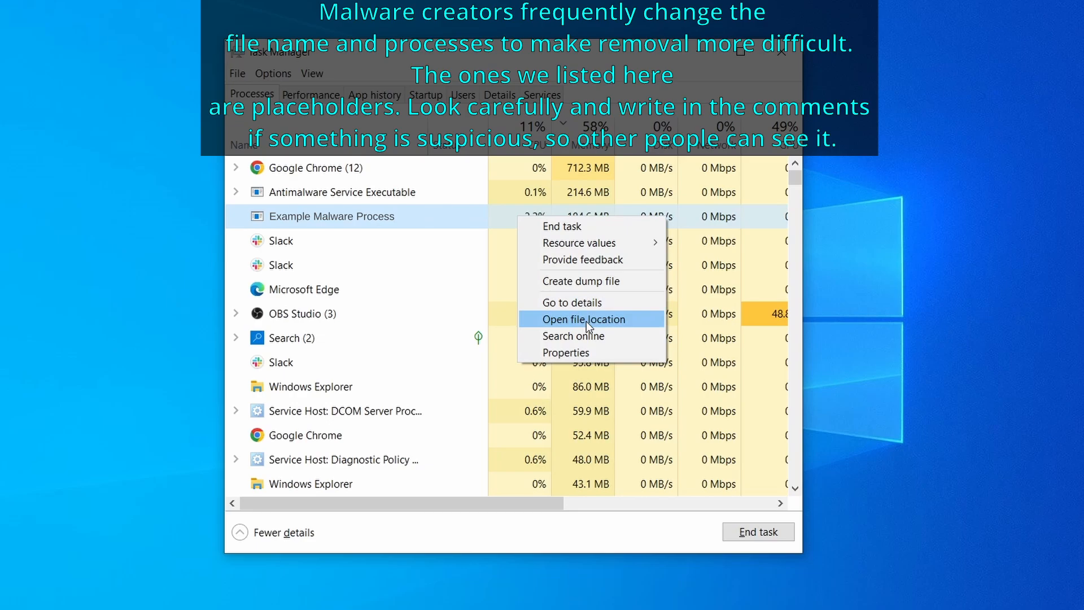
click(579, 319)
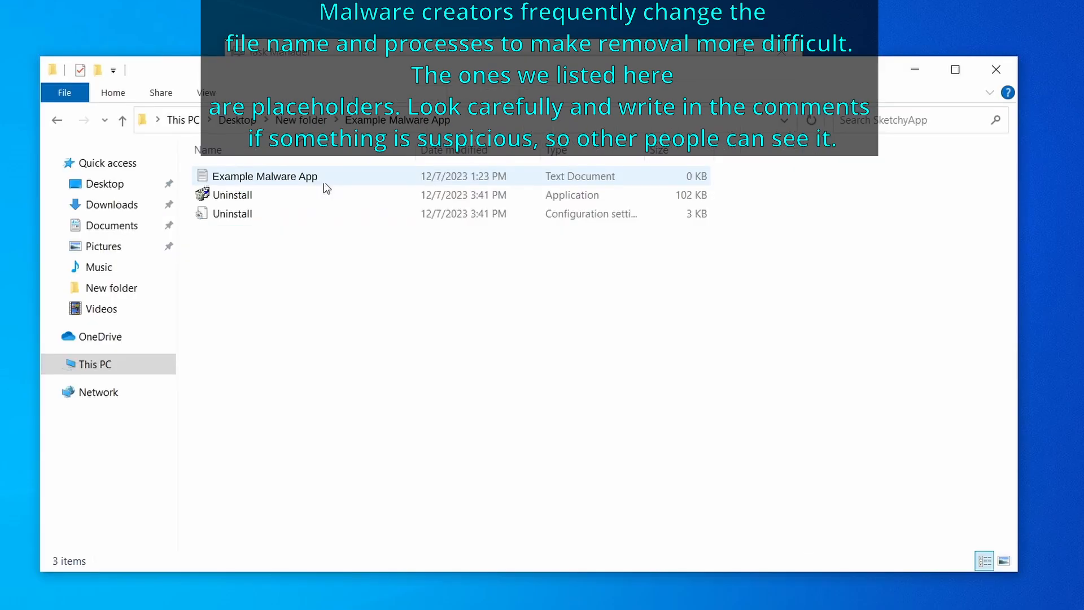
Delete the malware process's files from its folder.
right_click(332, 215)
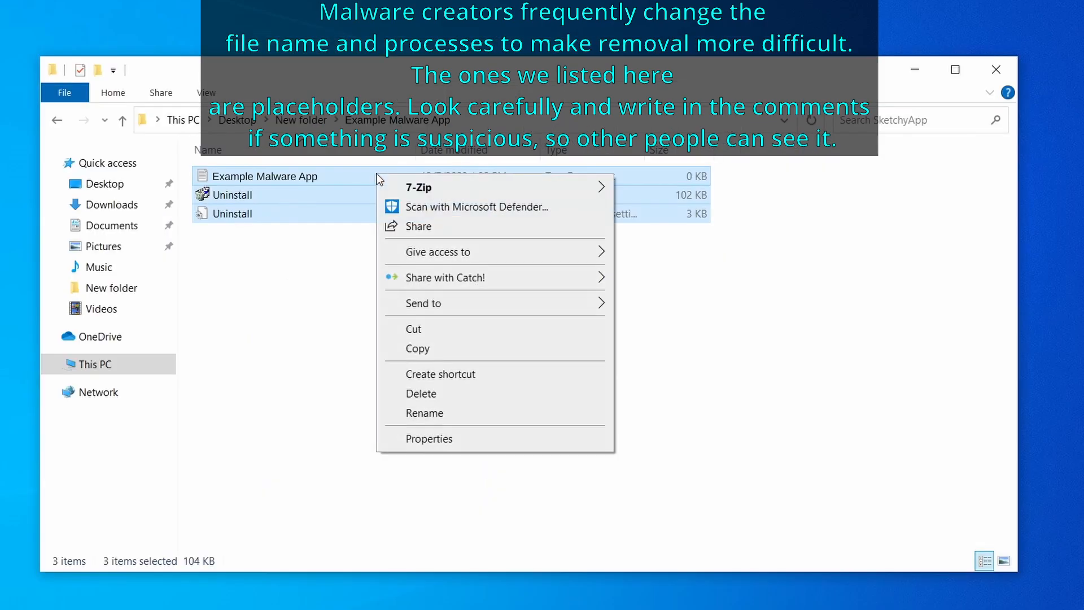
click(420, 393)
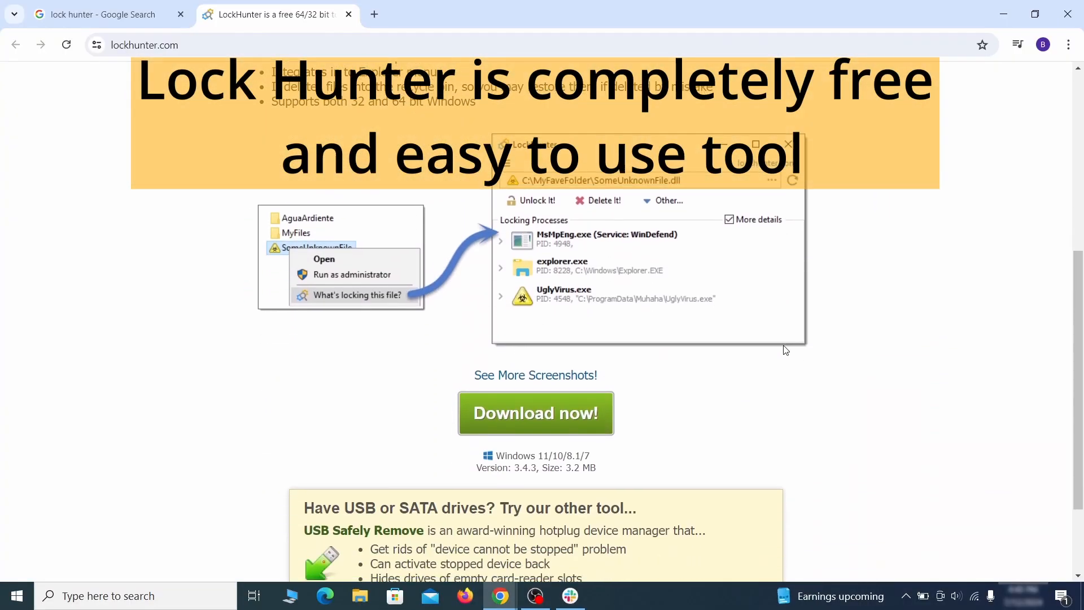
Get LockHunter, check what locks EXAMPLE_MALWARE_FOLDER, and delete it, closing notepad.exe.
click(535, 413)
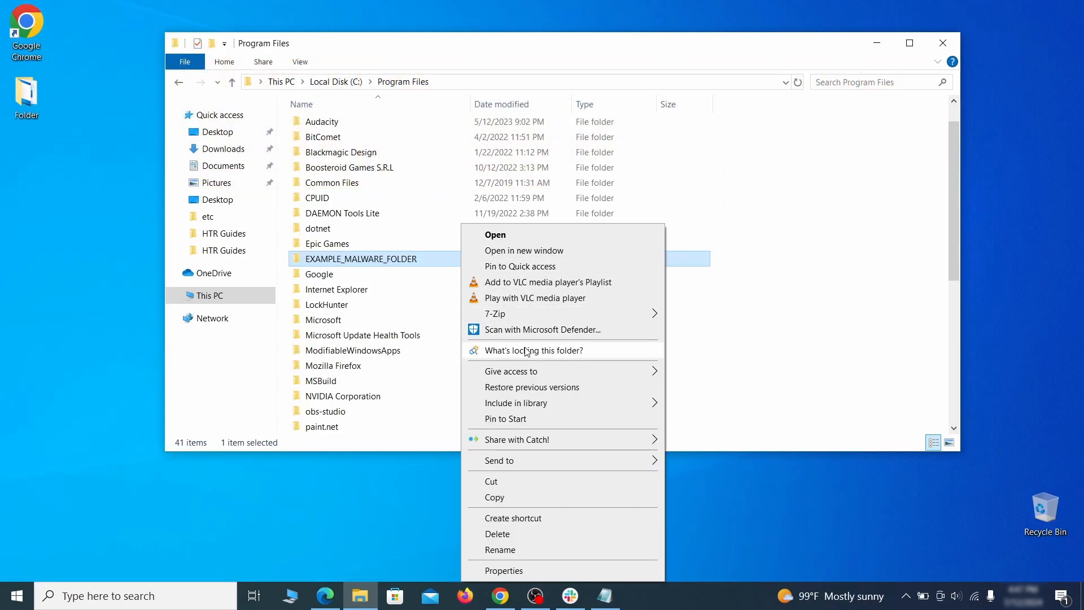
click(532, 350)
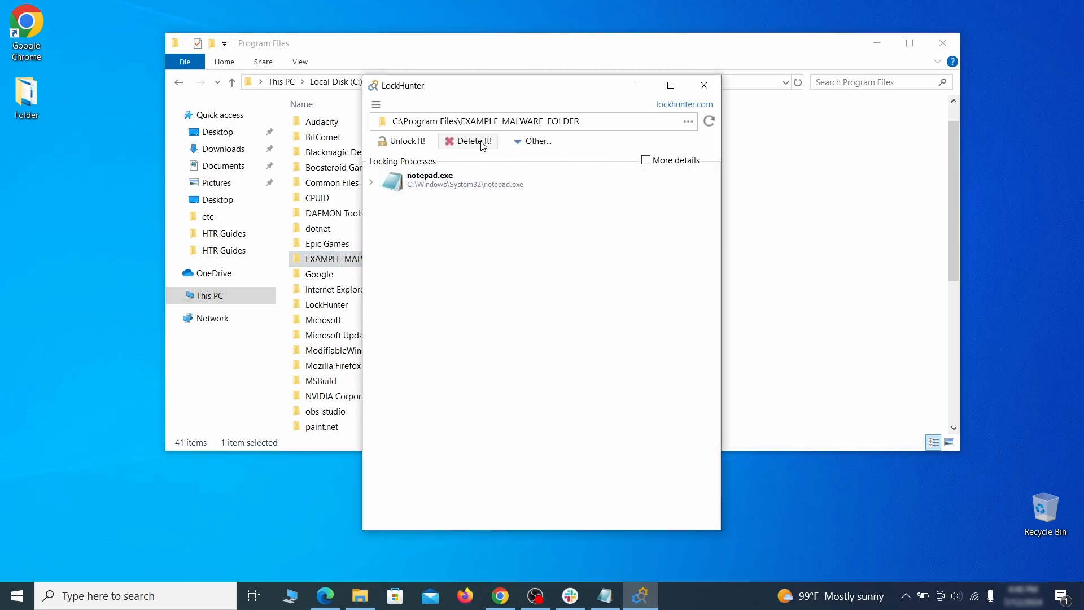
click(467, 141)
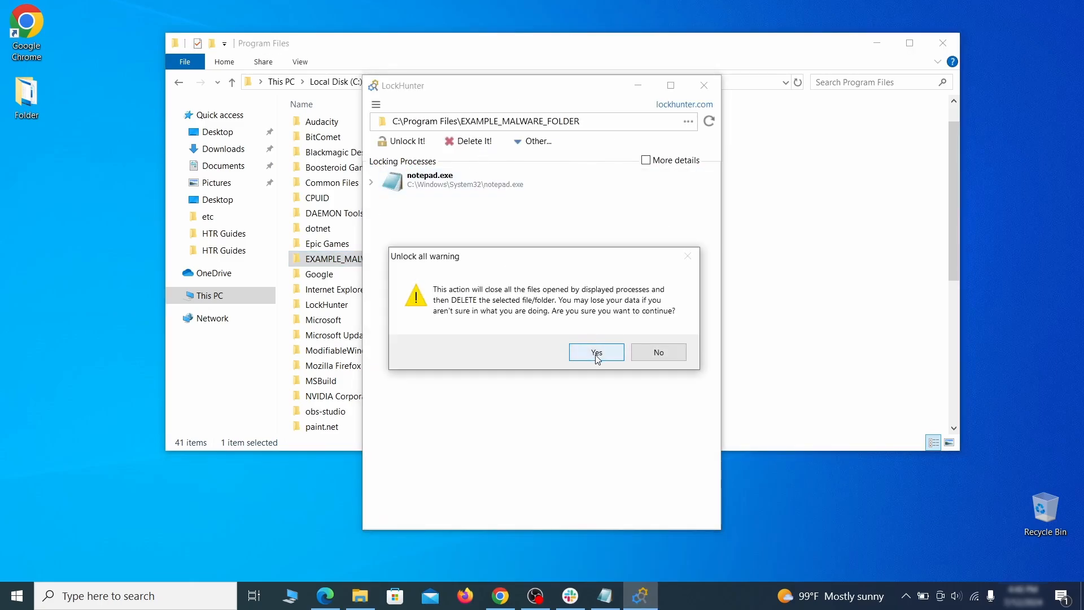
click(596, 352)
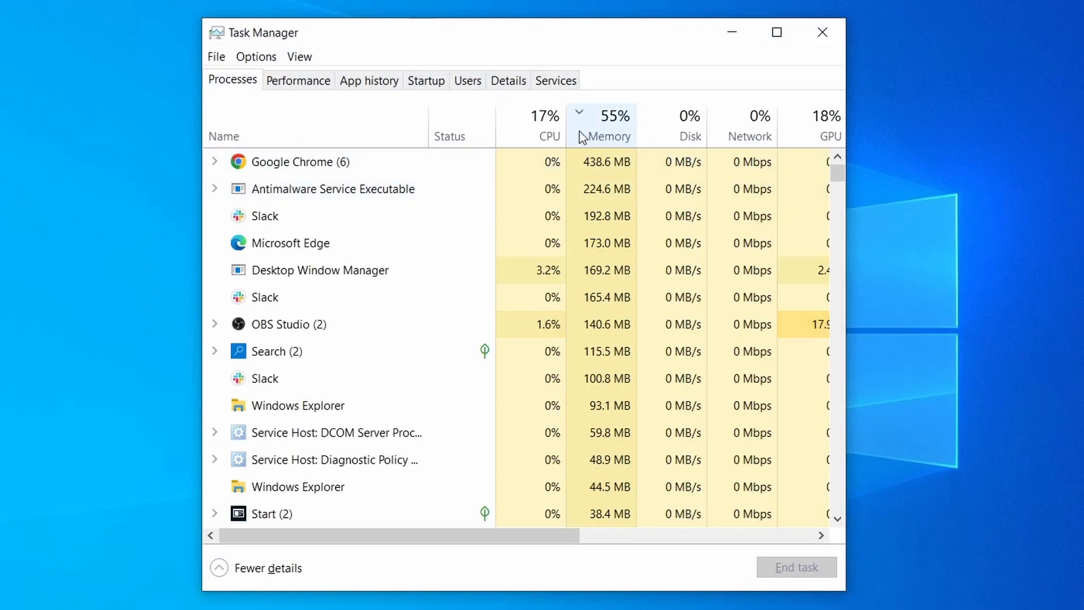
click(544, 115)
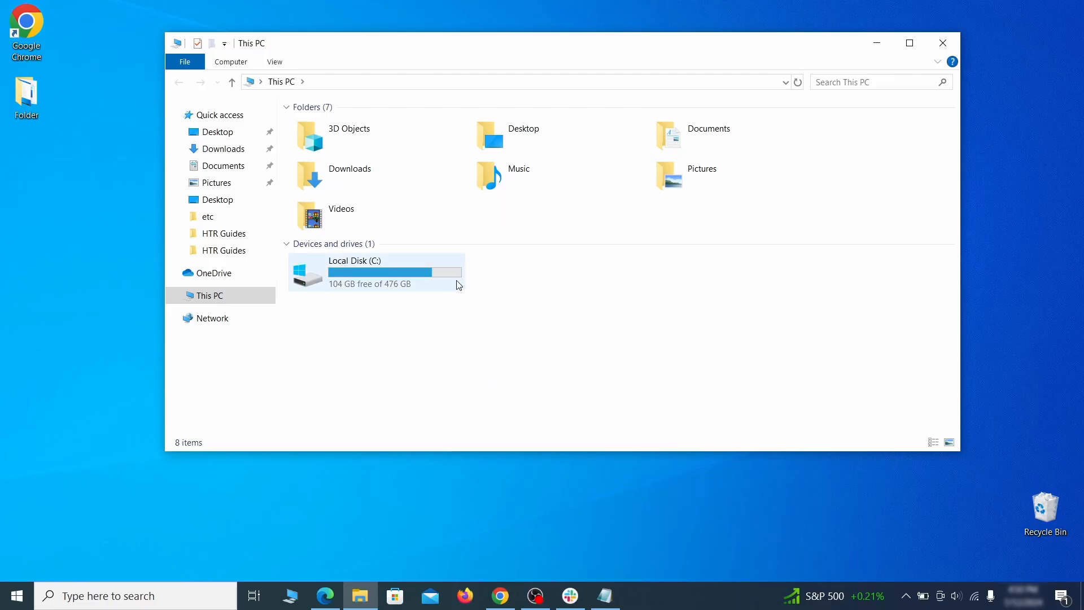
Browse from the C drive through Users into the user's profile folder.
double_click(354, 272)
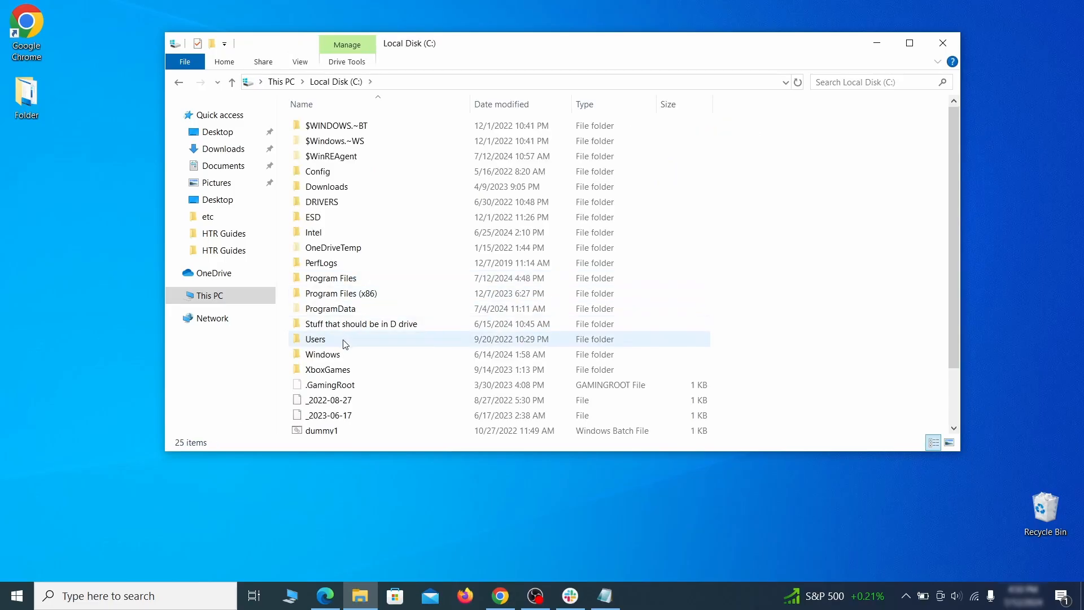
double_click(315, 339)
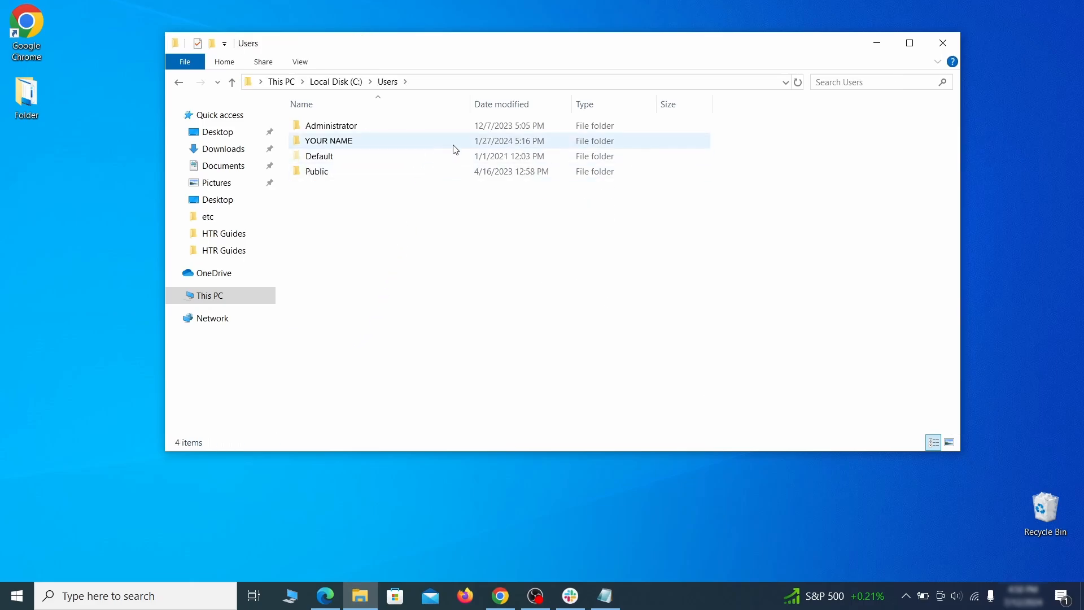
double_click(328, 140)
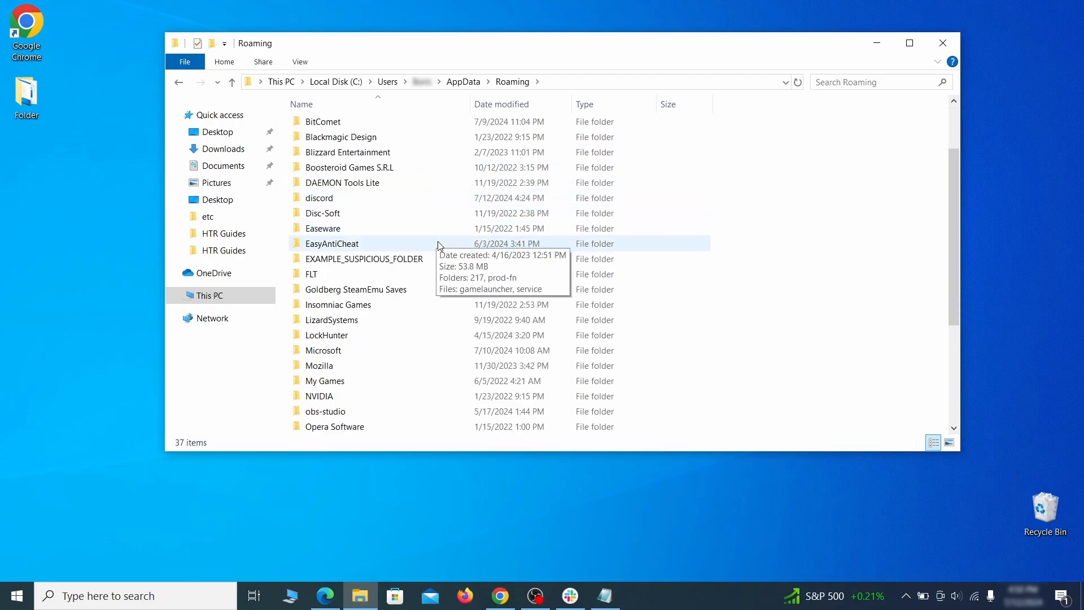
Attempt to delete EXAMPLE_SUSPICIOUS_FOLDER in AppData Roaming, hitting the folder-in-use error.
click(365, 259)
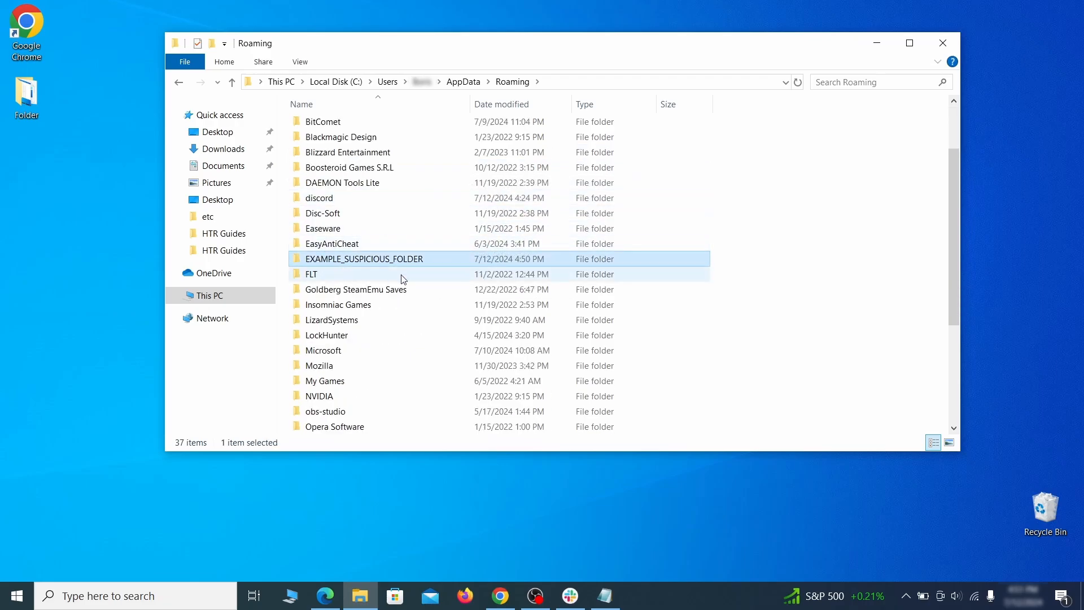
right_click(365, 258)
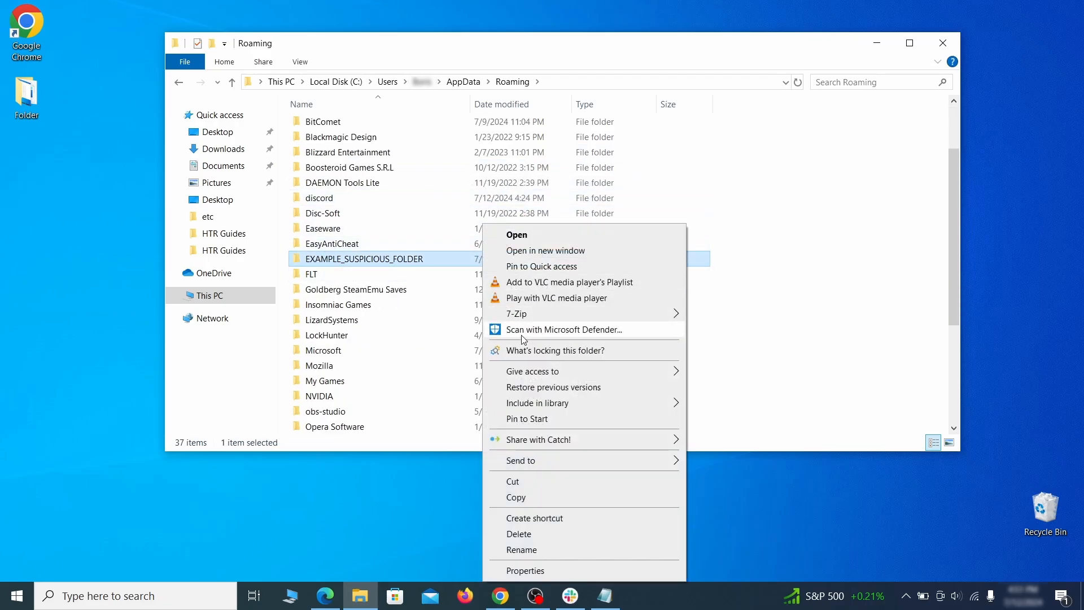
click(518, 534)
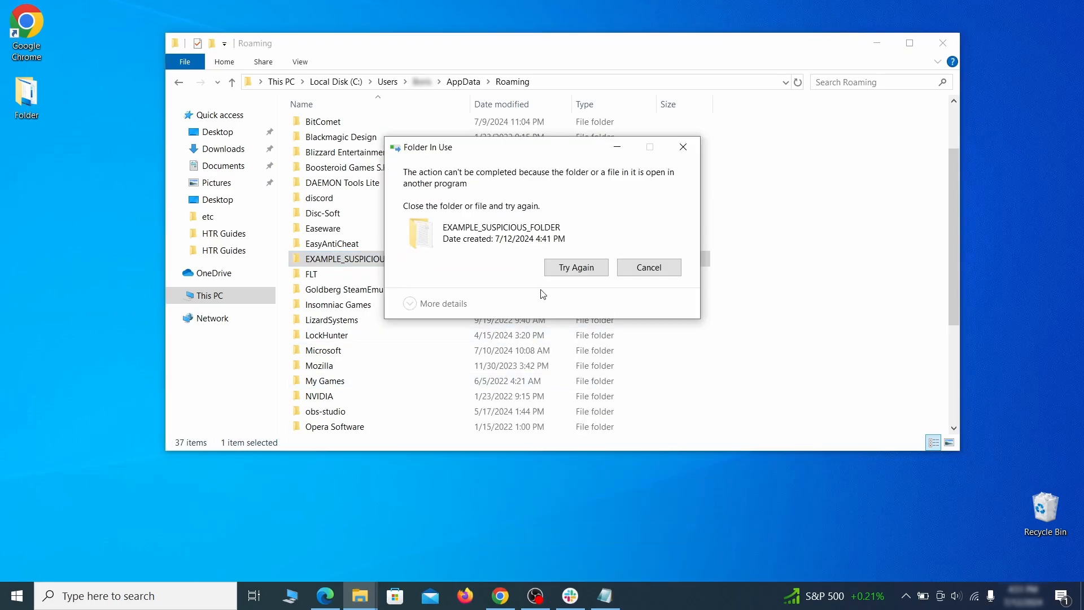
right_click(363, 259)
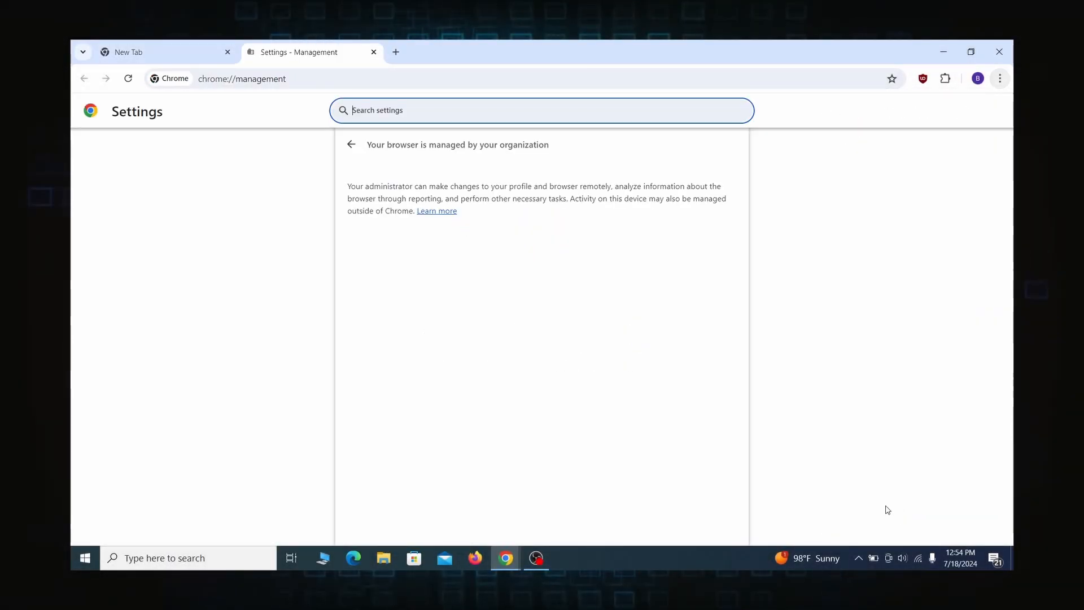
mouse_move(427, 211)
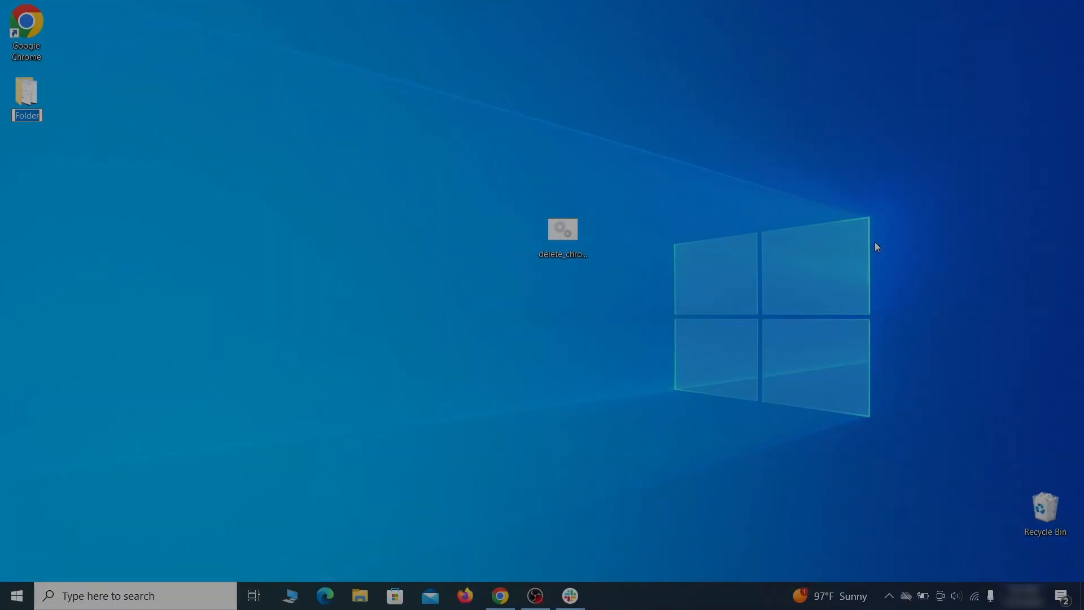
Search for the group policy editor after checking Chrome's managed-by-organization page.
text(edit)
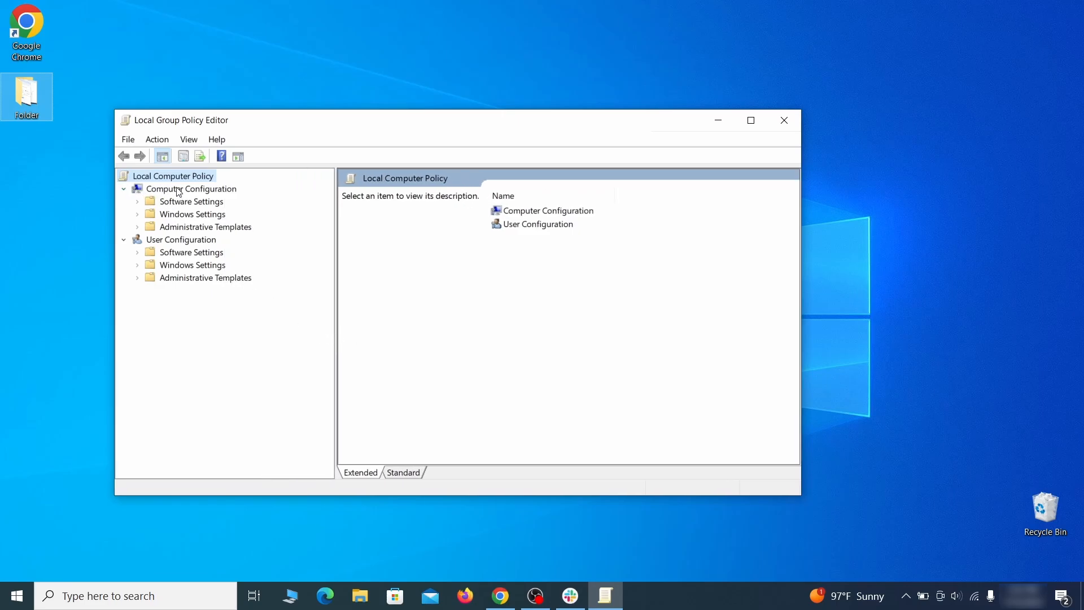
Remove the chrome template via Add/Remove Templates under Computer Configuration's Administrative Templates.
click(191, 189)
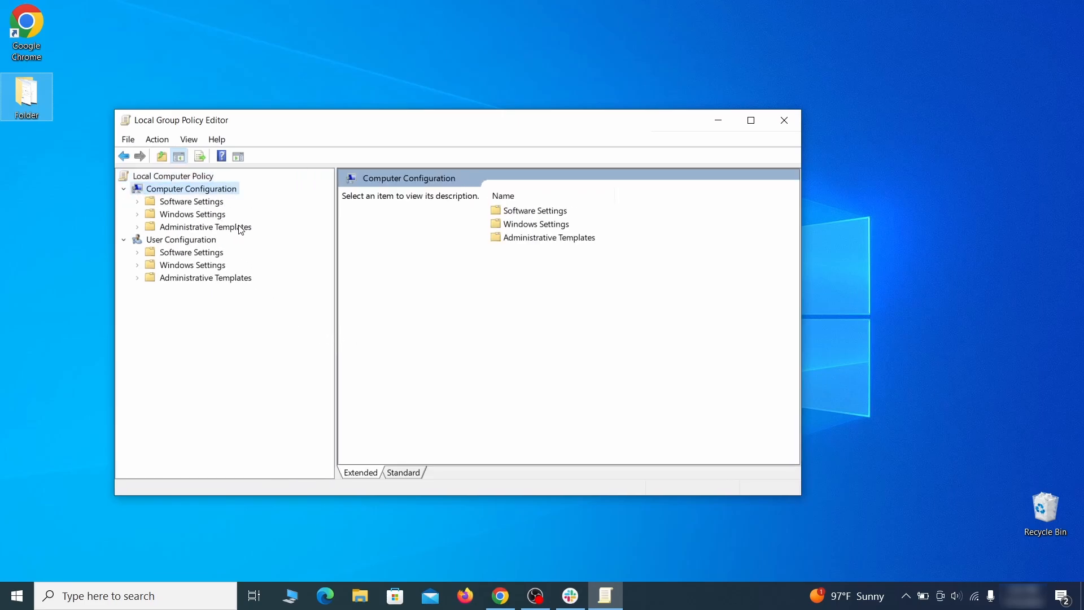
right_click(203, 227)
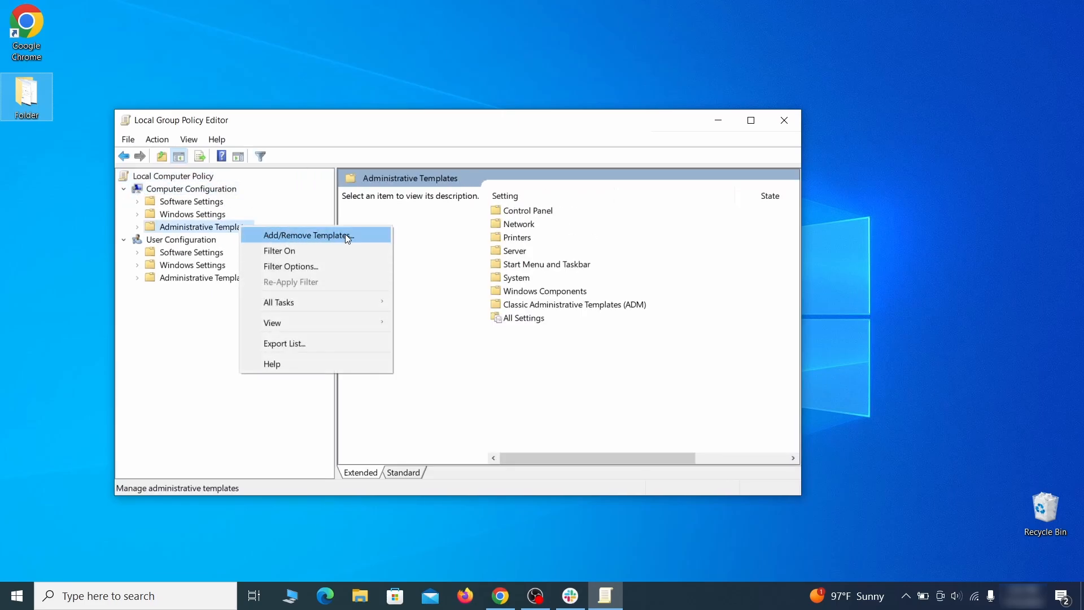
click(308, 234)
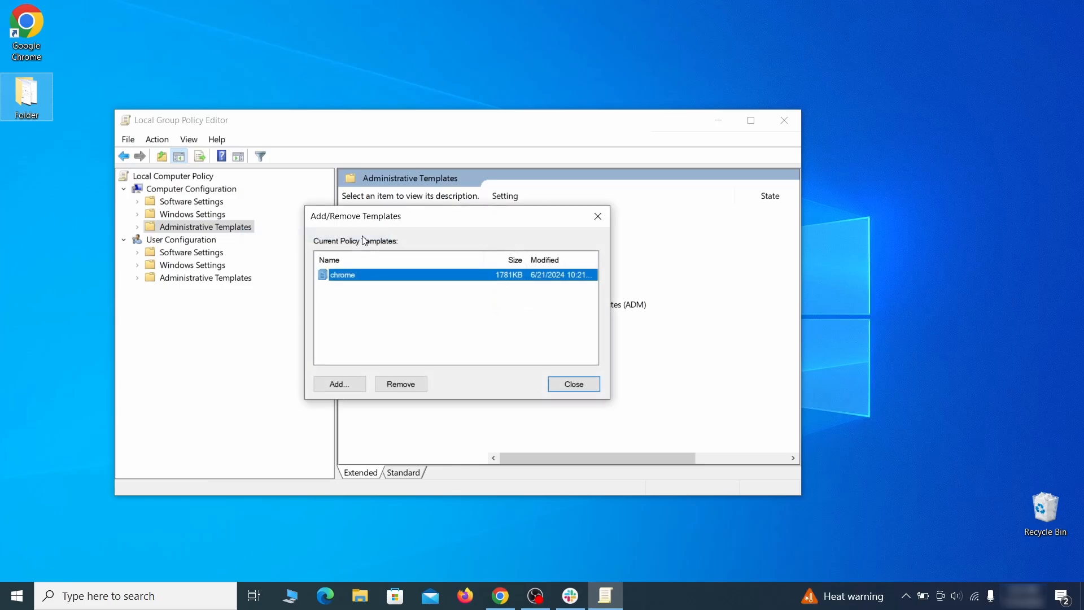
mouse_move(399, 384)
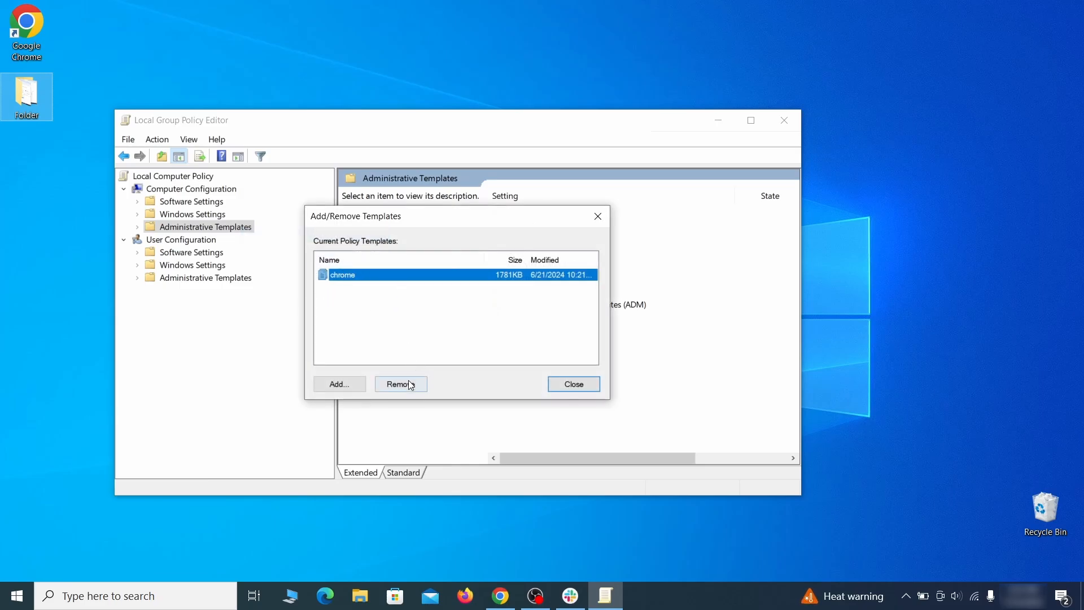
click(573, 384)
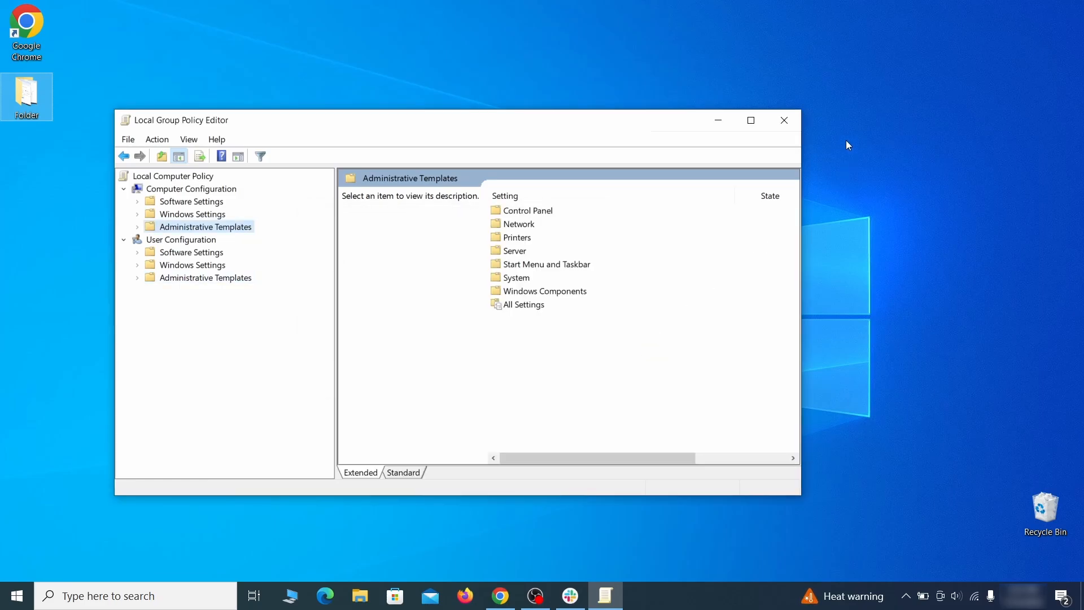
click(12, 594)
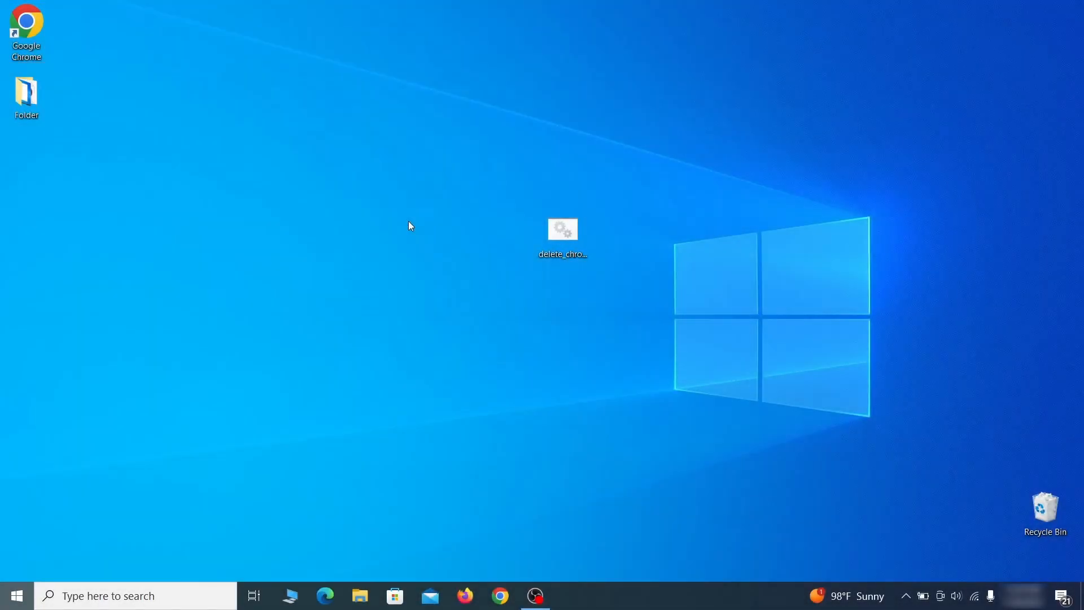
Expand HKEY_LOCAL_MACHINE's BCD00000000 Objects keys and cancel a key deletion.
double_click(561, 230)
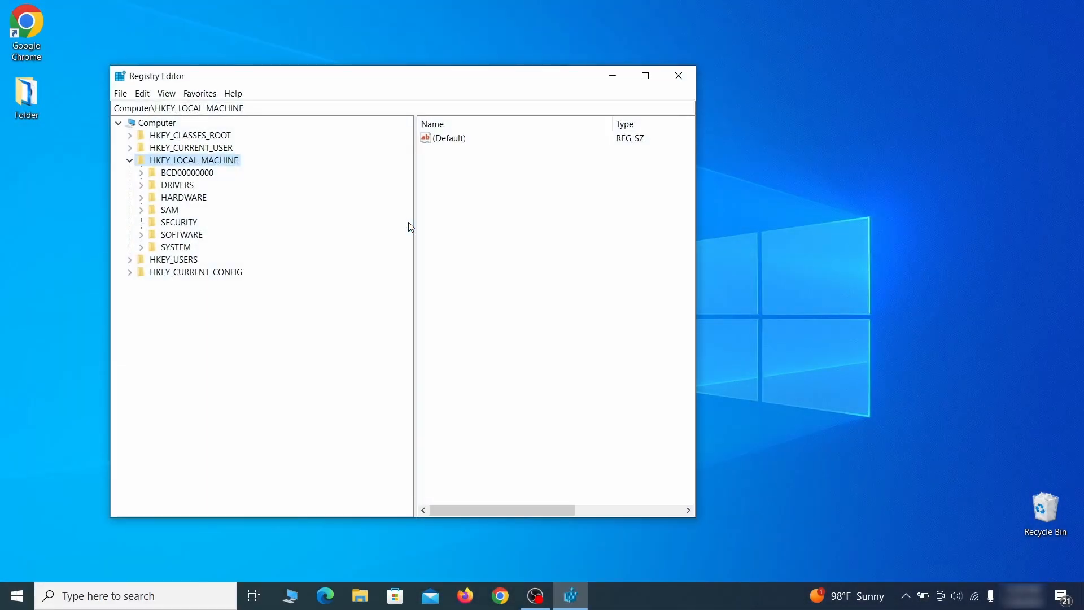
click(141, 172)
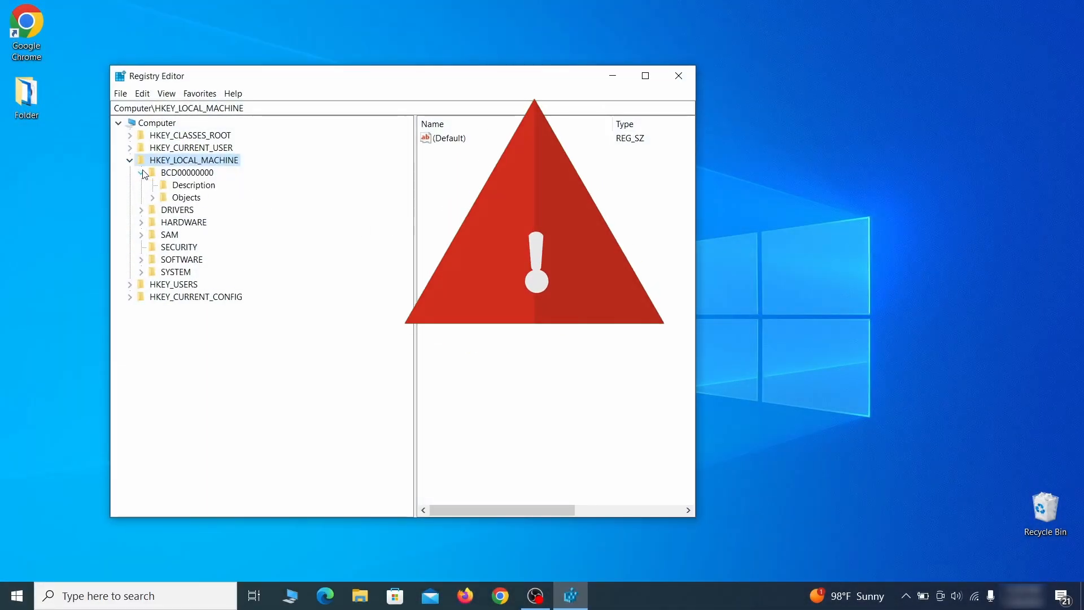
click(153, 197)
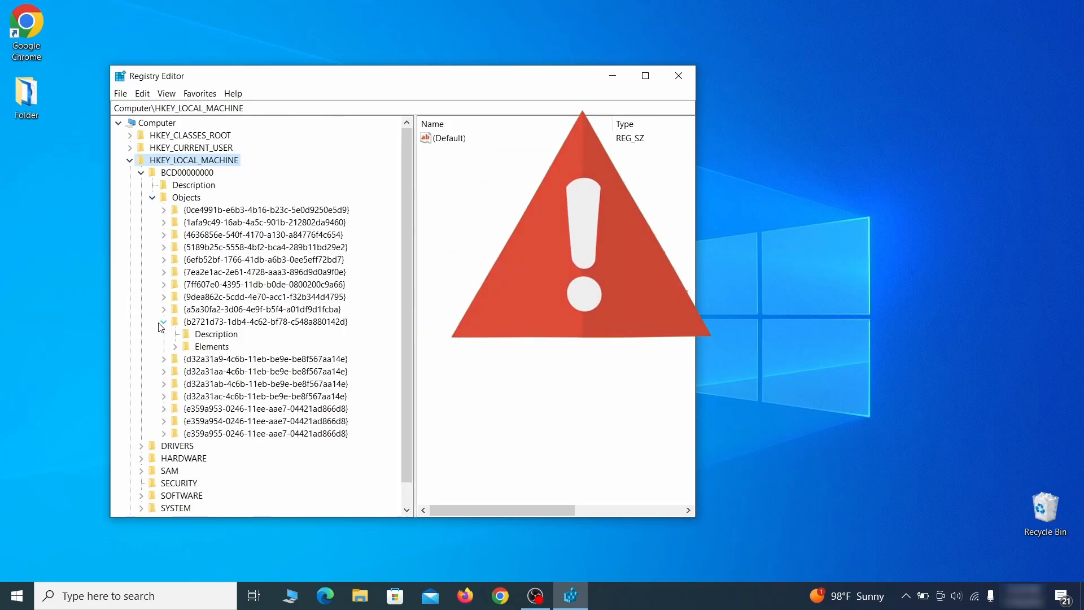
click(174, 346)
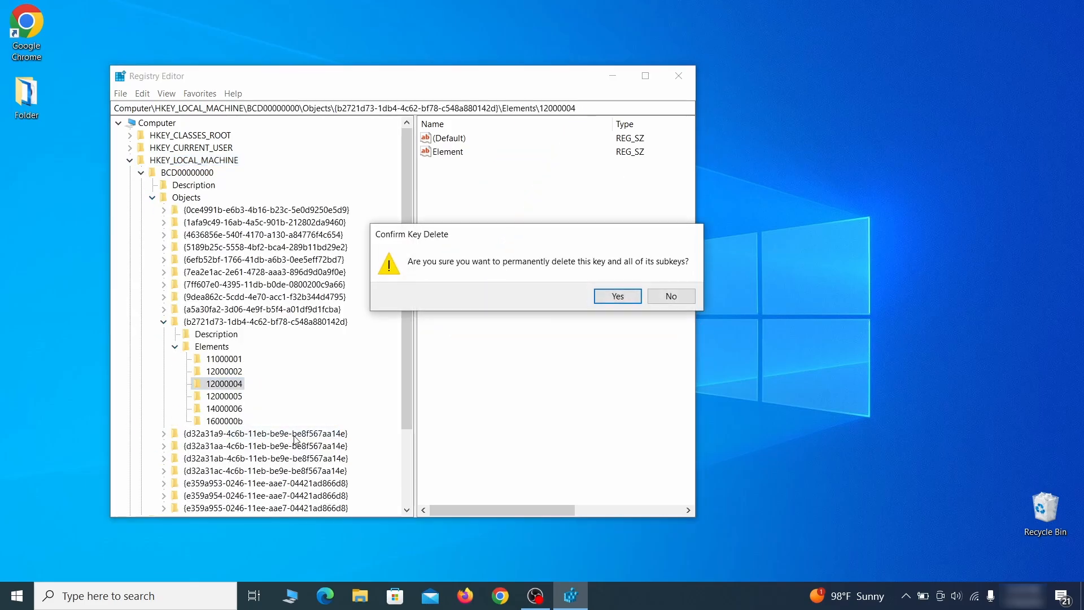
click(668, 296)
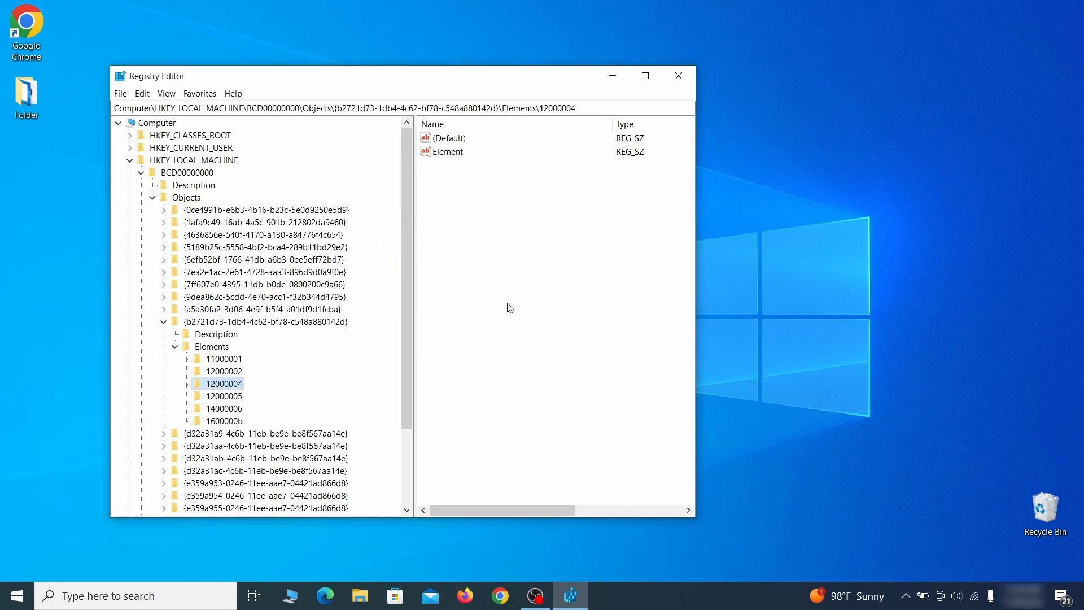
Export a Registry backup to the Desktop, then browse the import window to Registry Backup 1.
scroll(down, 3)
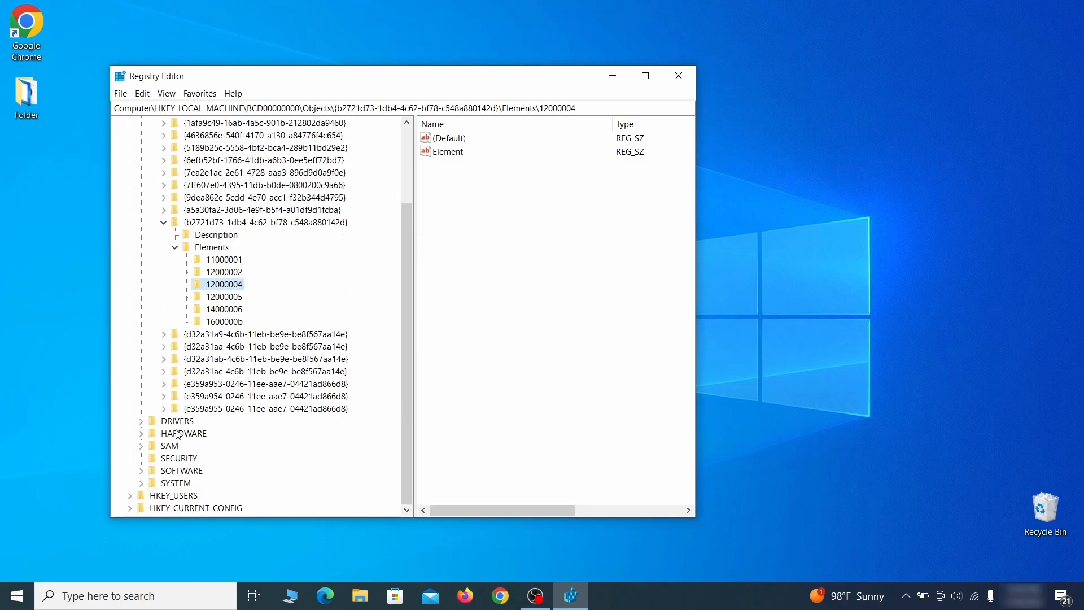
click(141, 445)
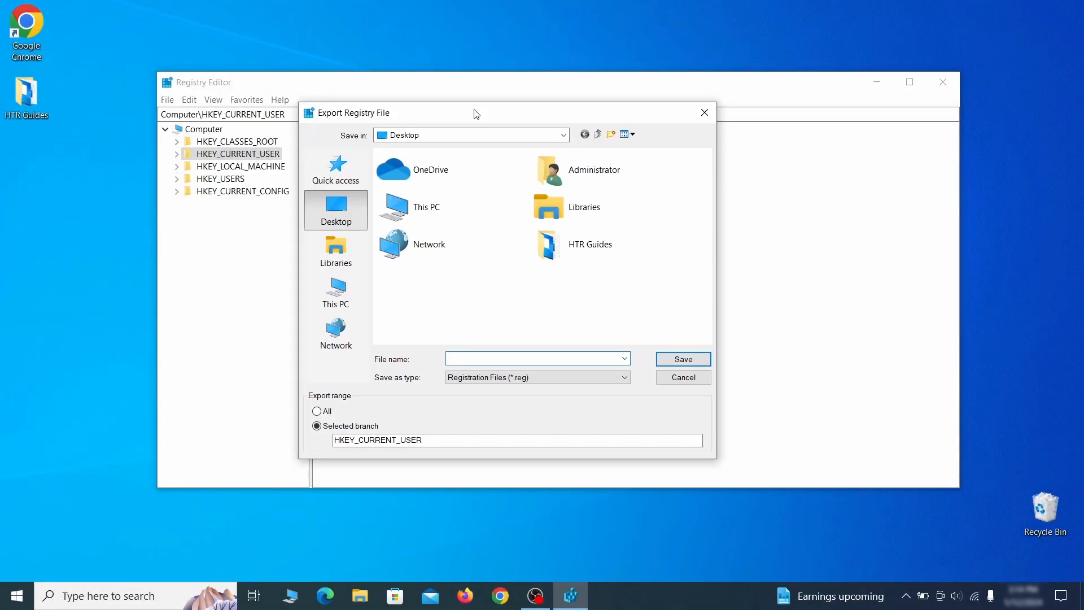
text(Registry)
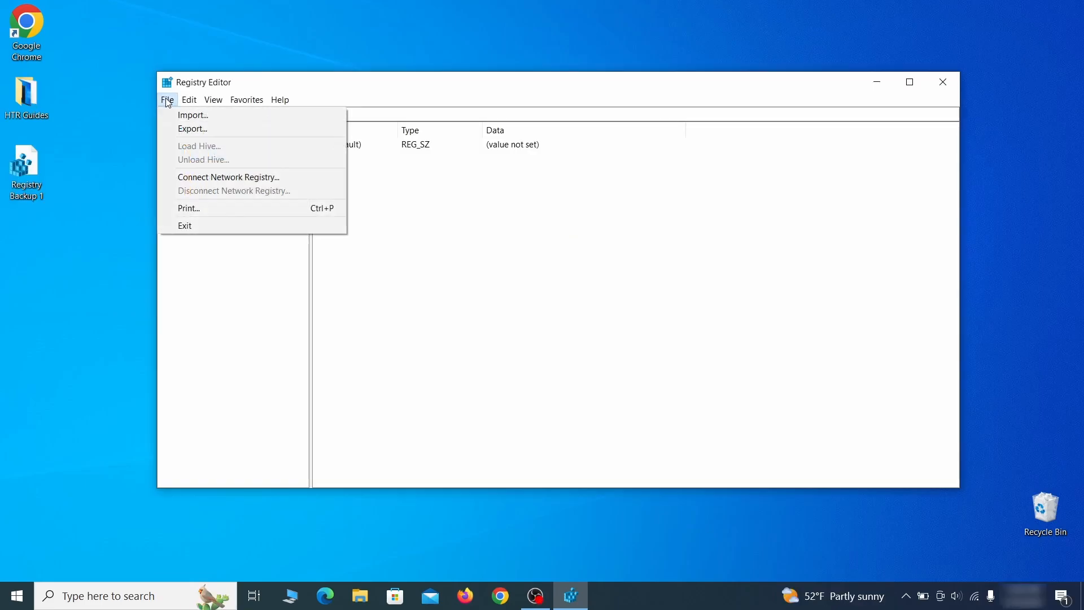
click(193, 115)
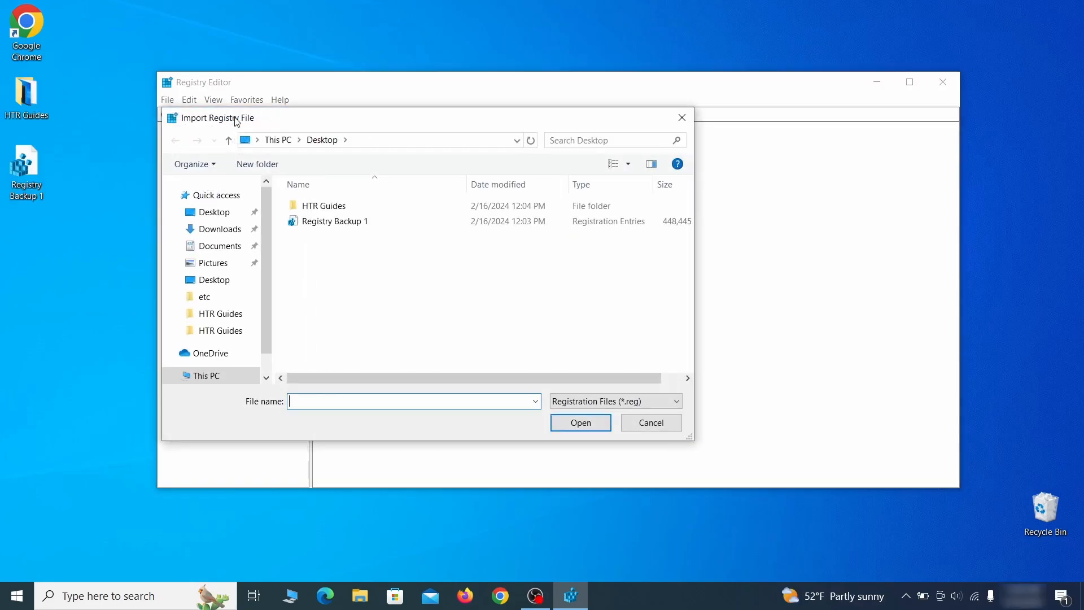
click(336, 220)
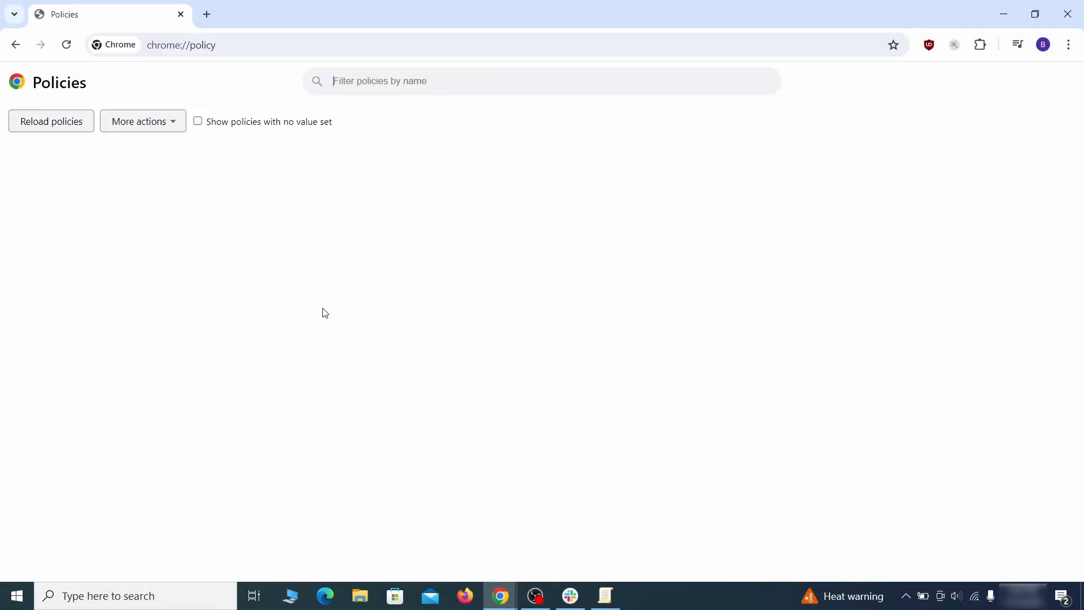
Inspect chrome://policy and paste the copied text into a new Notepad note.
click(51, 121)
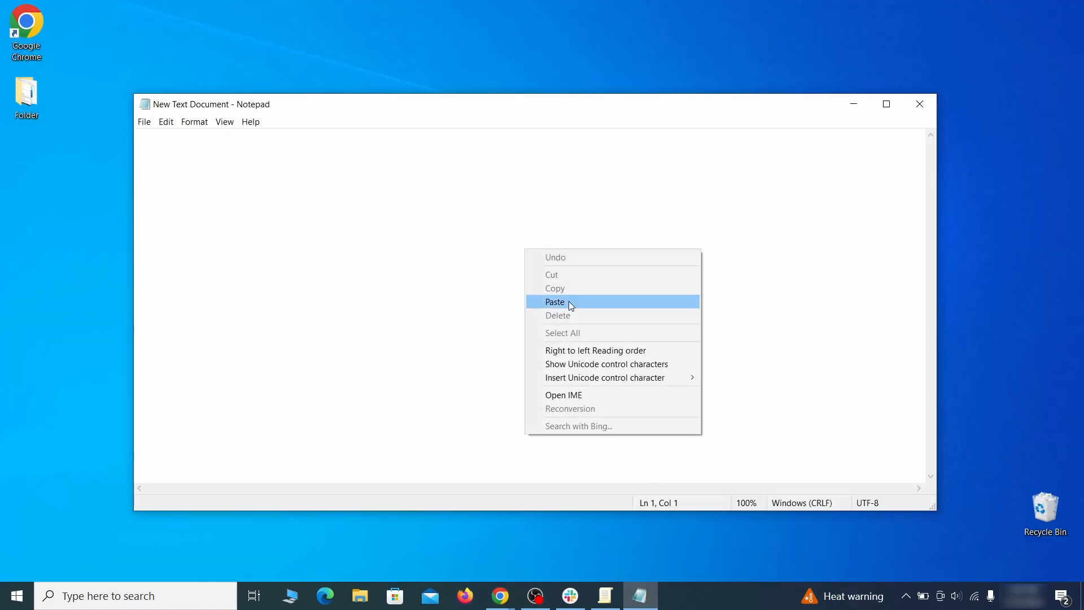
click(554, 302)
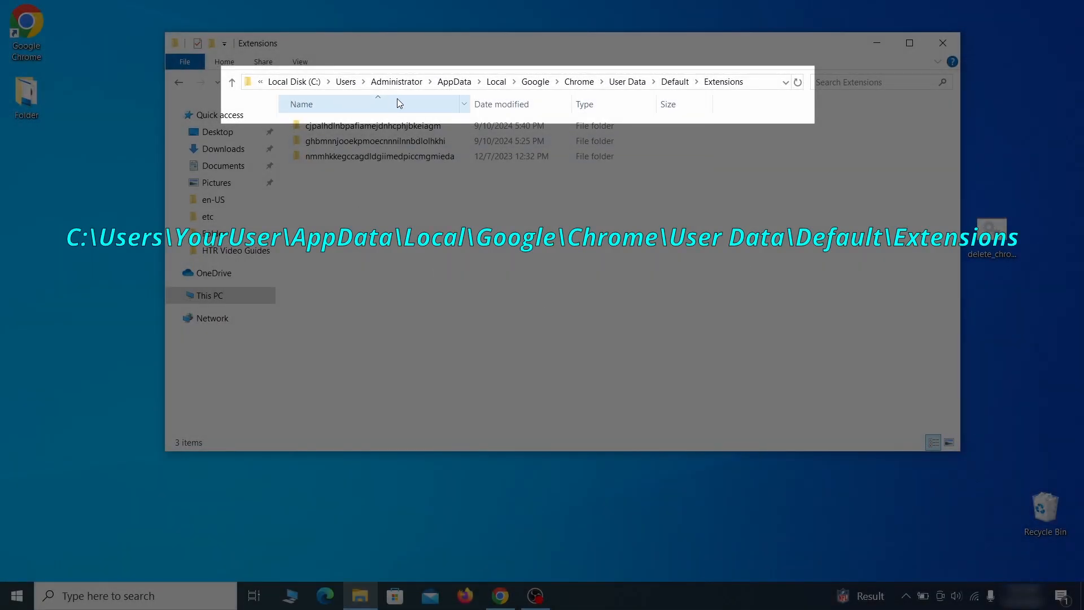
mouse_move(540, 94)
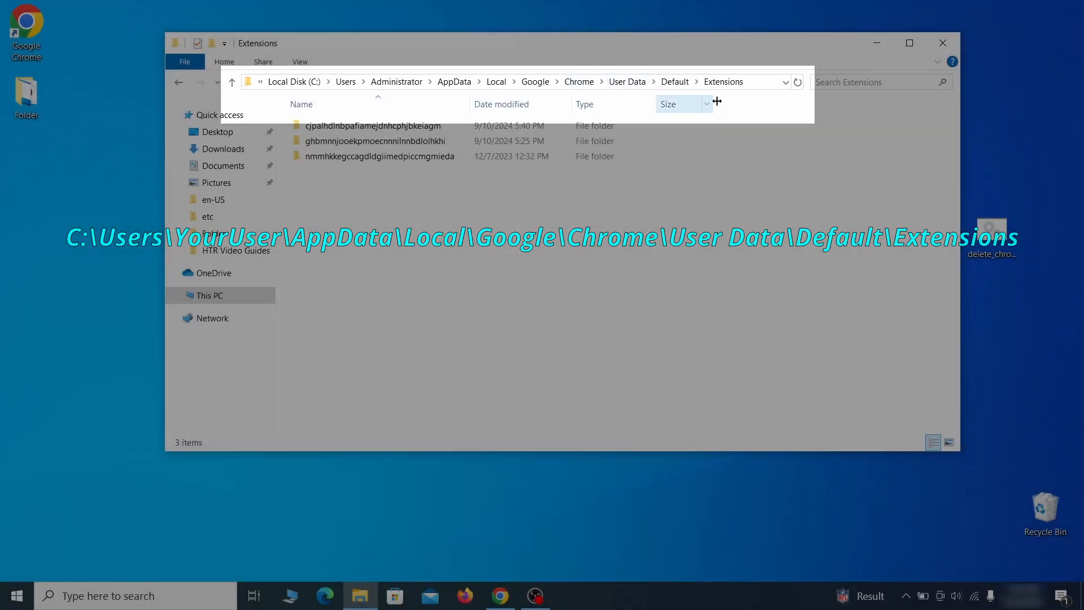
Select all three extension folders in Chrome's Default Extensions folder and delete them.
key(ctrl+a)
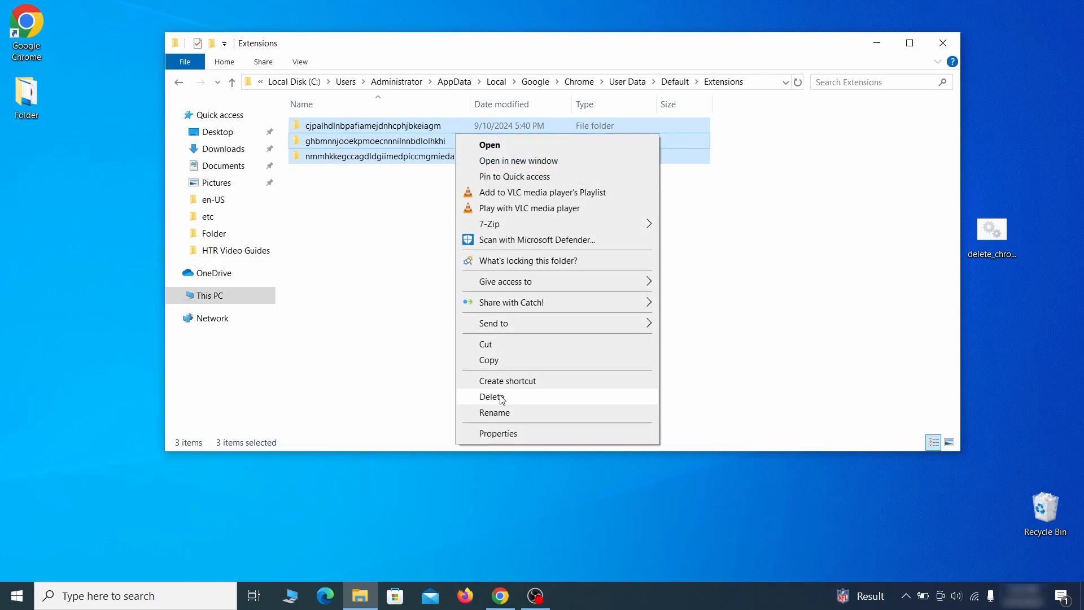
click(494, 396)
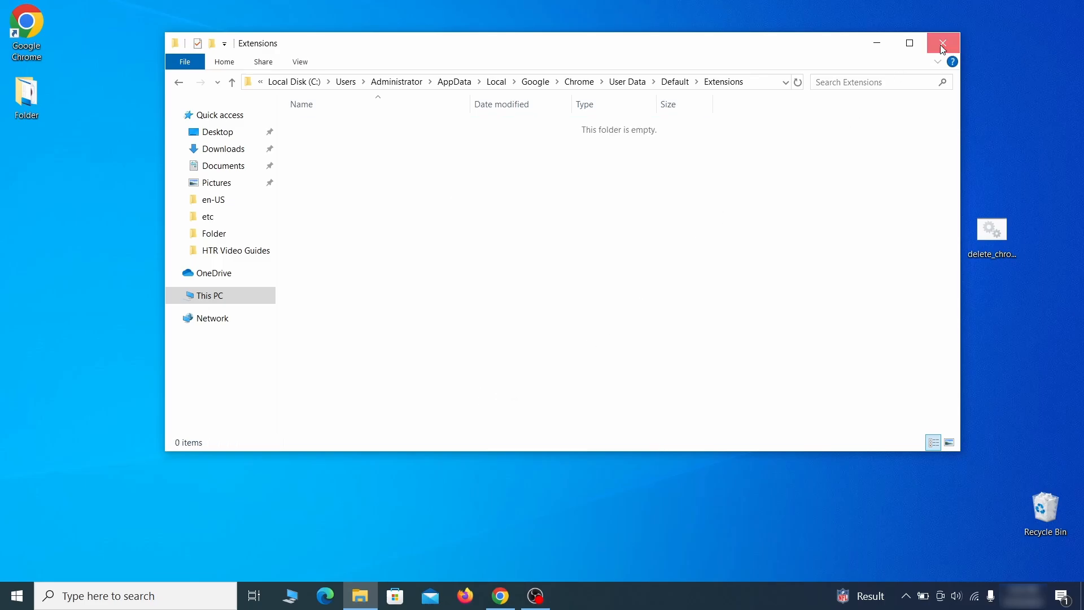
Repair the corrupted uBlock Origin extension and confirm the repair.
click(940, 43)
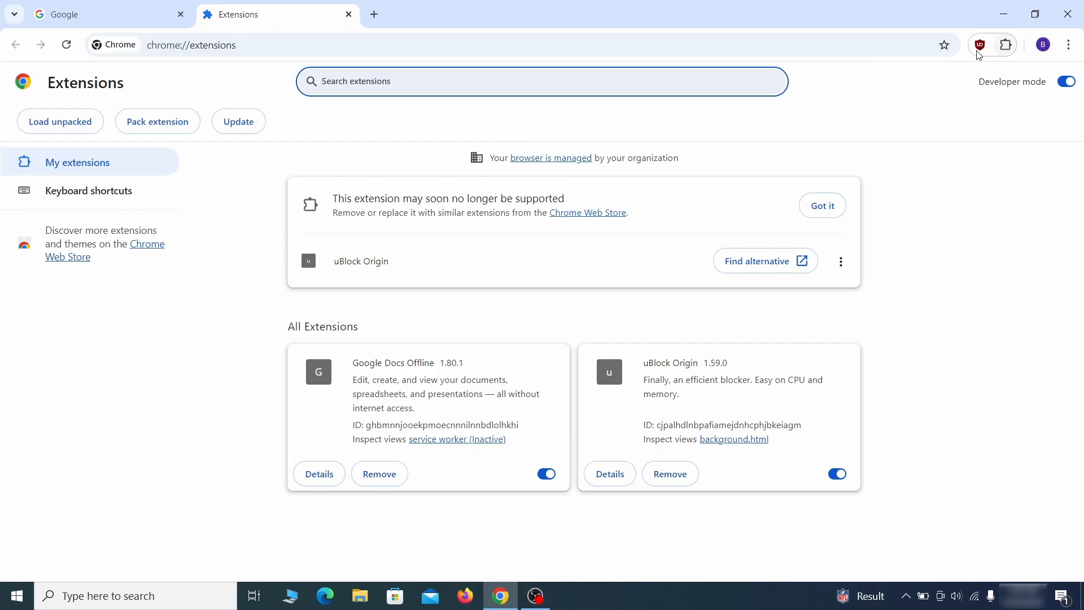
click(835, 473)
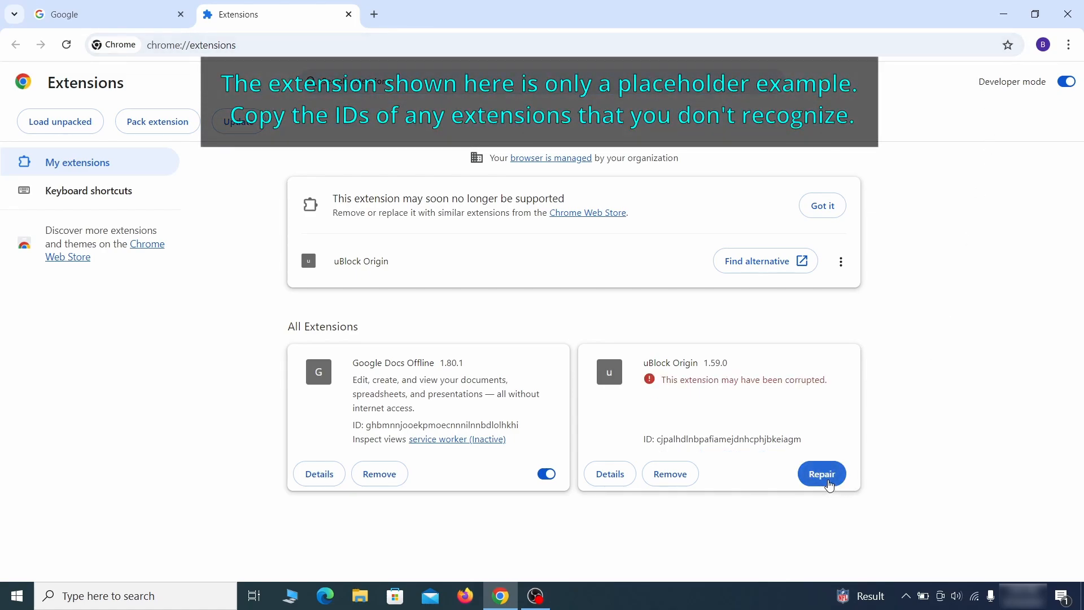
click(821, 473)
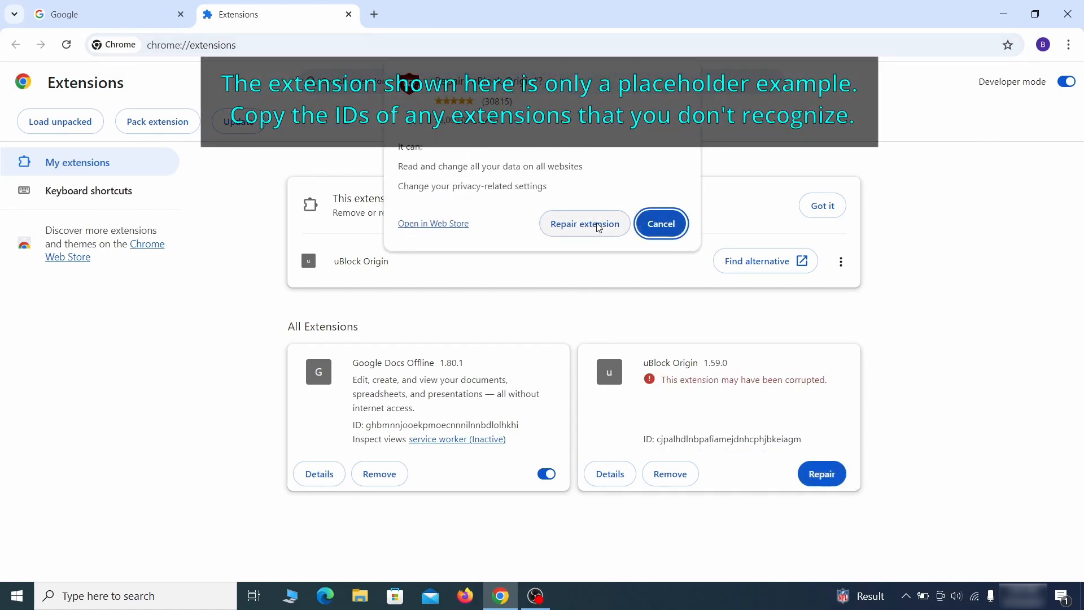
click(583, 224)
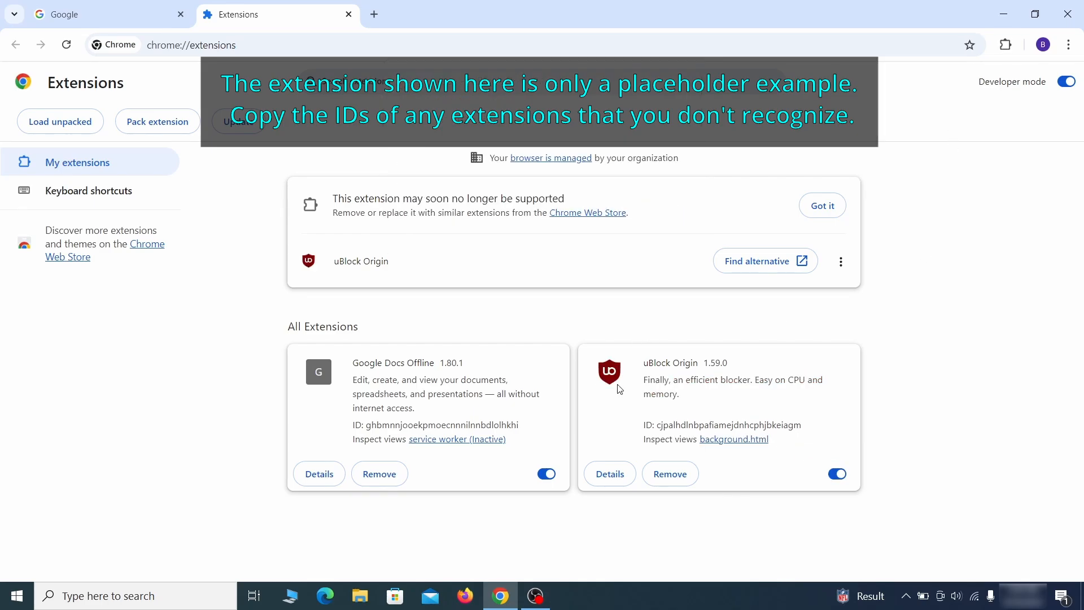
Enable Developer mode to show extension IDs and bring up copy options for the Wonder Search ID.
click(1066, 81)
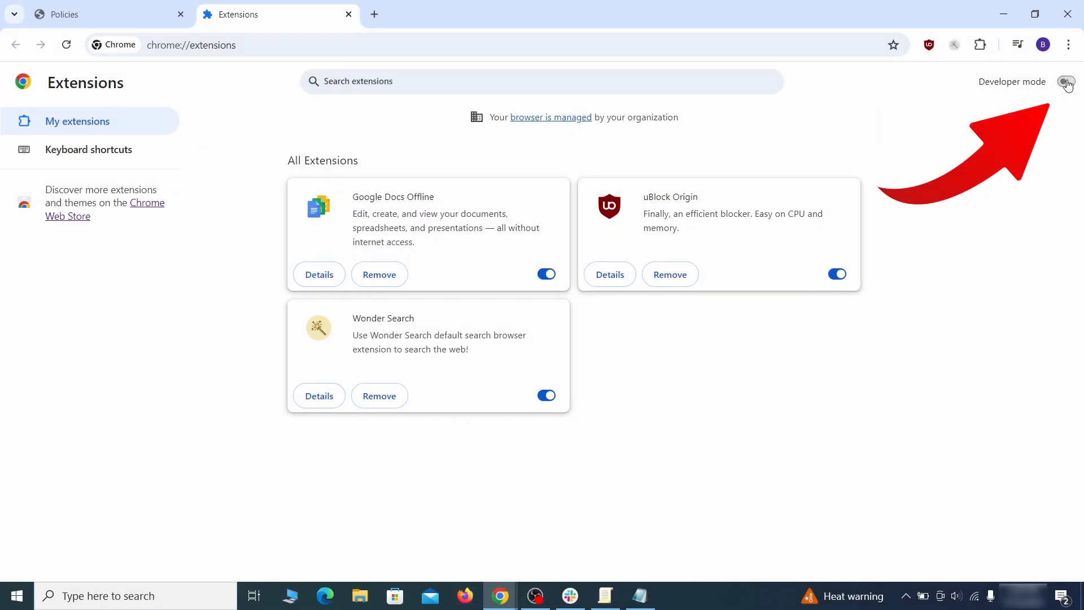
click(1064, 82)
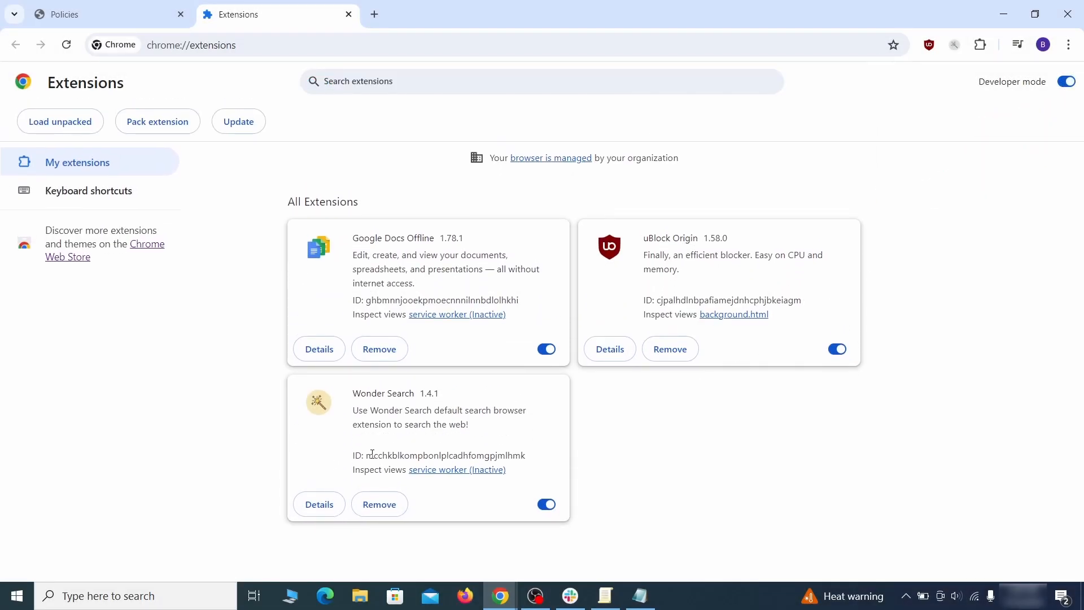
right_click(446, 455)
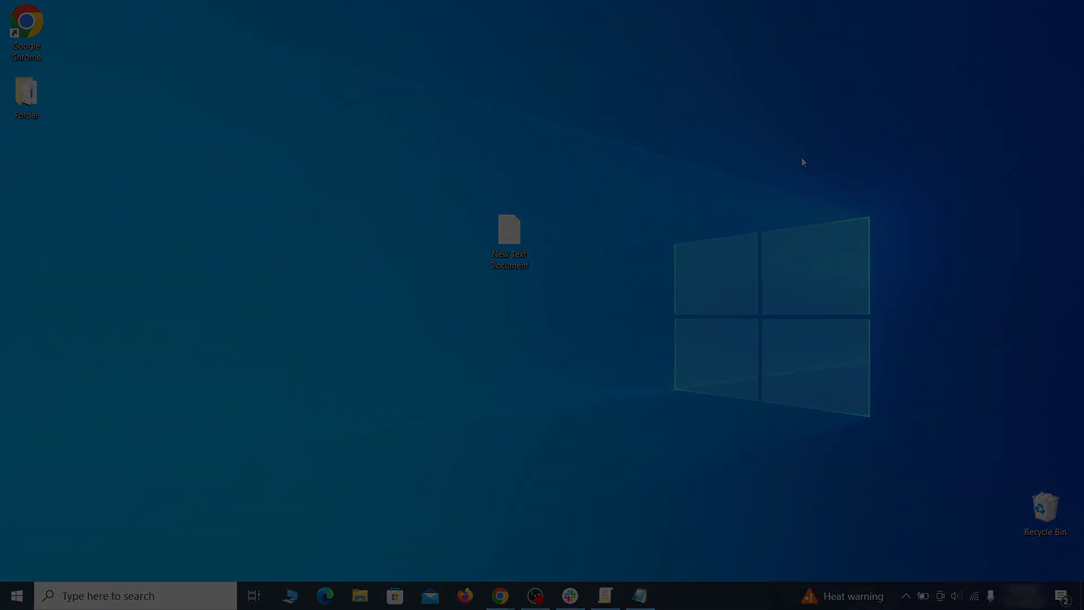
Find the rogue homepage value in the registry and delete the Chrome Recommended policy key holding it.
double_click(508, 232)
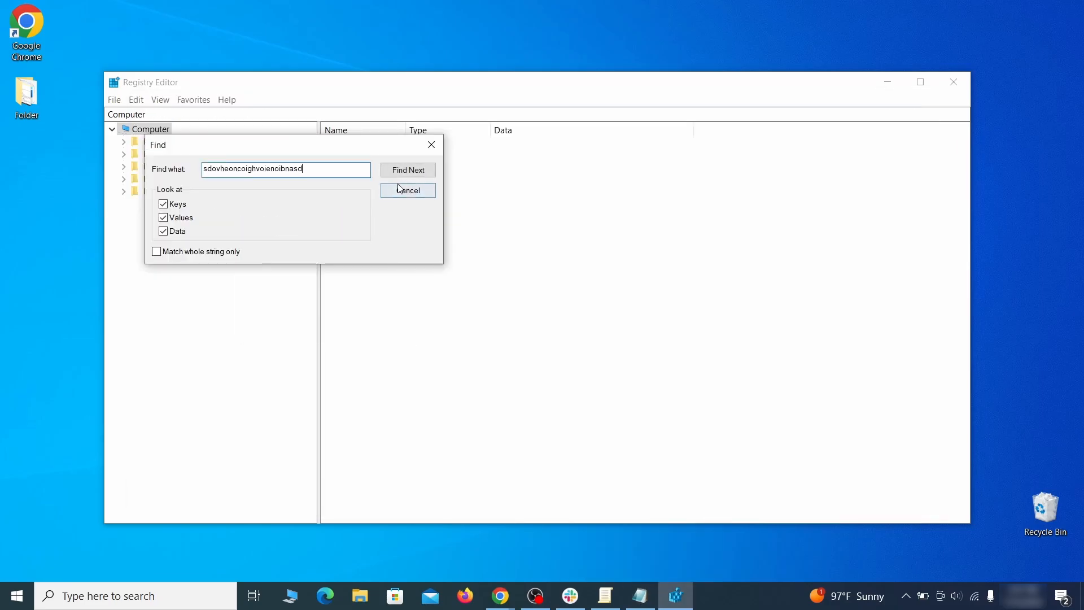
click(407, 170)
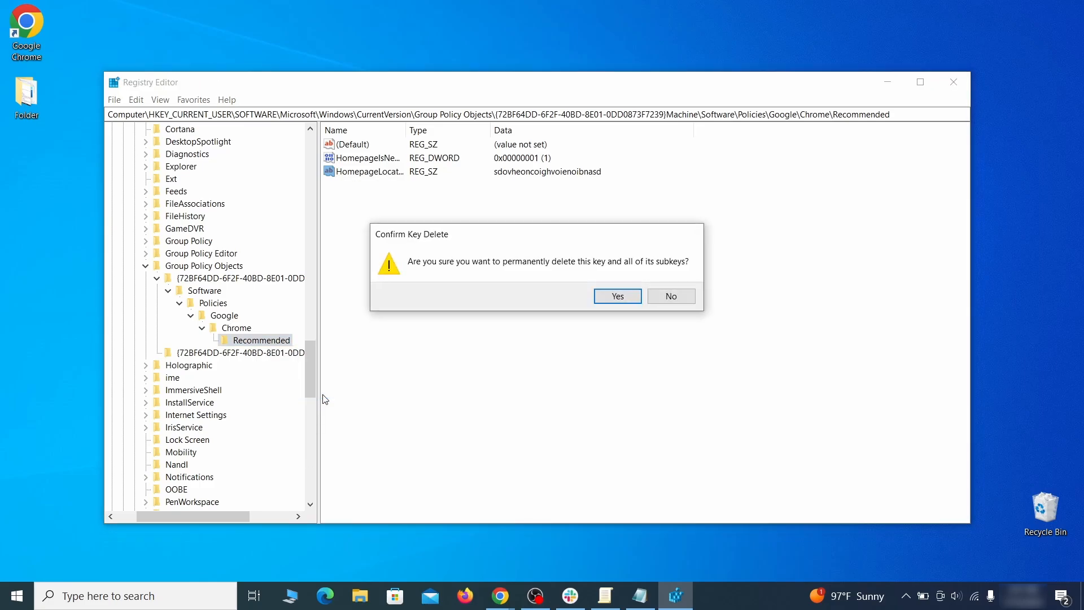
click(617, 296)
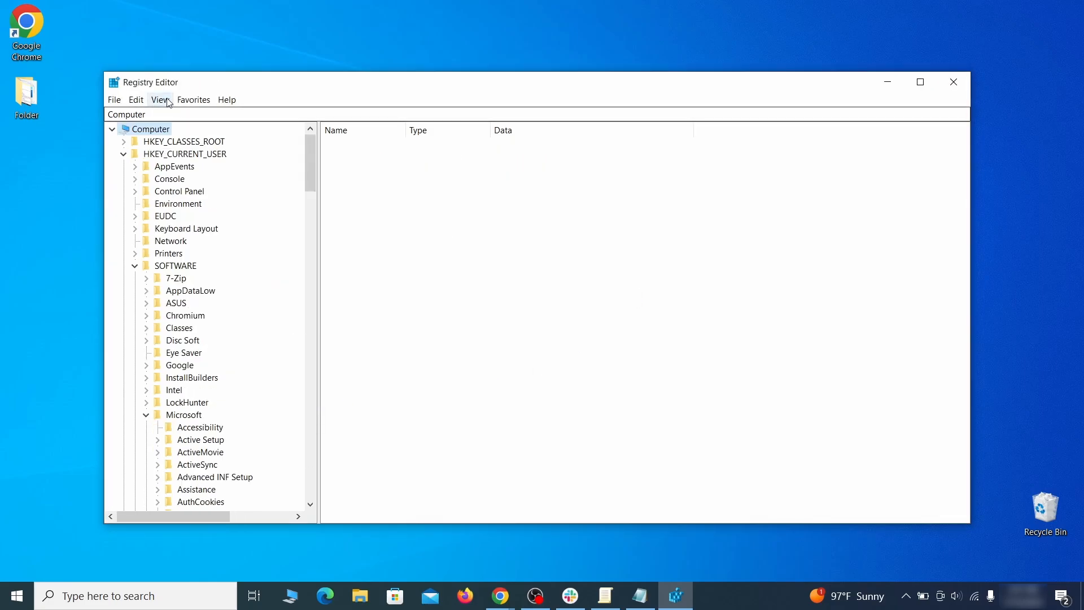
Attempt to delete the HKLM Google Chrome policy key and dismiss the access error.
right_click(245, 242)
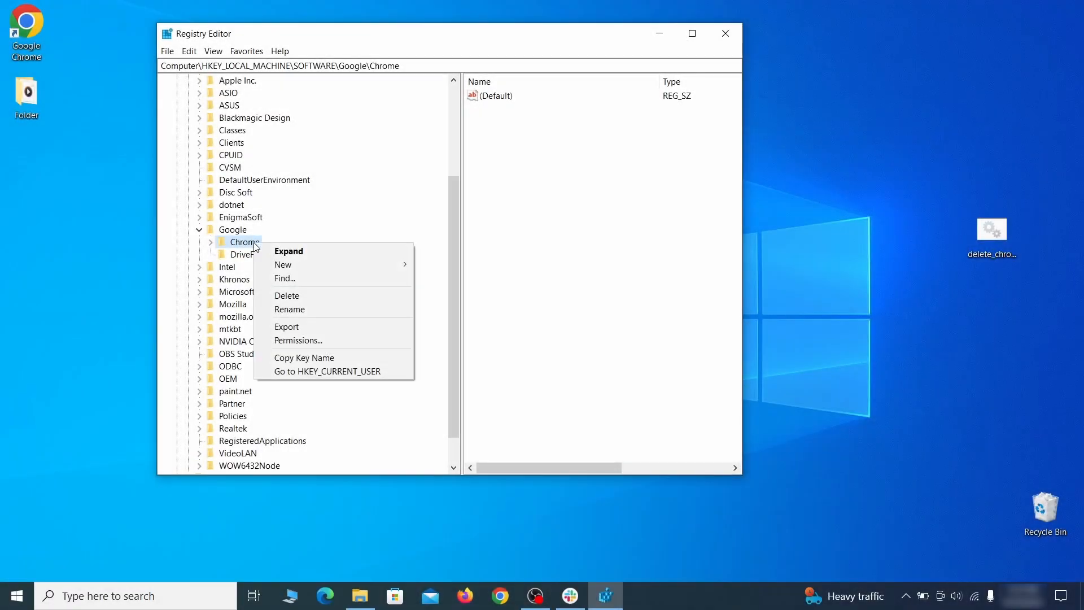
click(285, 295)
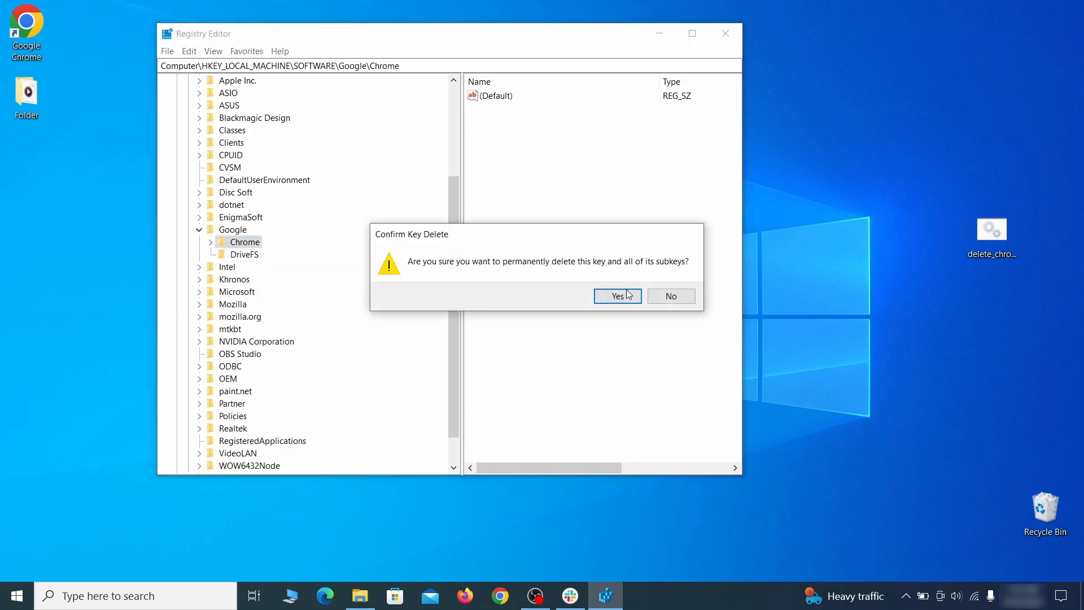
click(616, 296)
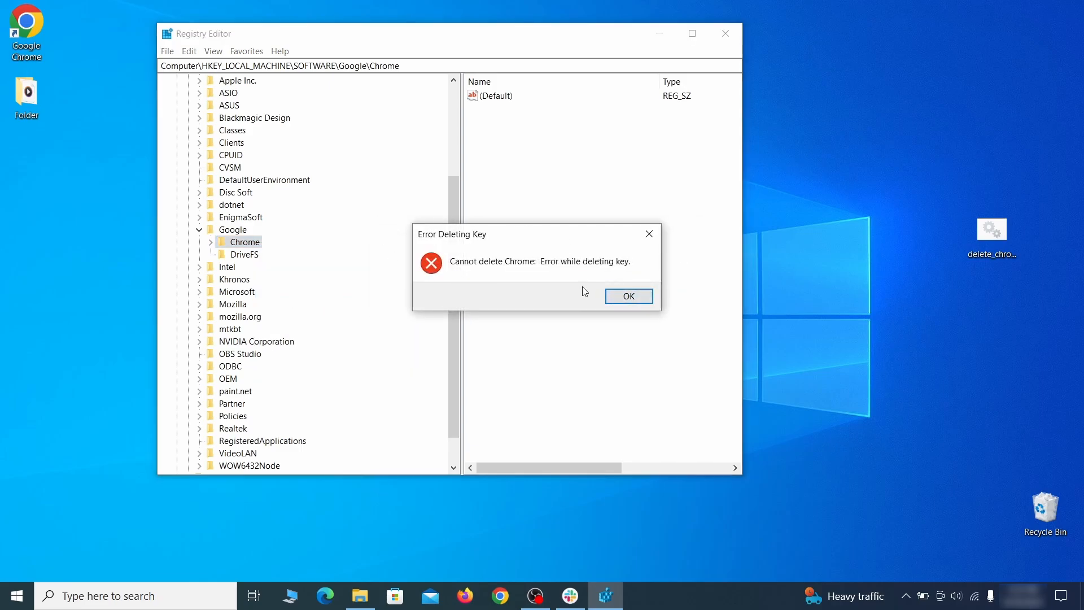
click(626, 296)
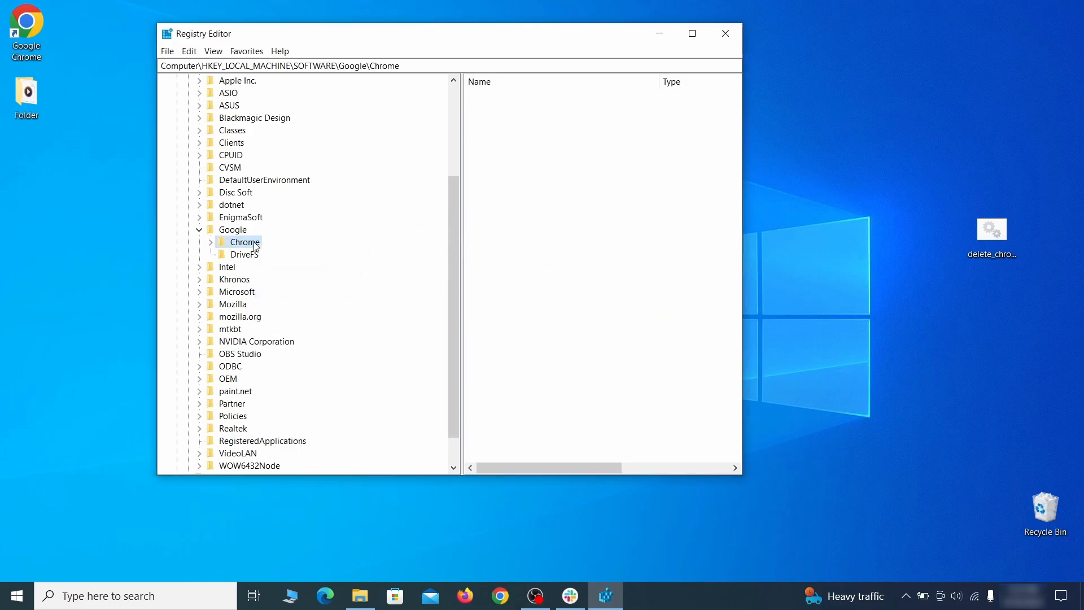
Make Everyone the owner of the Chrome key and replace permissions on all child keys.
right_click(244, 241)
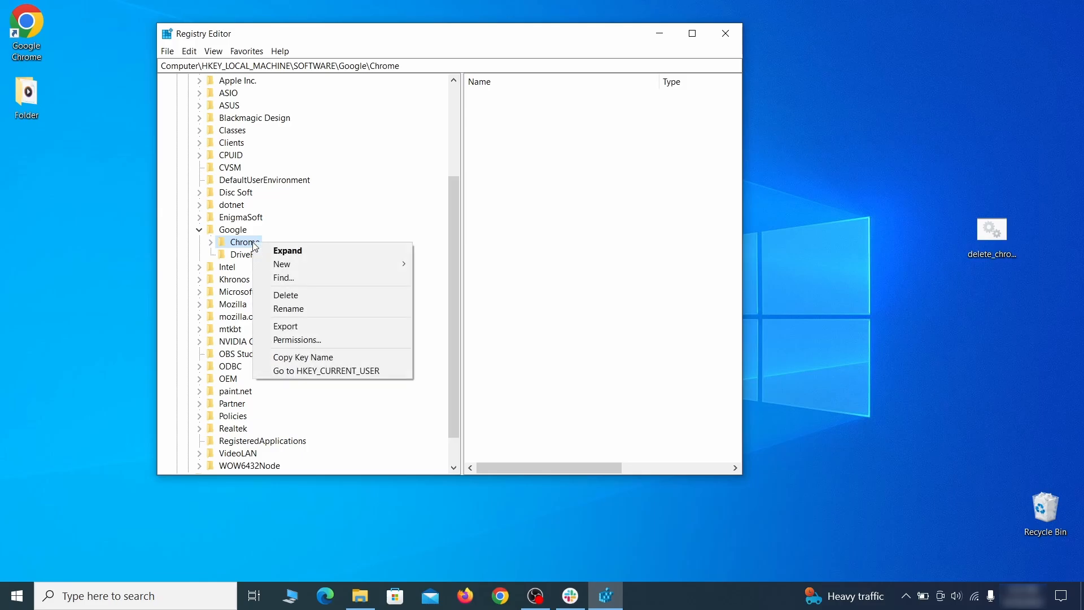
click(297, 339)
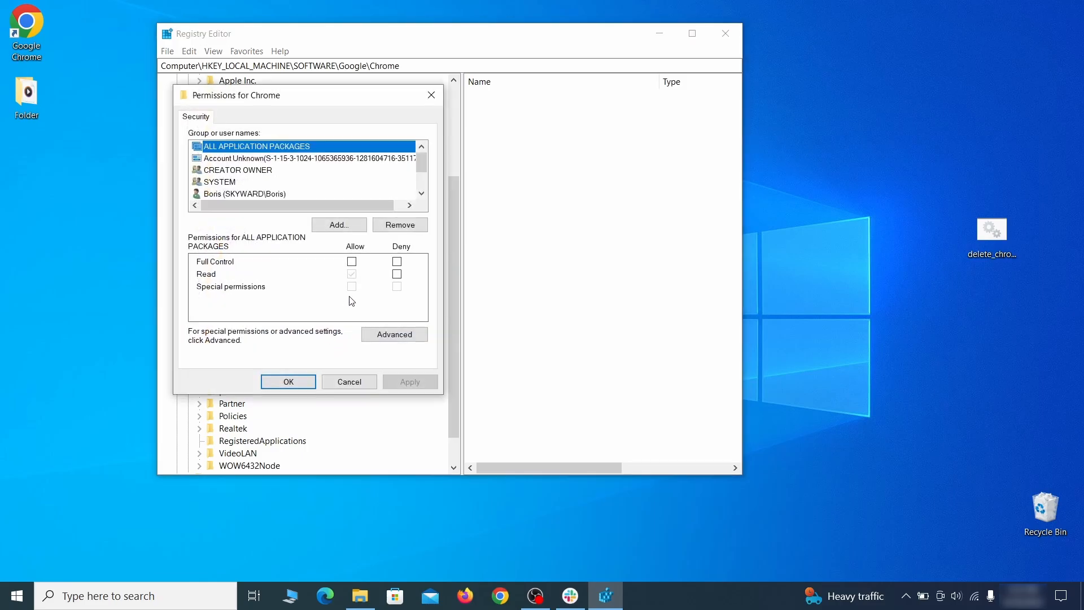
click(394, 334)
text(ever)
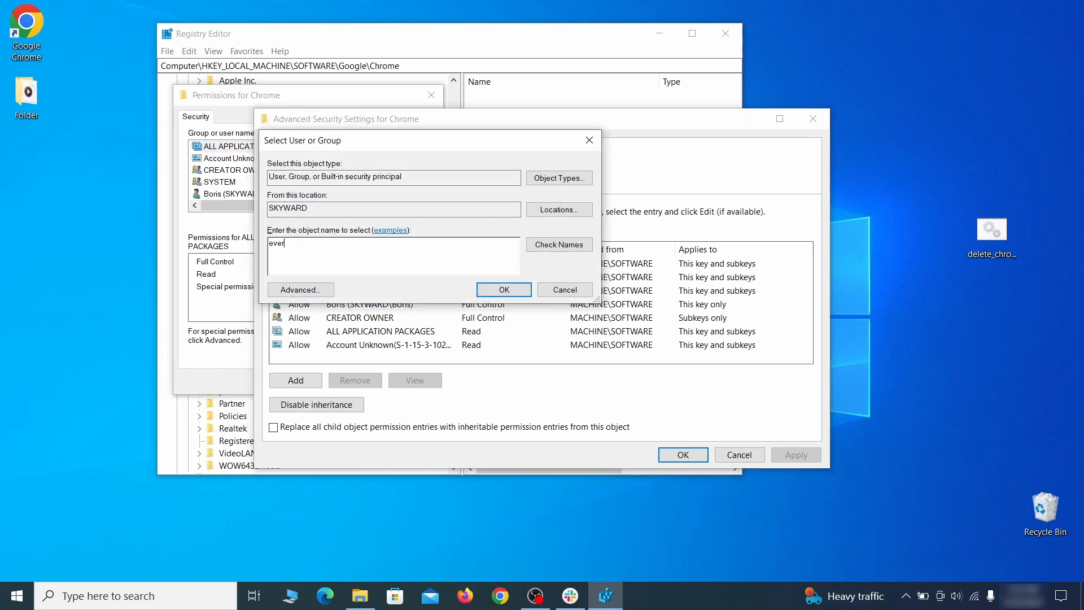
text(yone)
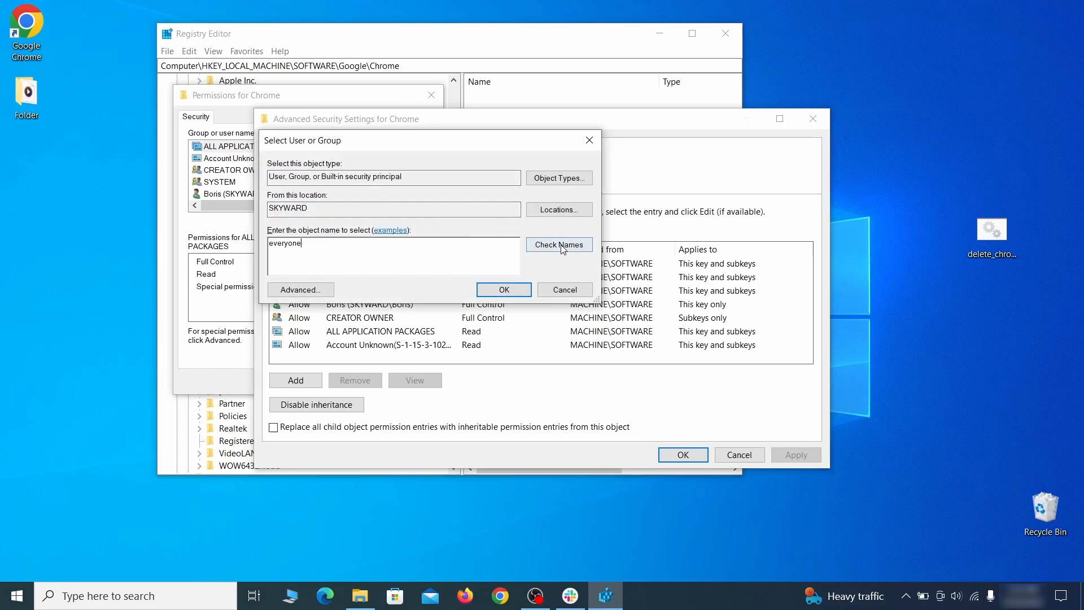
click(557, 244)
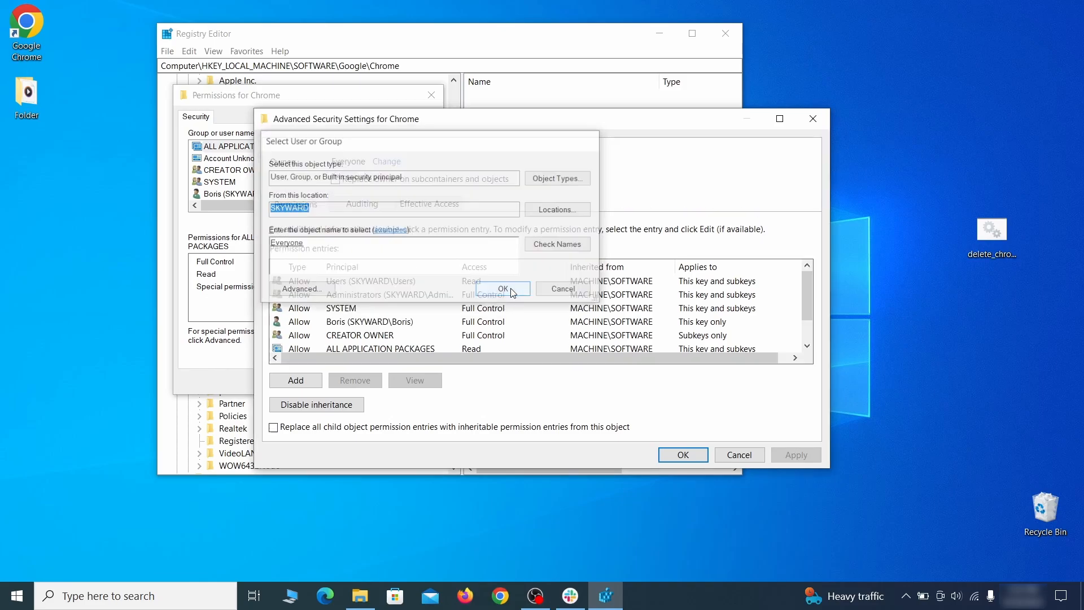
click(500, 288)
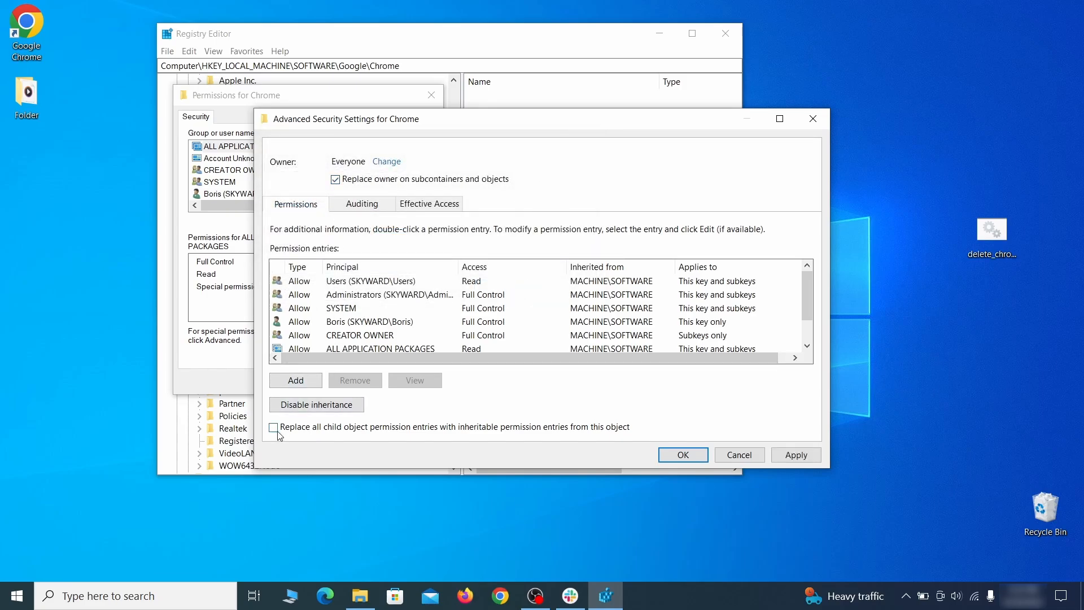
click(274, 427)
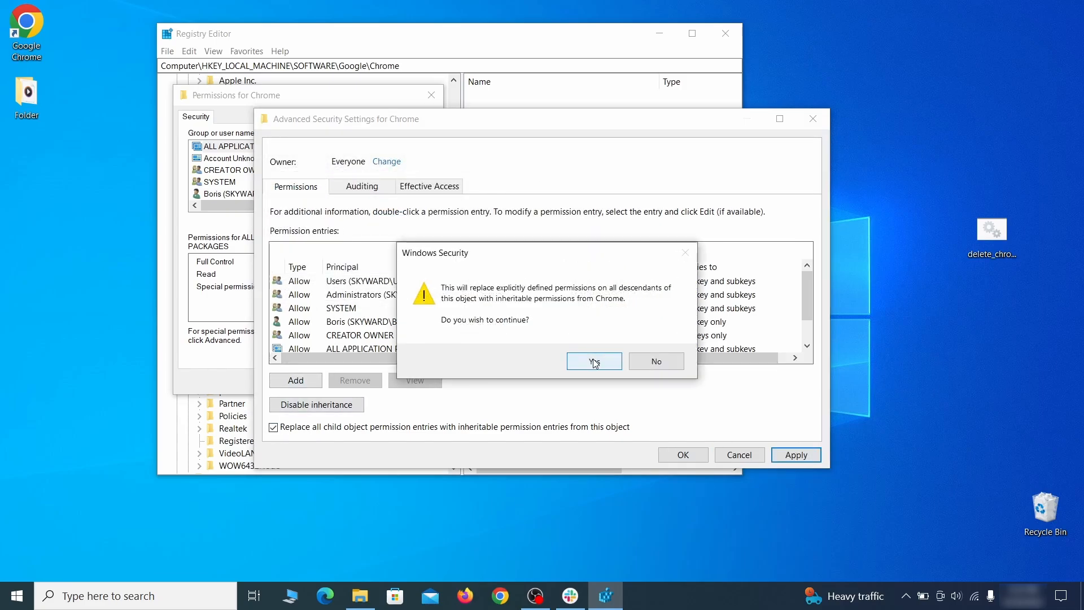
click(593, 361)
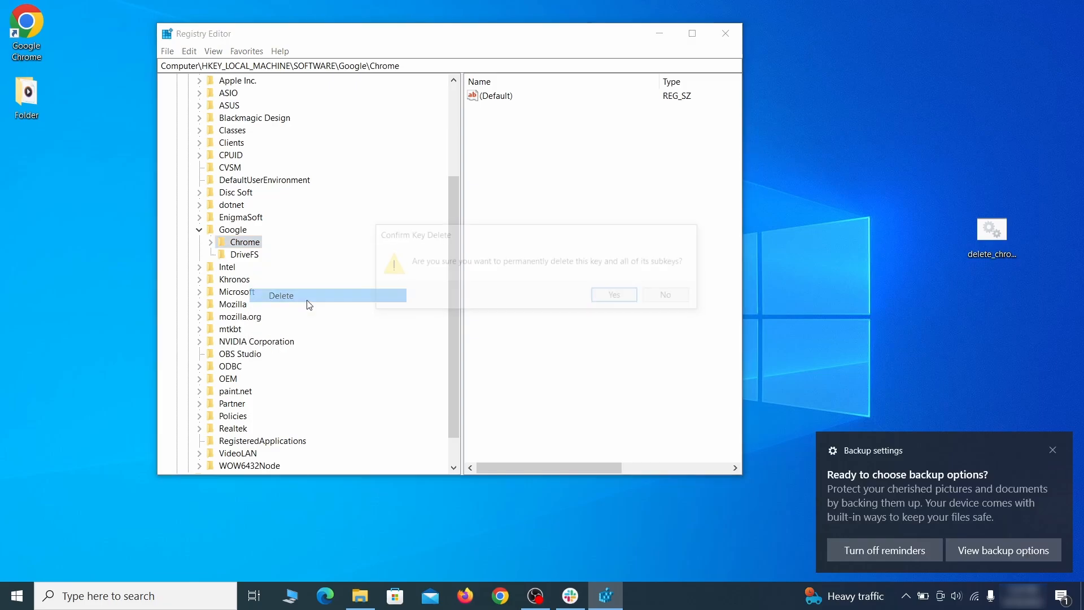
Delete the Chrome Recommended policy key now that access is granted.
click(612, 293)
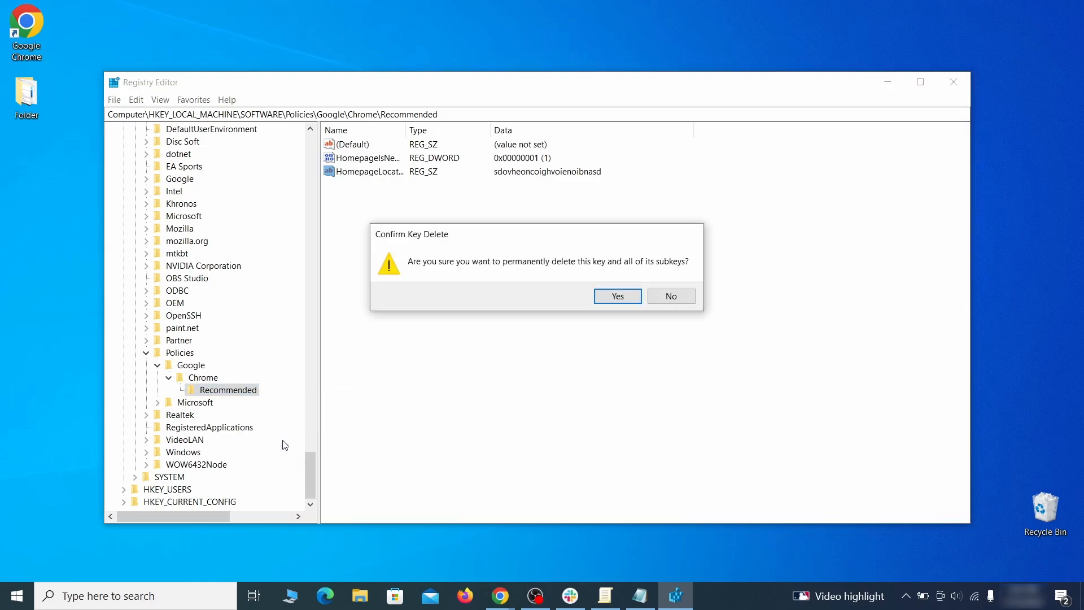
click(616, 296)
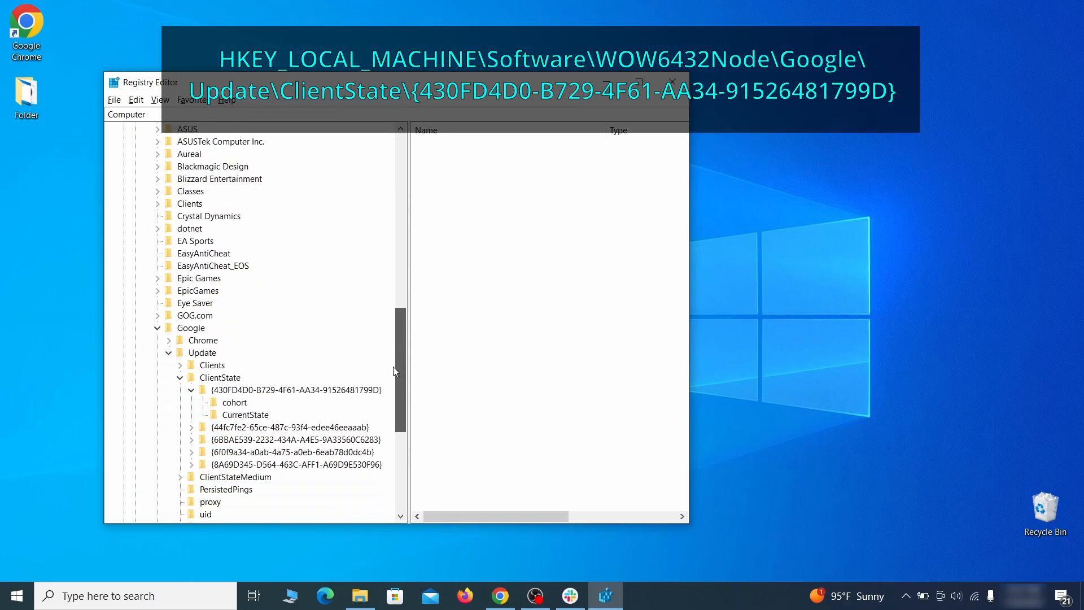
Delete the CloudManagementEnrollmentToken value from Chrome's ClientState {430FD4D0…} entry in Google Update.
scroll(down, 3)
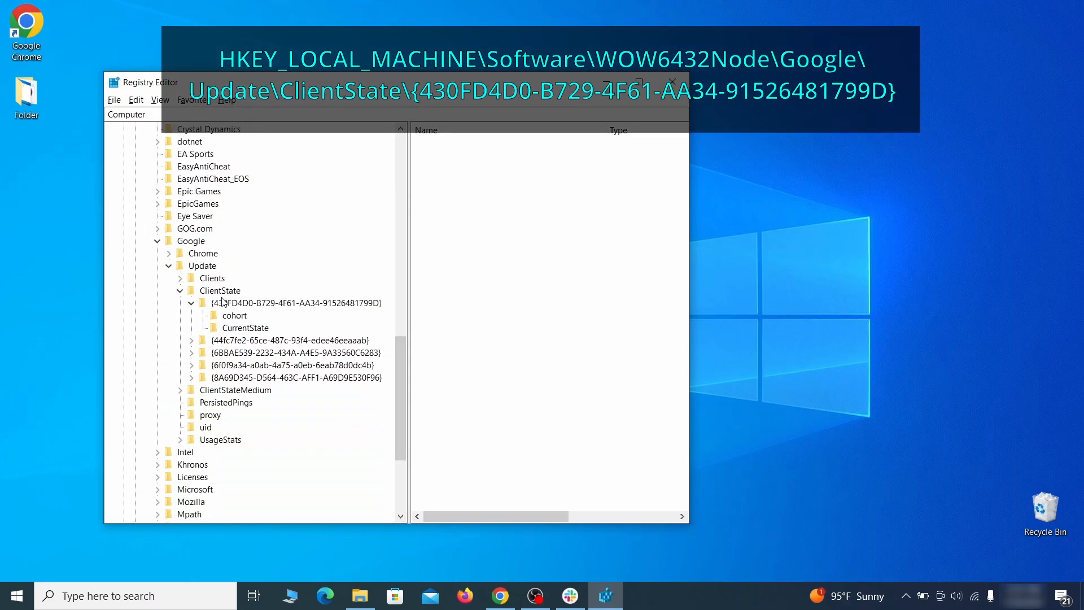
click(297, 302)
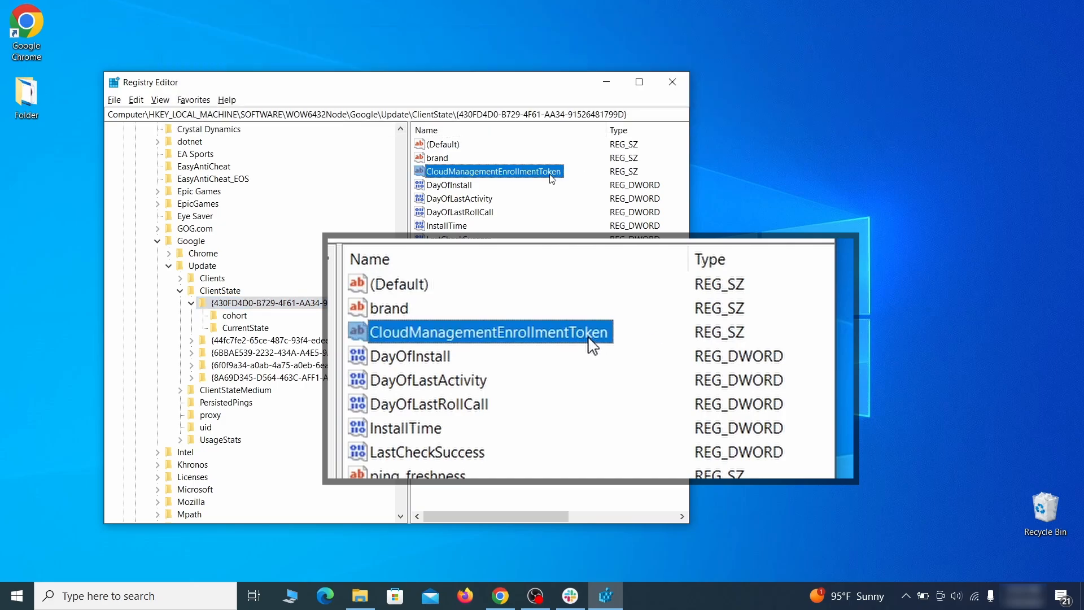
key(Delete)
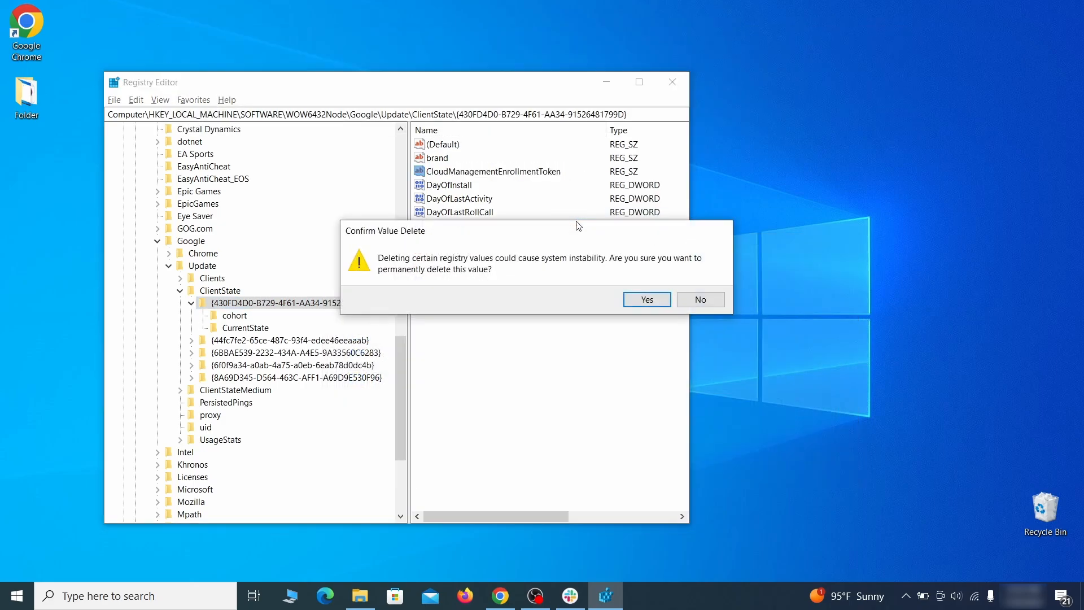
click(644, 299)
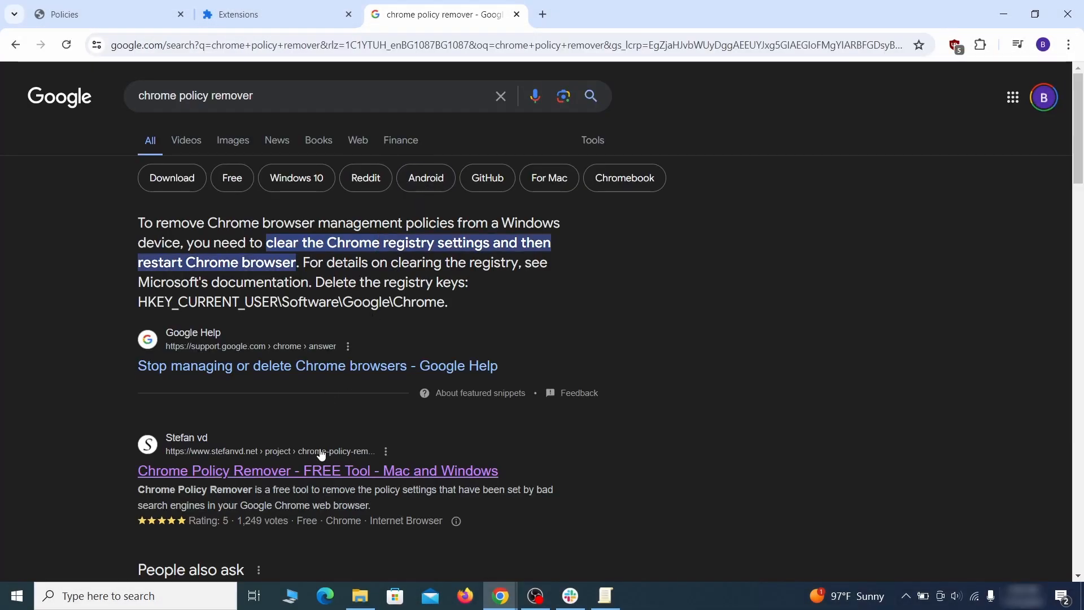
Download the Chrome Policy Remover batch file for Windows and show it in its folder.
click(317, 470)
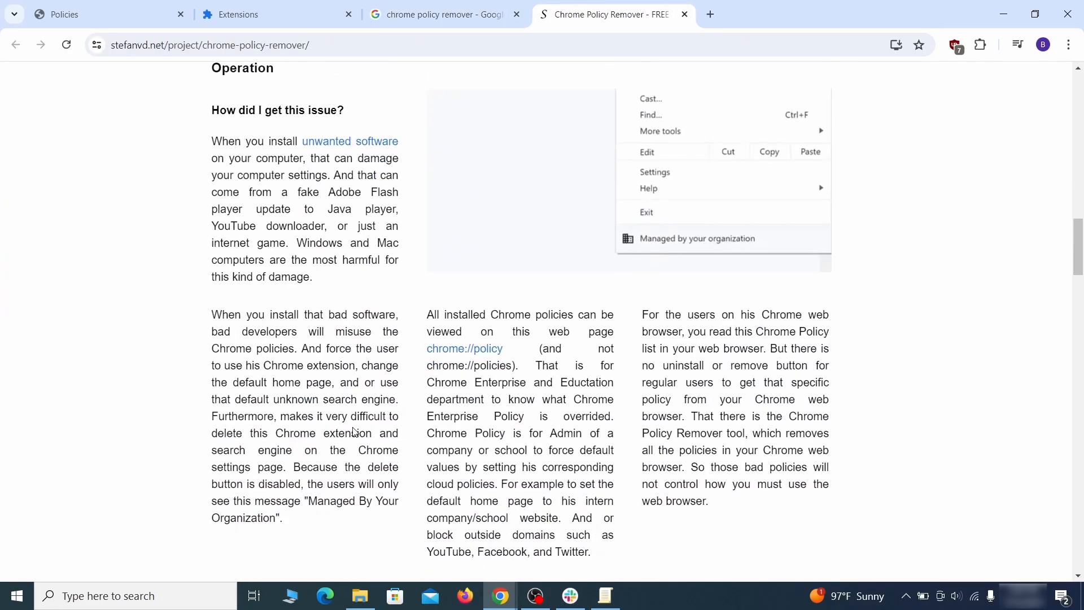
scroll(down, 3)
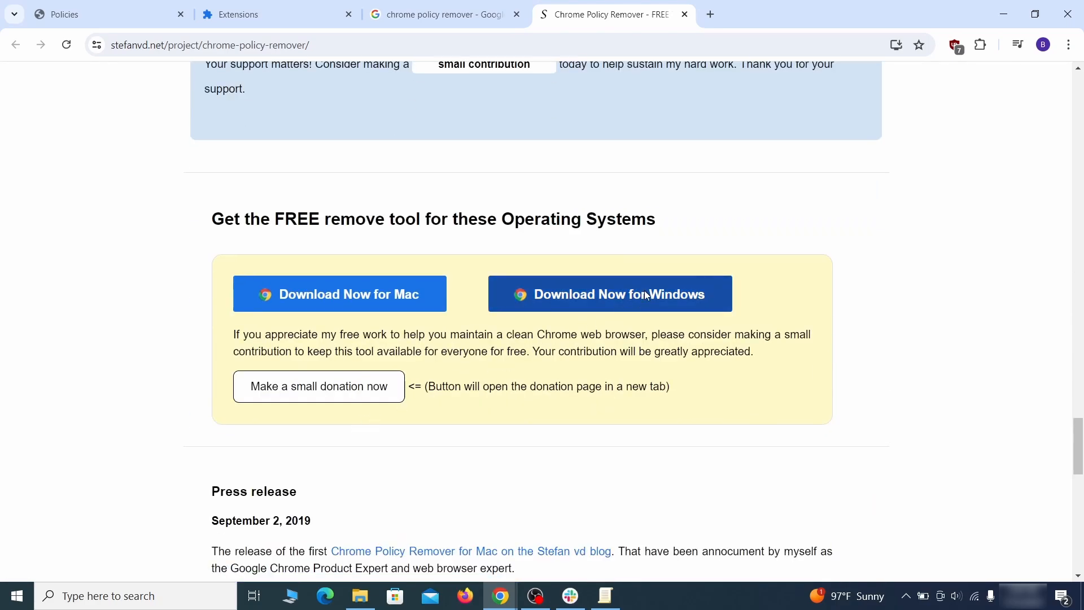
click(608, 293)
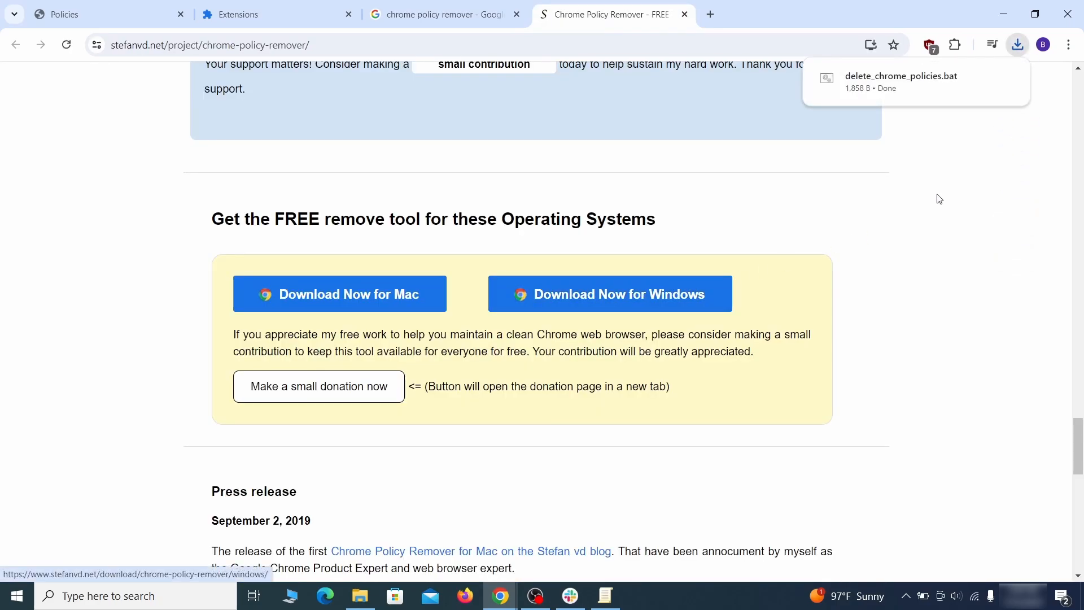
mouse_move(981, 82)
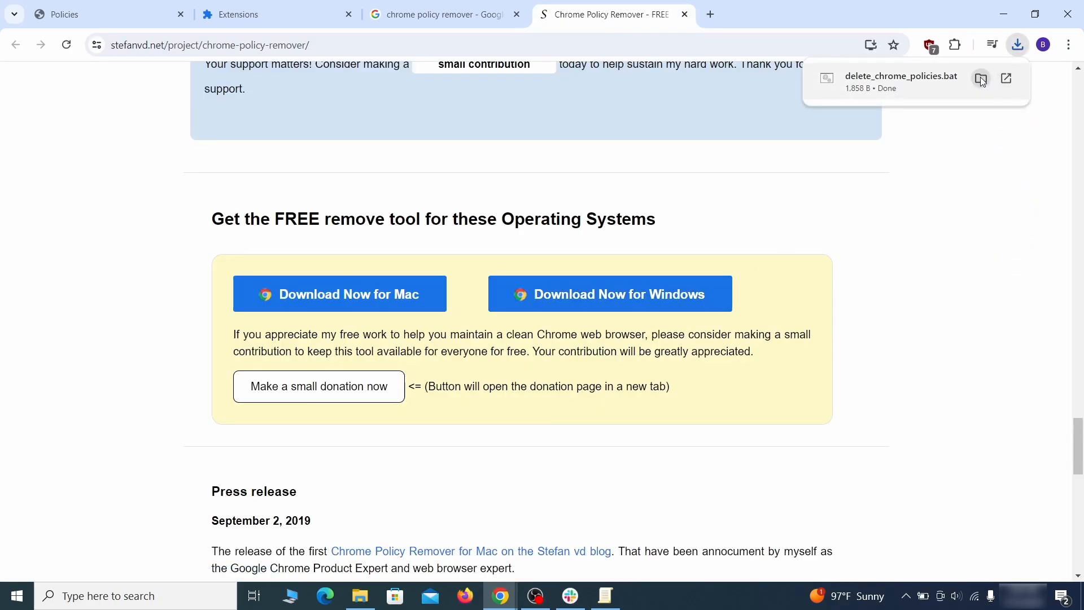
click(1005, 78)
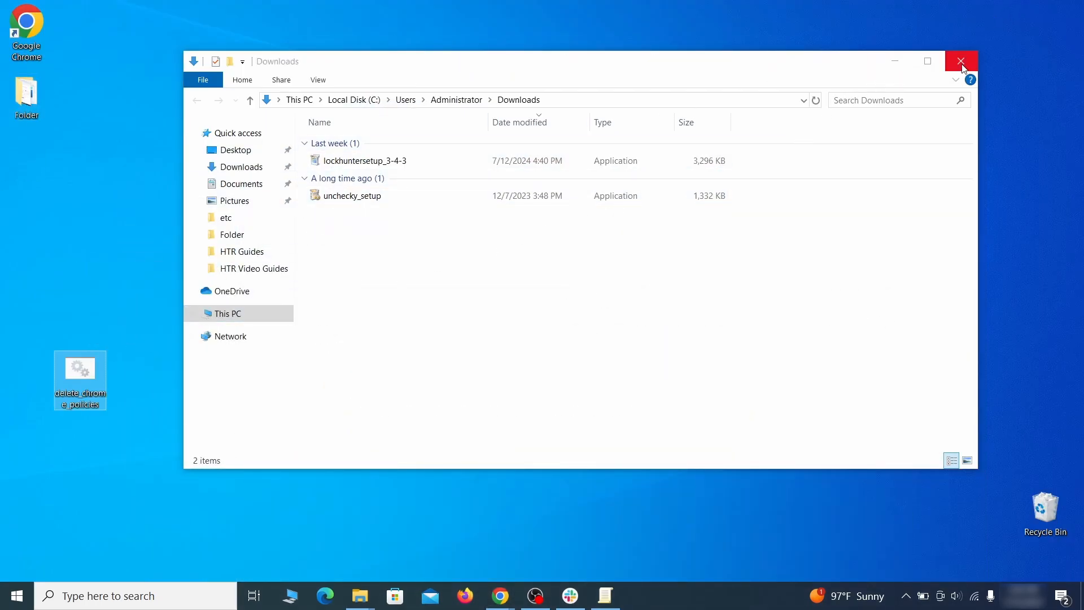
Launch delete_chrome_policies.bat from the desktop and run it anyway past the SmartScreen warning.
click(960, 61)
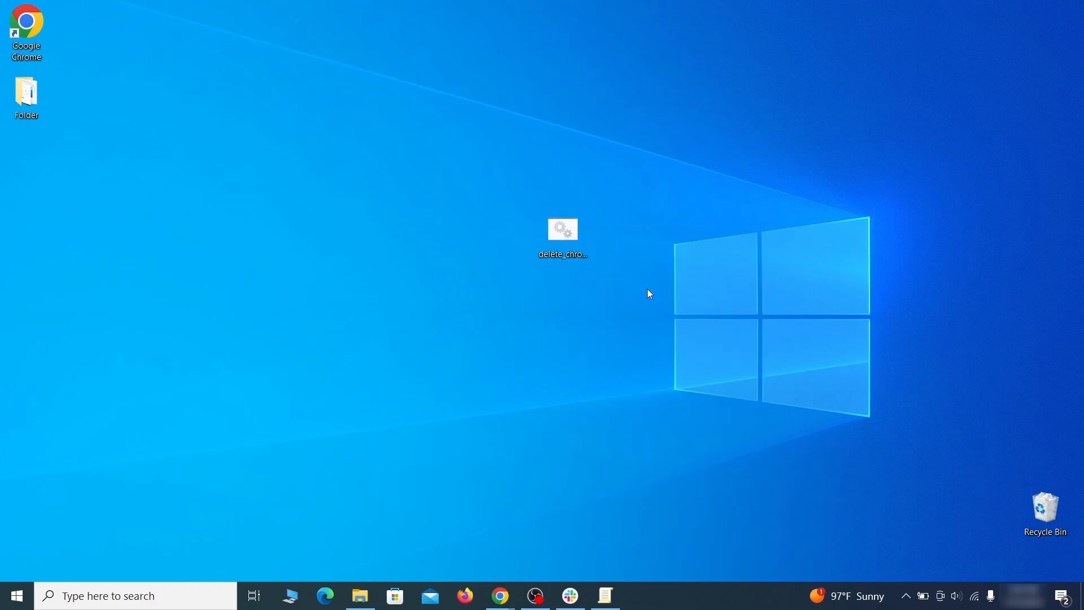
double_click(562, 229)
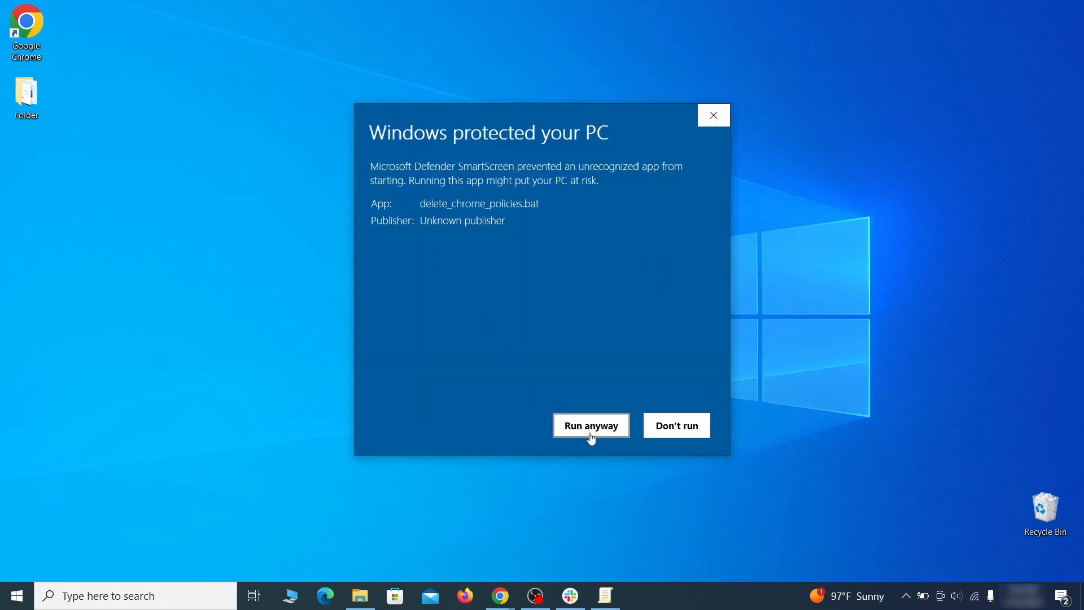
click(591, 426)
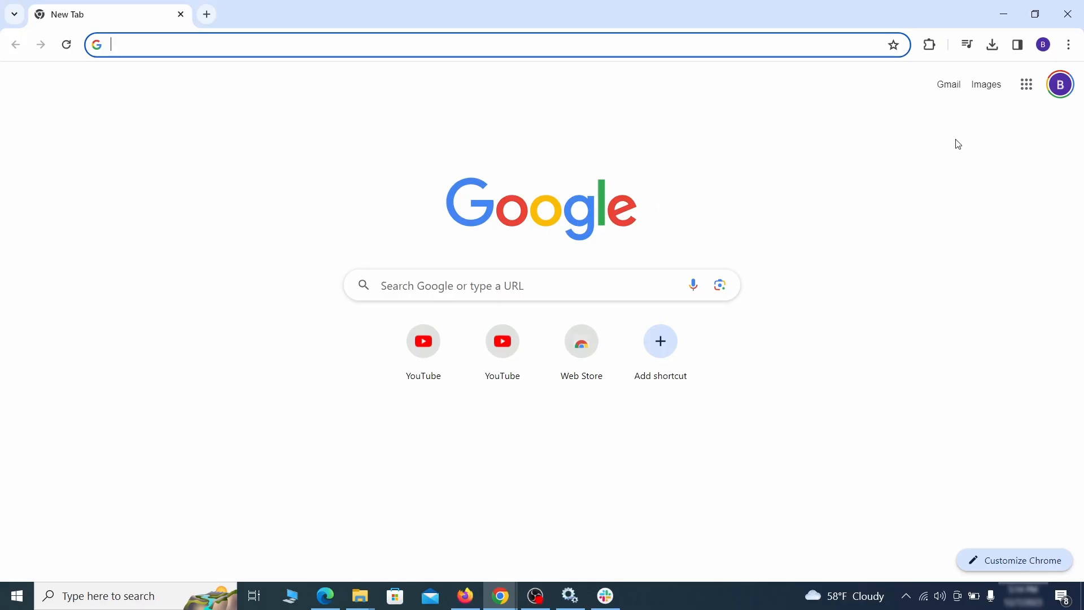
Turn off the Add to Zola Button extension on Chrome's Extensions page and remove it.
click(1068, 44)
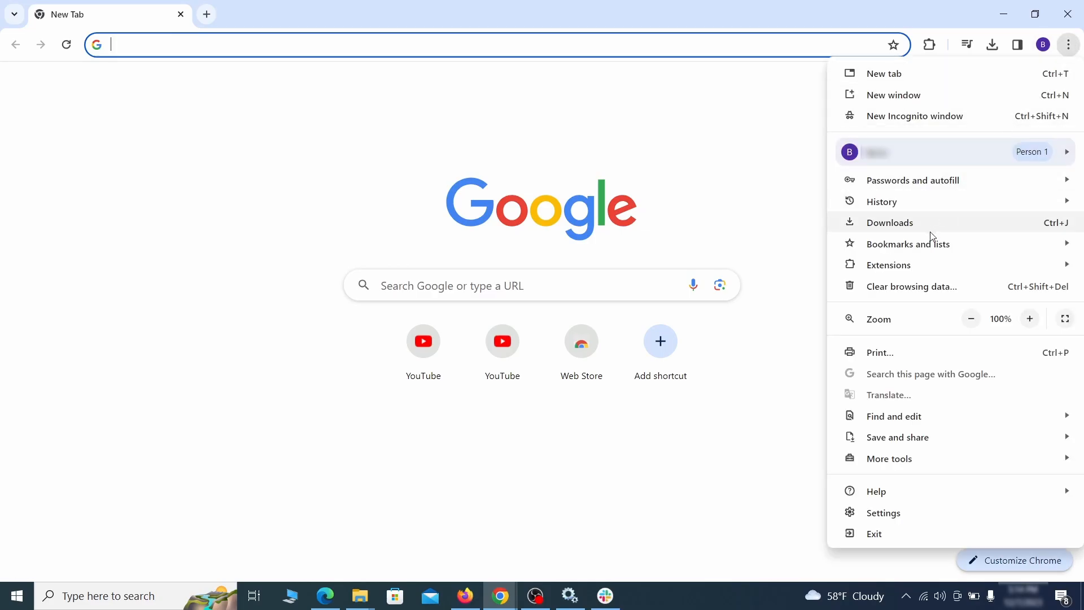
click(888, 264)
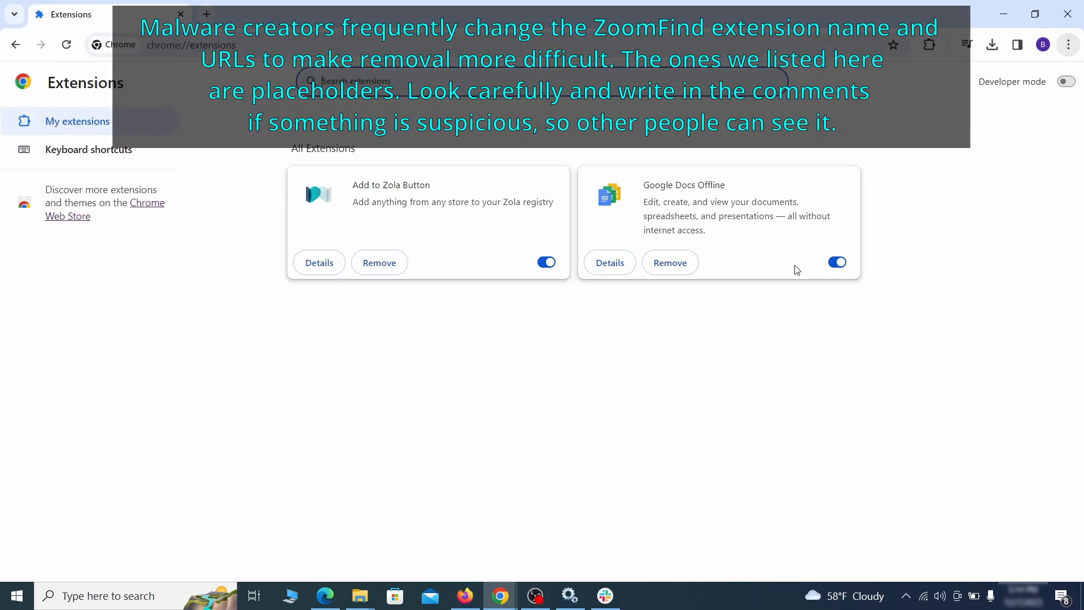
mouse_move(253, 233)
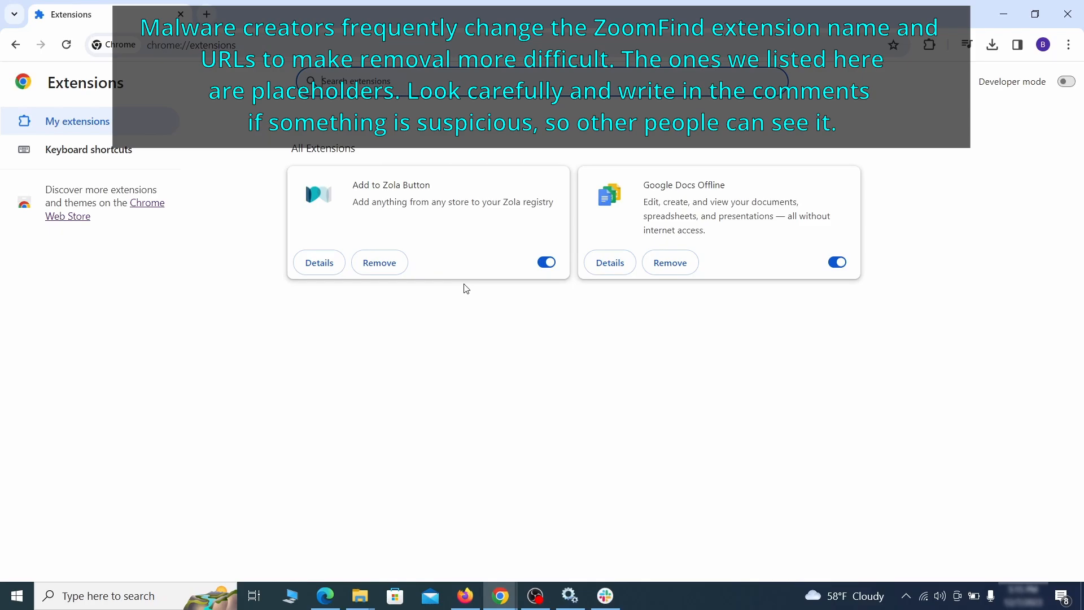
click(545, 262)
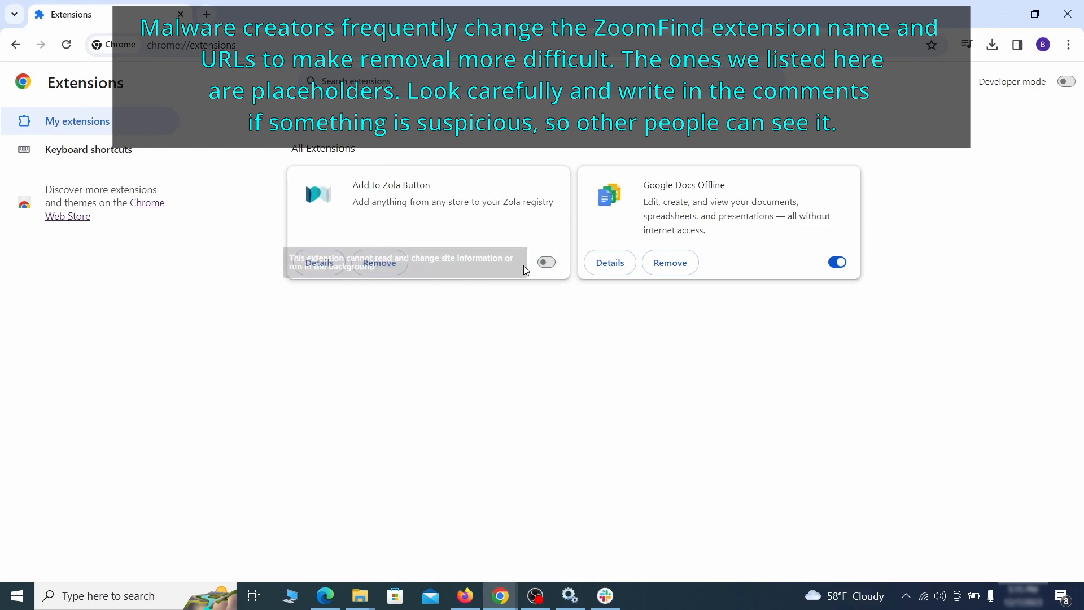
click(379, 262)
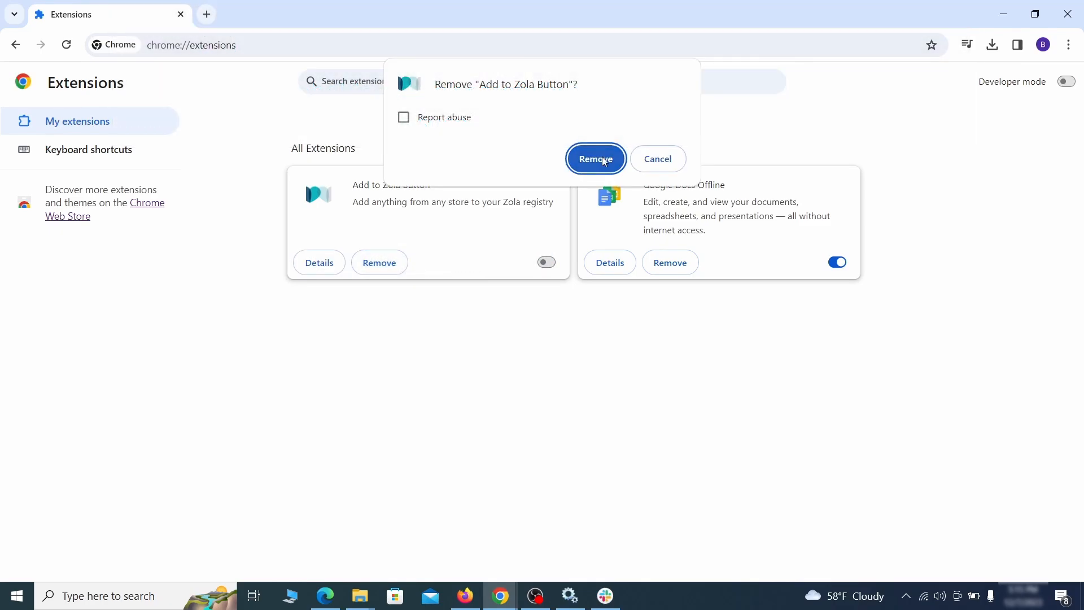
click(1068, 44)
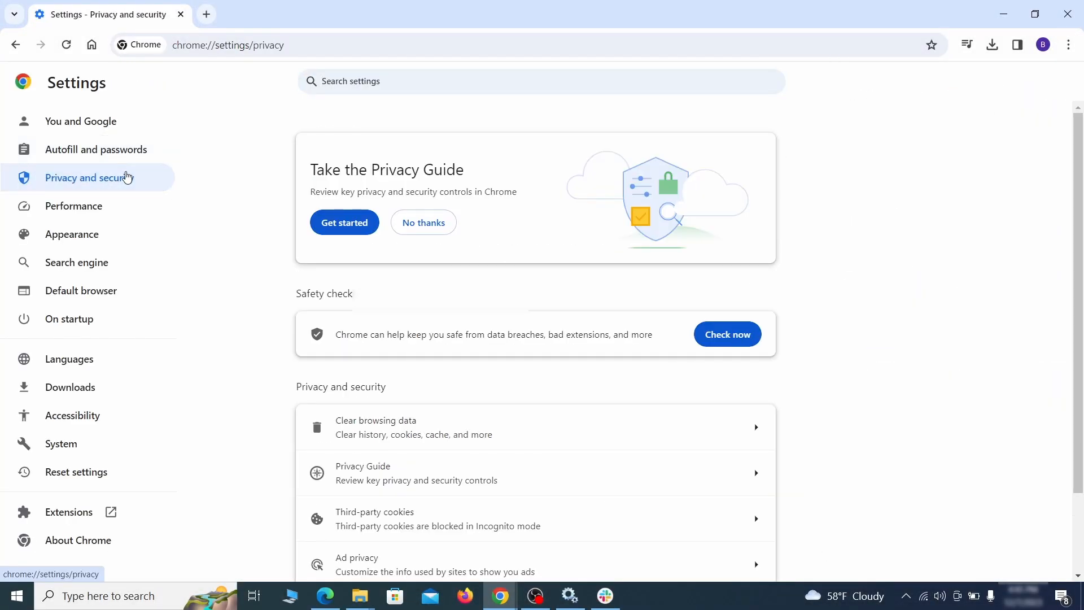
Clear browsing data with the Advanced options, including hosted app data.
scroll(down, 3)
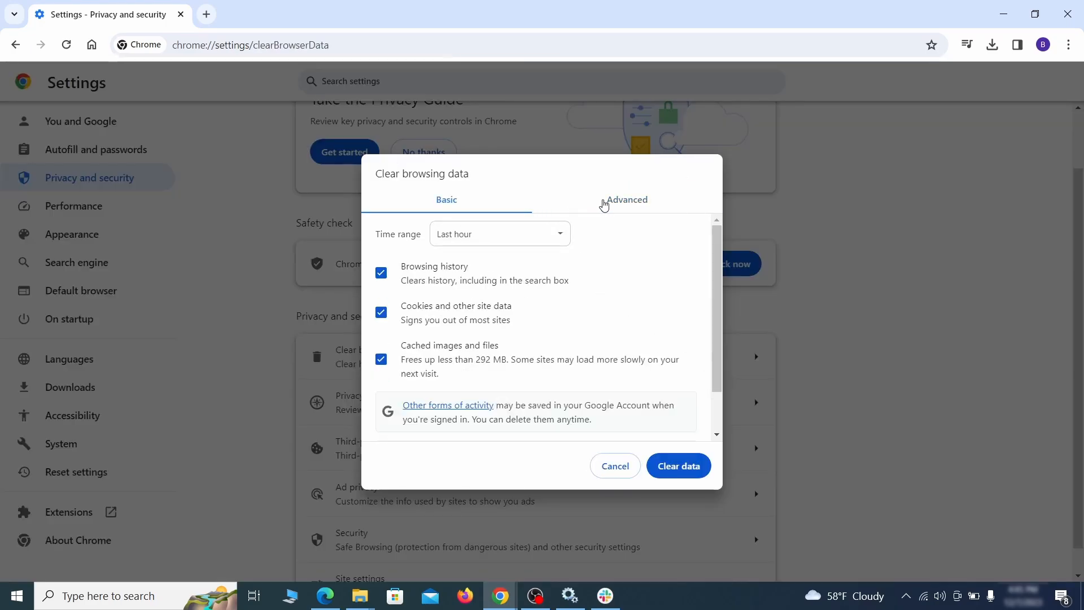
click(625, 199)
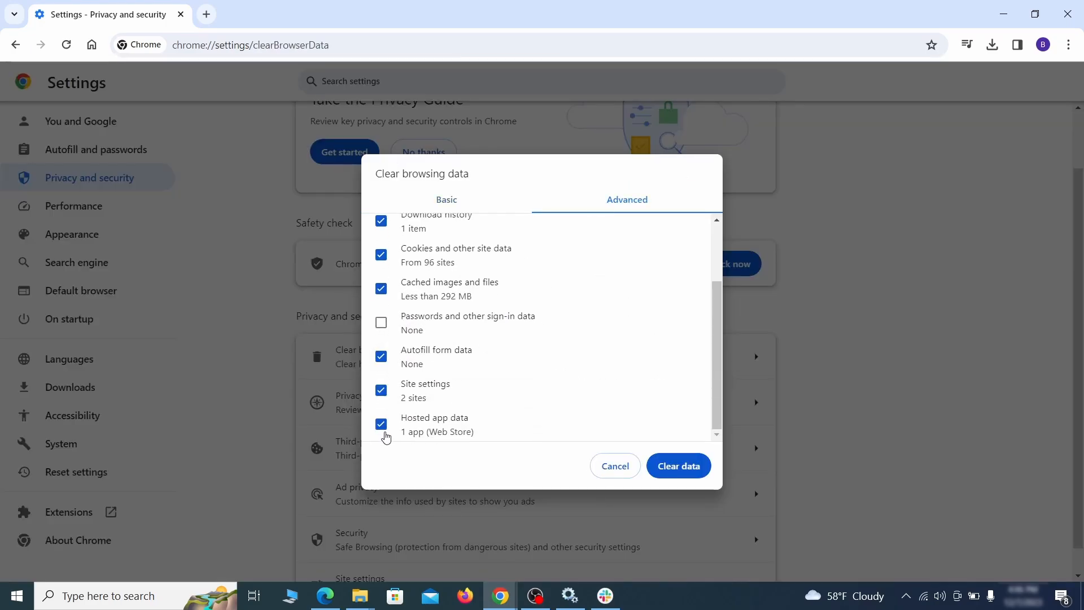
click(677, 465)
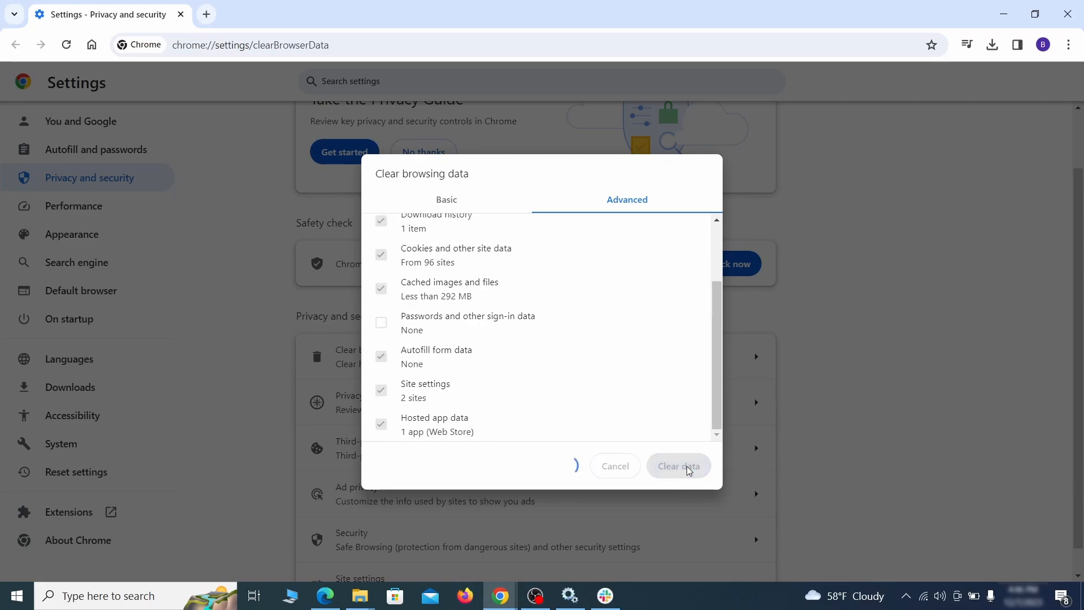
click(677, 465)
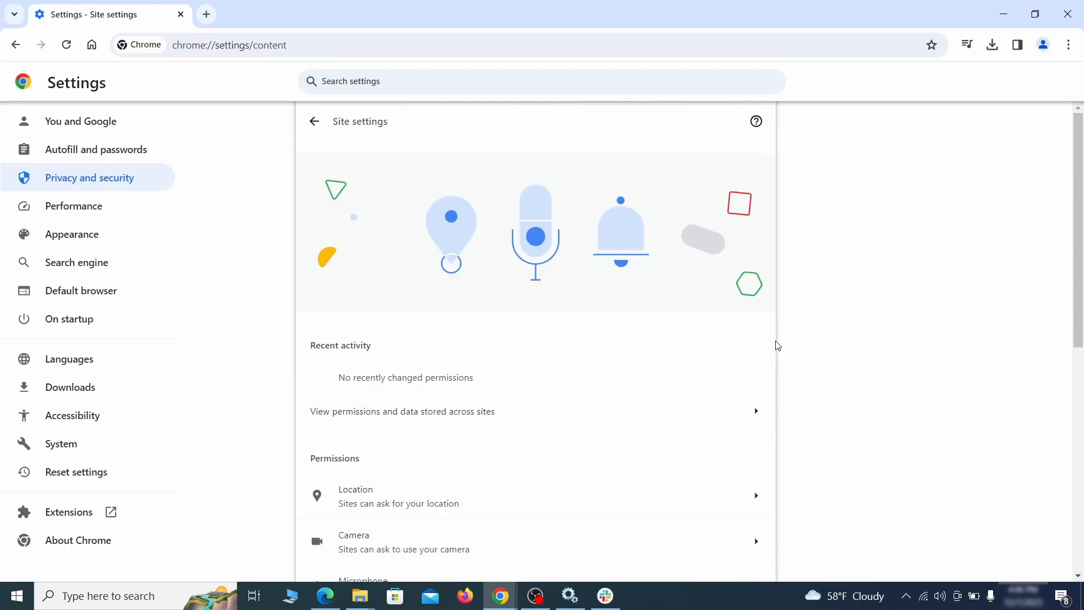
Remove ExampleRougeURL.com from Chrome's allowed Notifications and Third-party cookies exceptions.
scroll(down, 3)
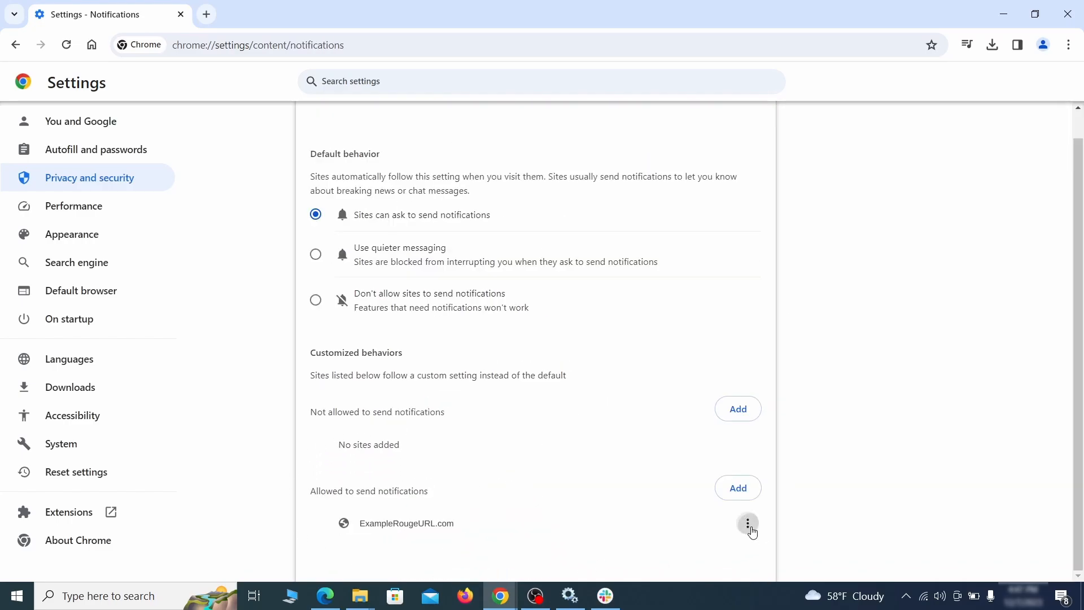
click(15, 45)
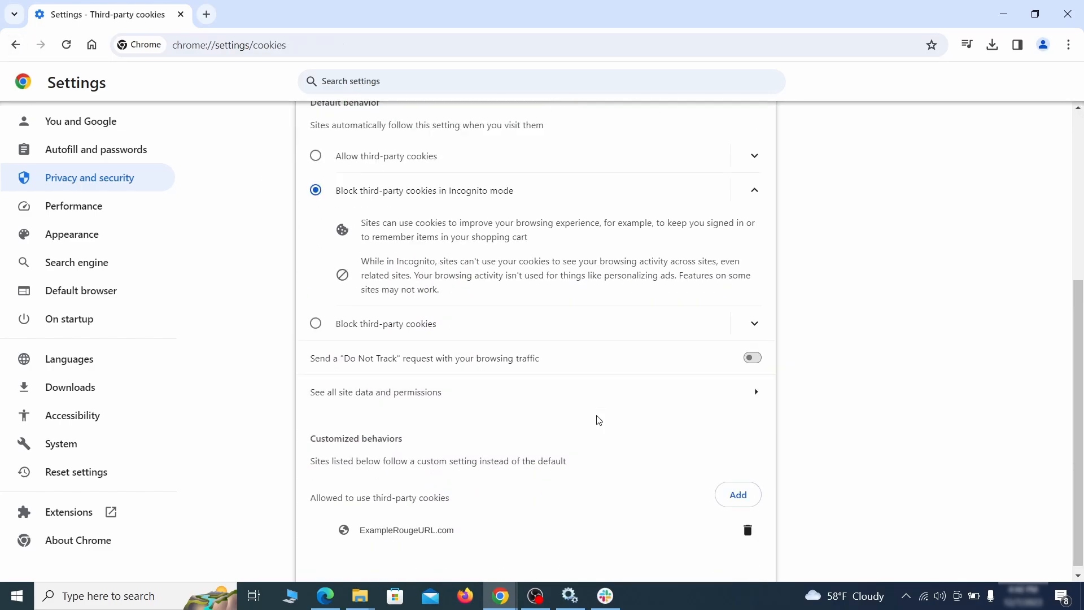
click(16, 45)
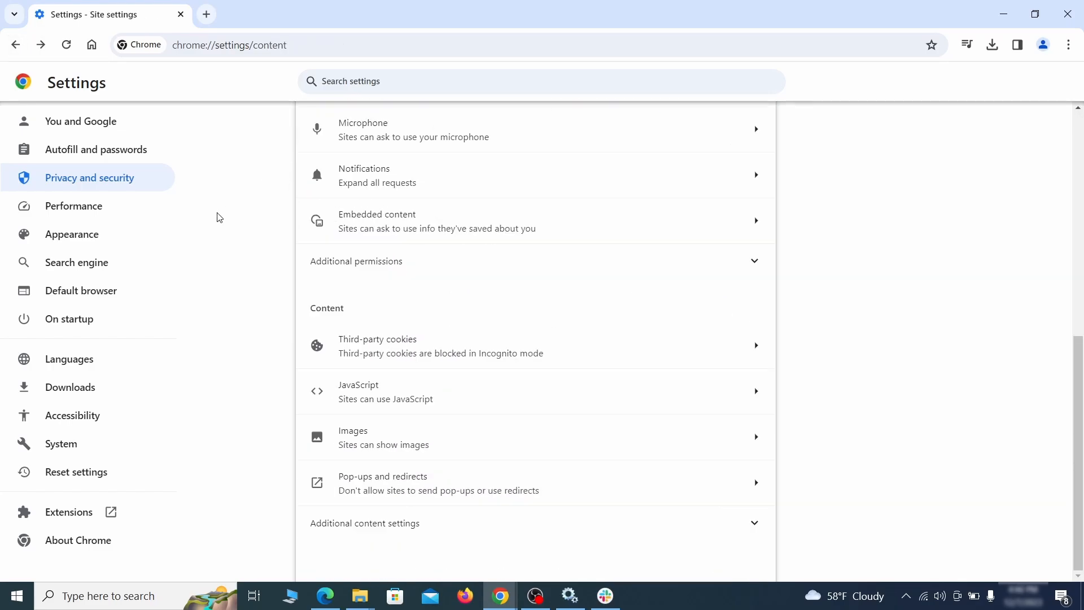
In Chrome Appearance, erase the rogue home page address and turn off Show home button.
click(71, 233)
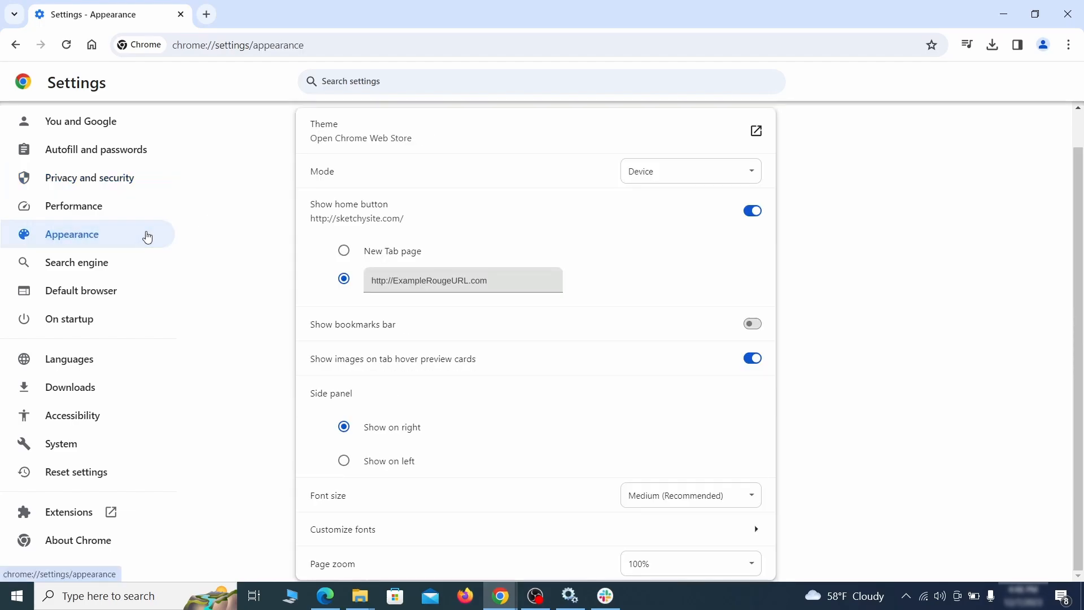
mouse_move(355, 309)
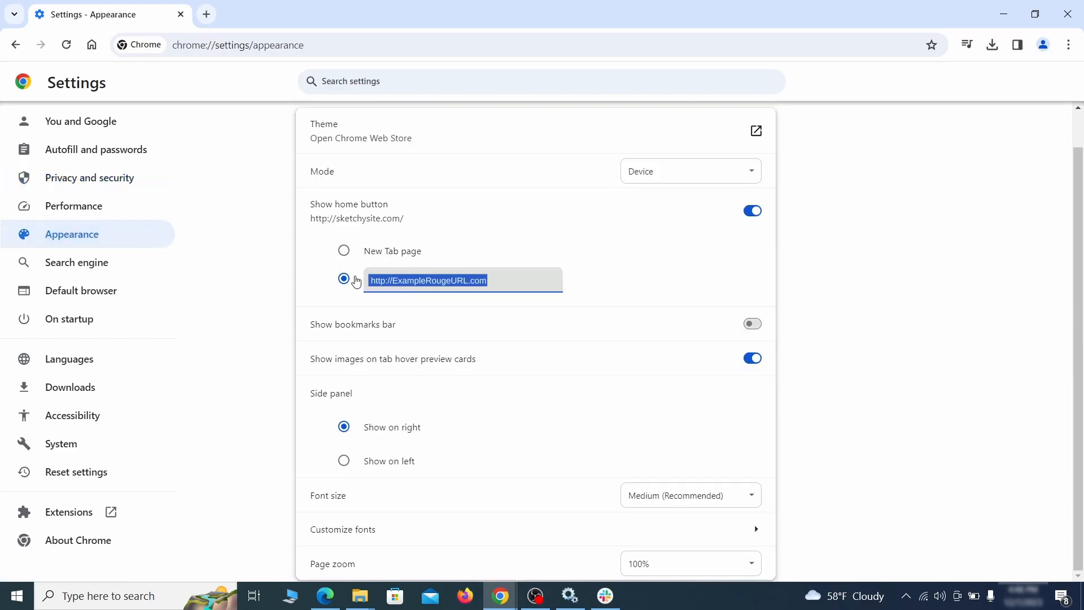
key(Delete)
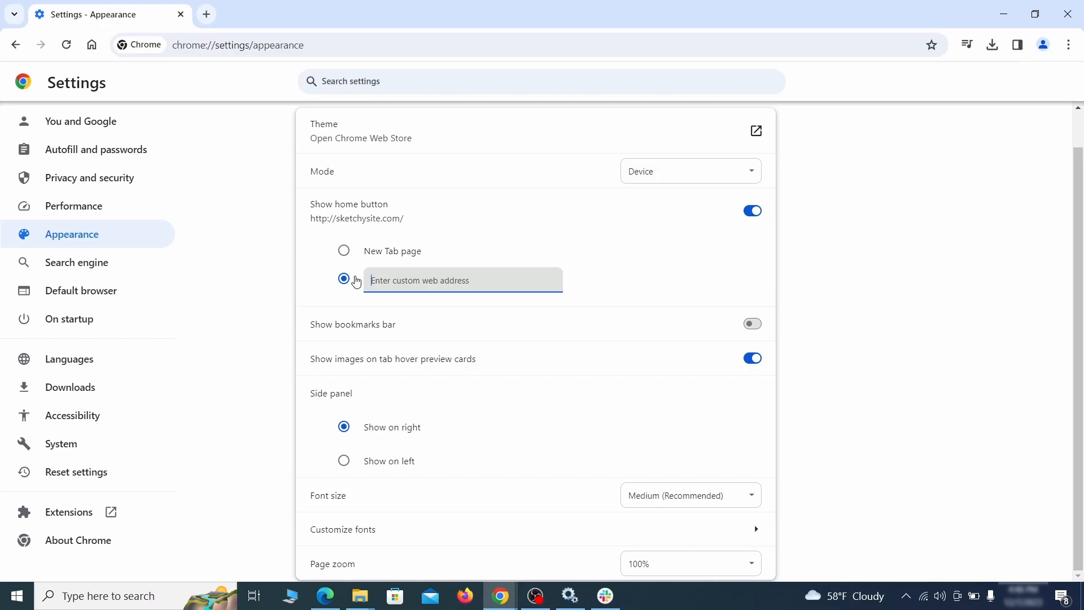
click(750, 210)
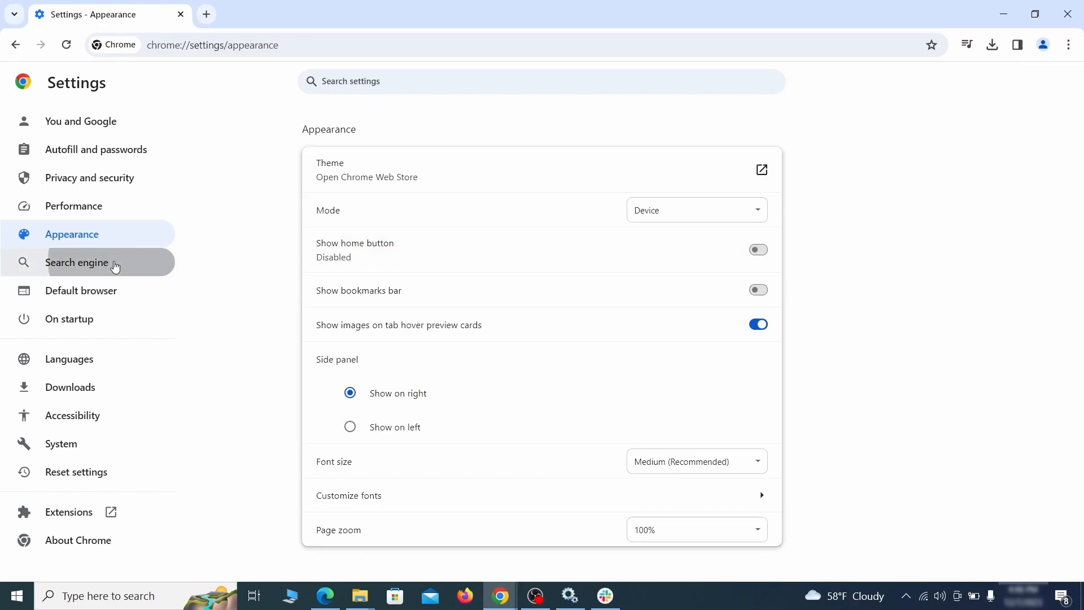
Make Google Chrome's default search engine and delete the ExampleRougeURL.com site search.
click(76, 262)
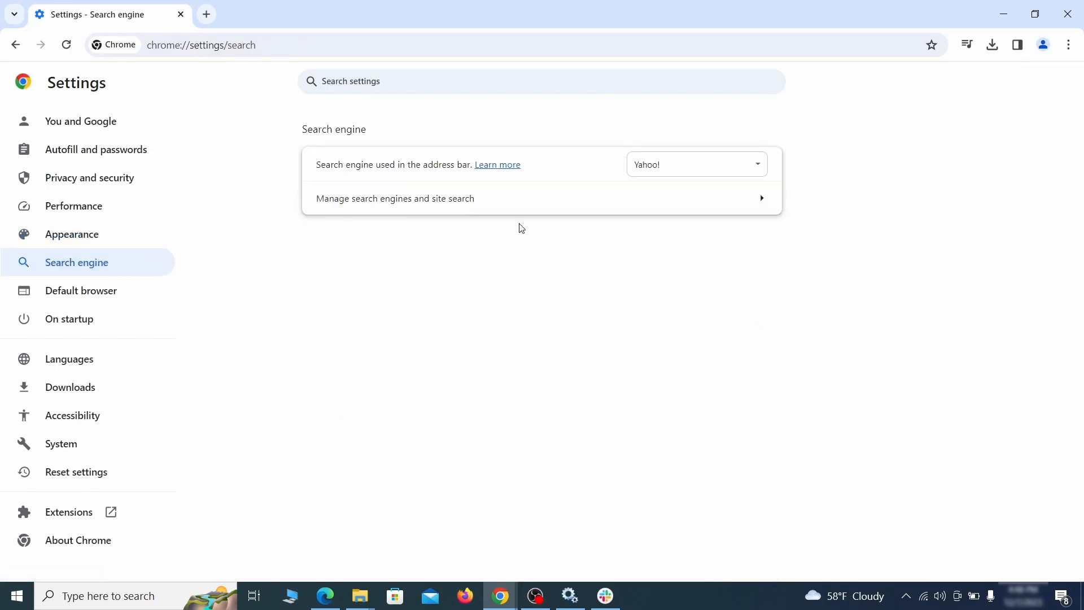
click(694, 165)
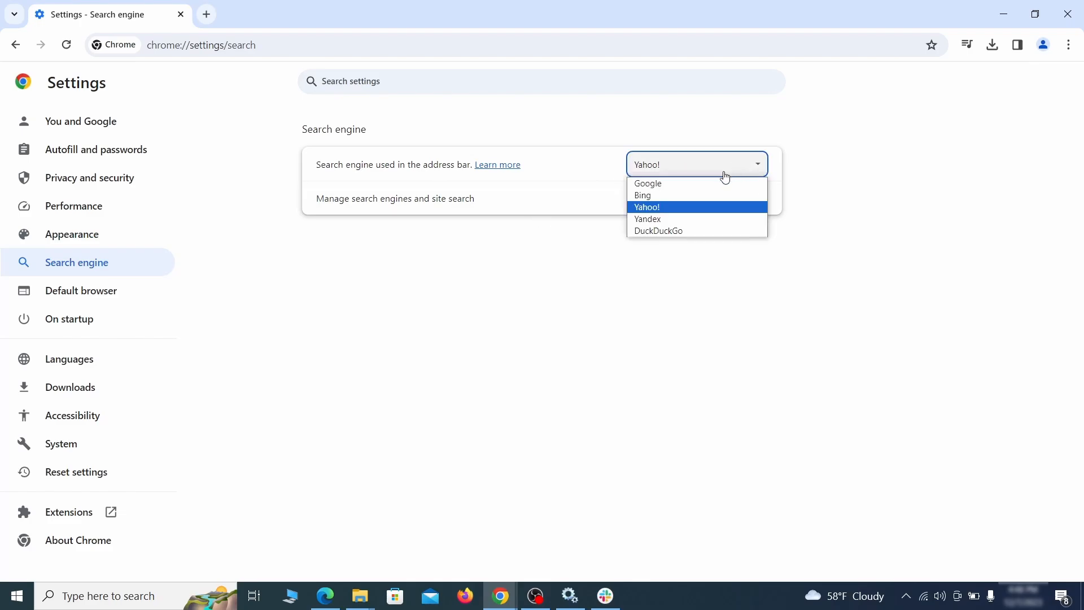
click(394, 198)
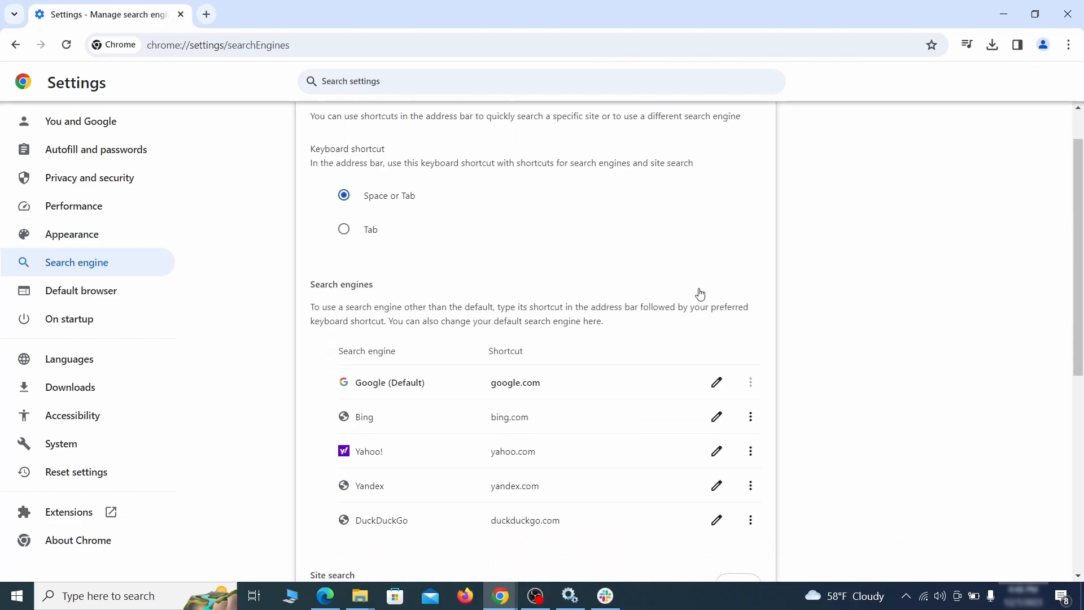
click(749, 346)
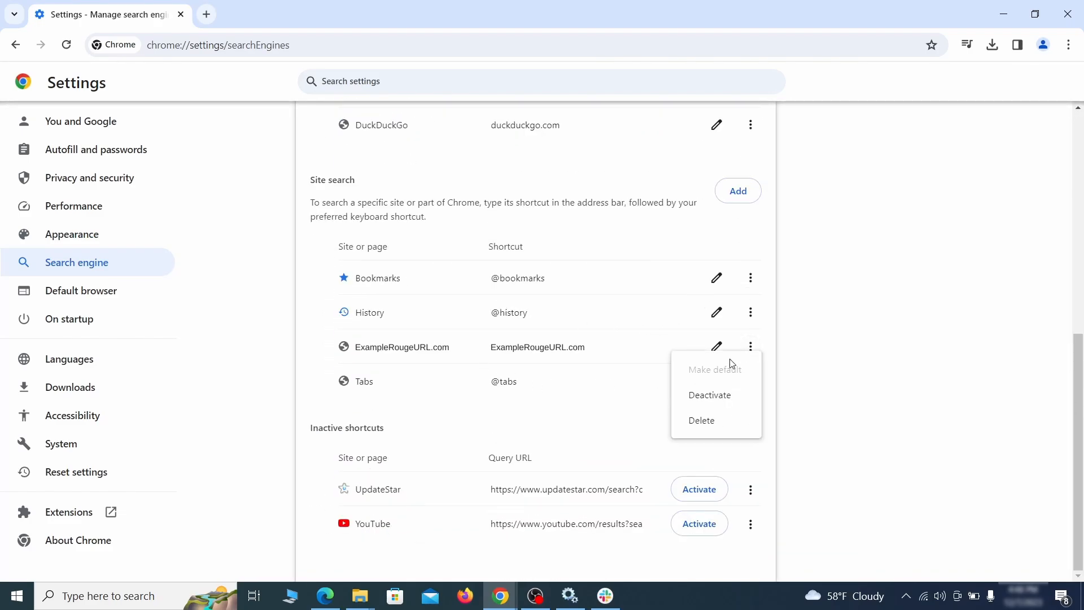
click(700, 419)
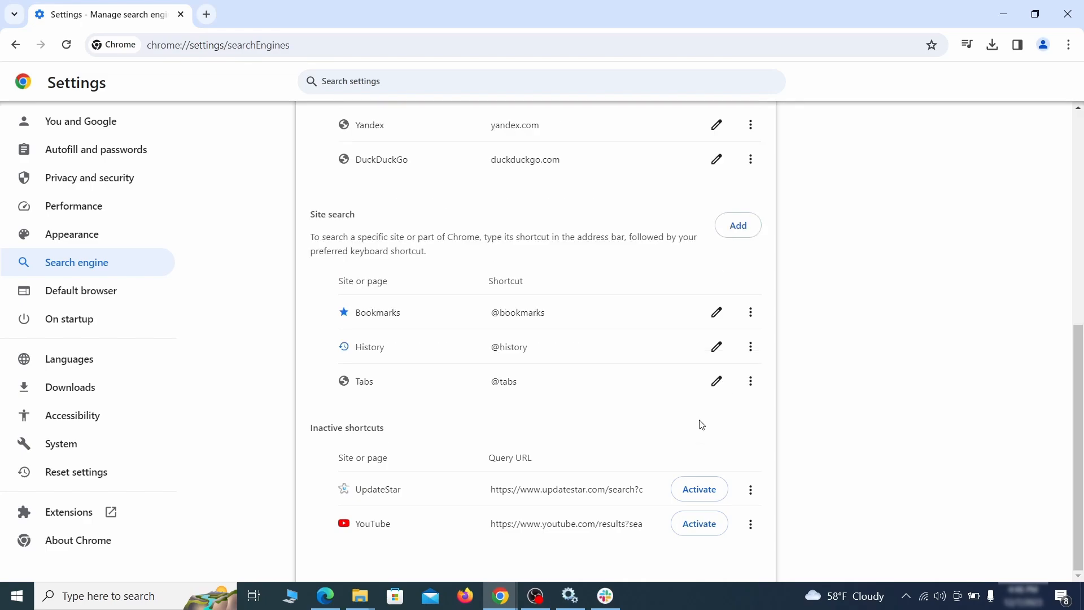
mouse_move(69, 319)
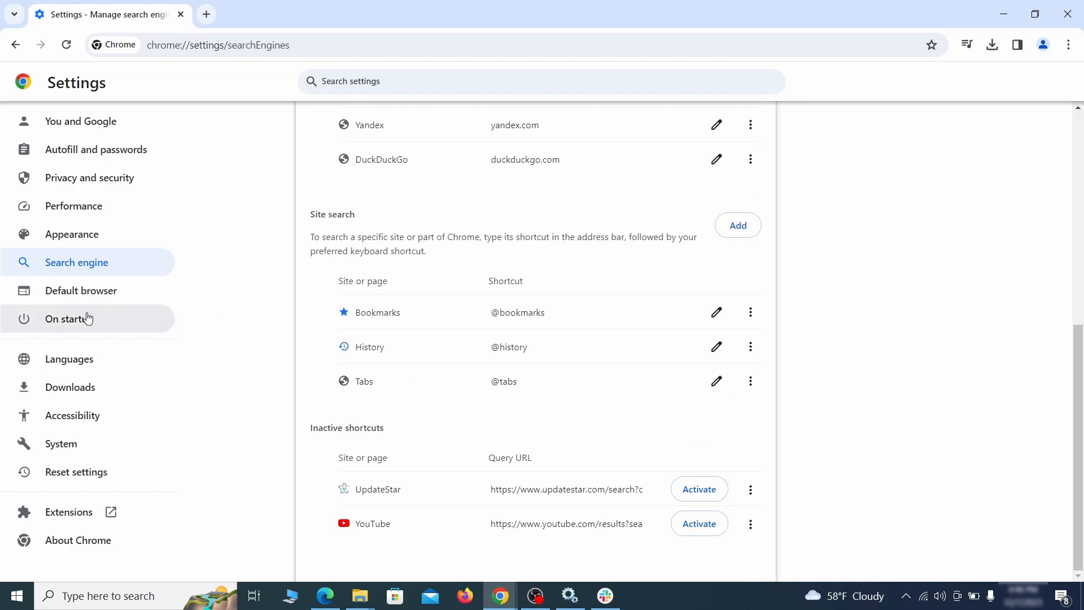
Remove the ExampleRougeURL.com startup page and set Chrome to Continue where you left off.
click(69, 318)
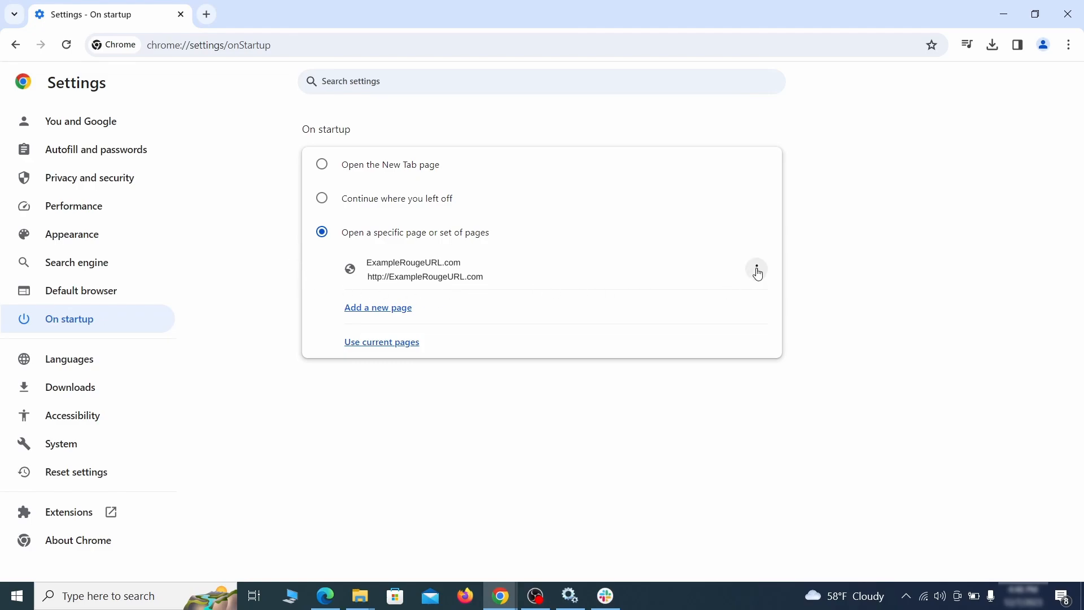
click(755, 268)
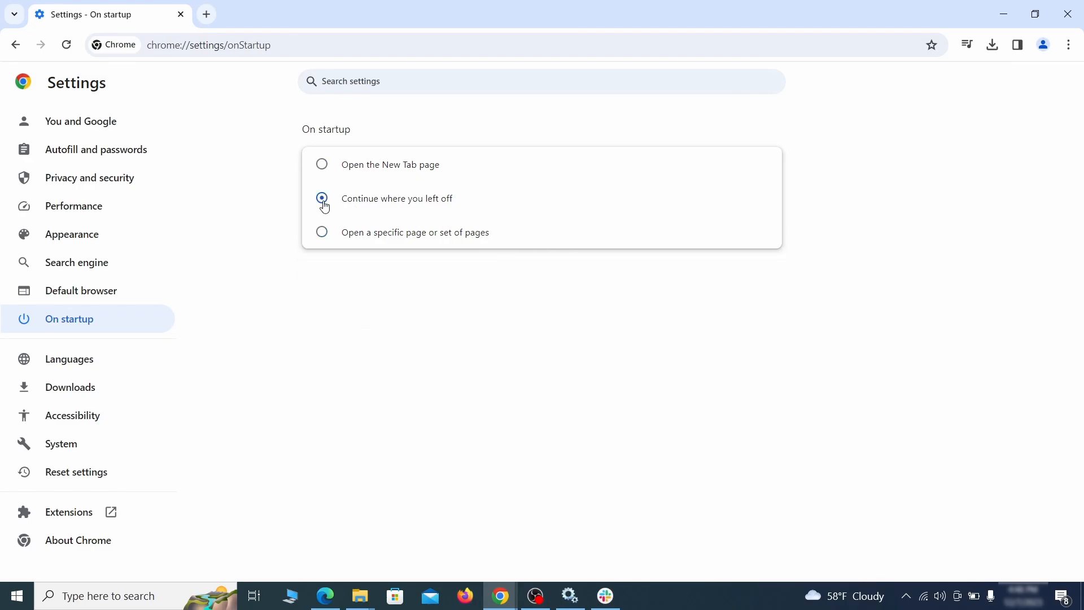
click(464, 595)
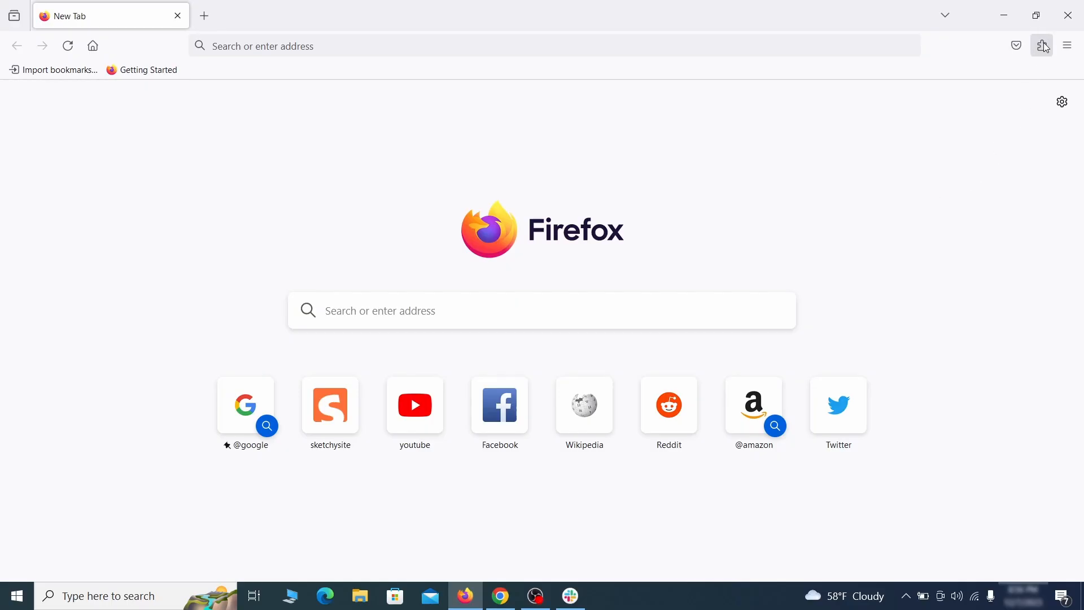
mouse_move(913, 190)
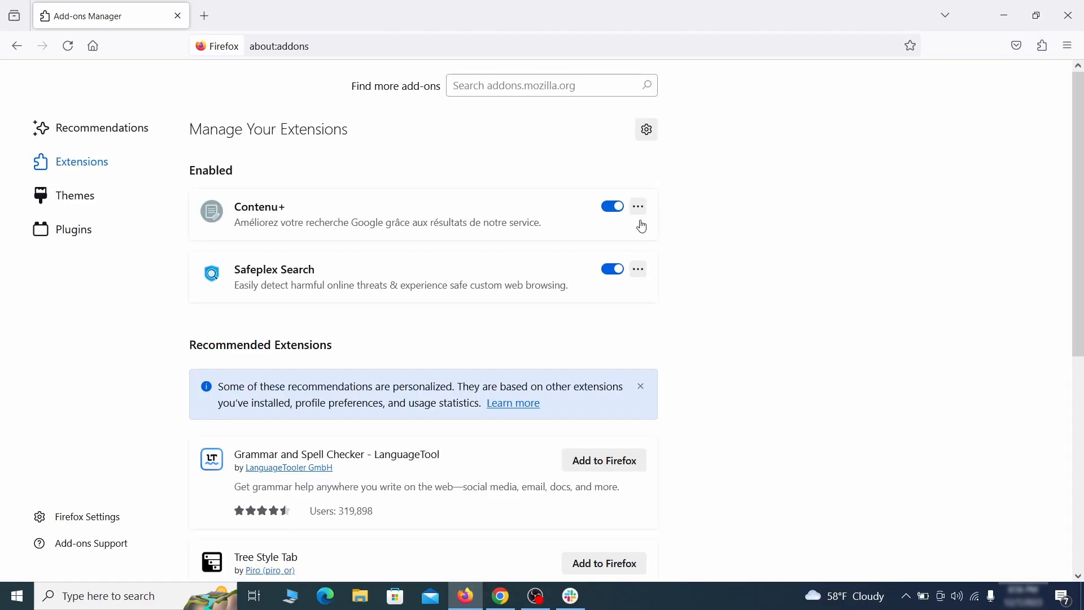
Toggle off the Contenu+ extension in Firefox's Add-ons Manager and remove it.
click(638, 205)
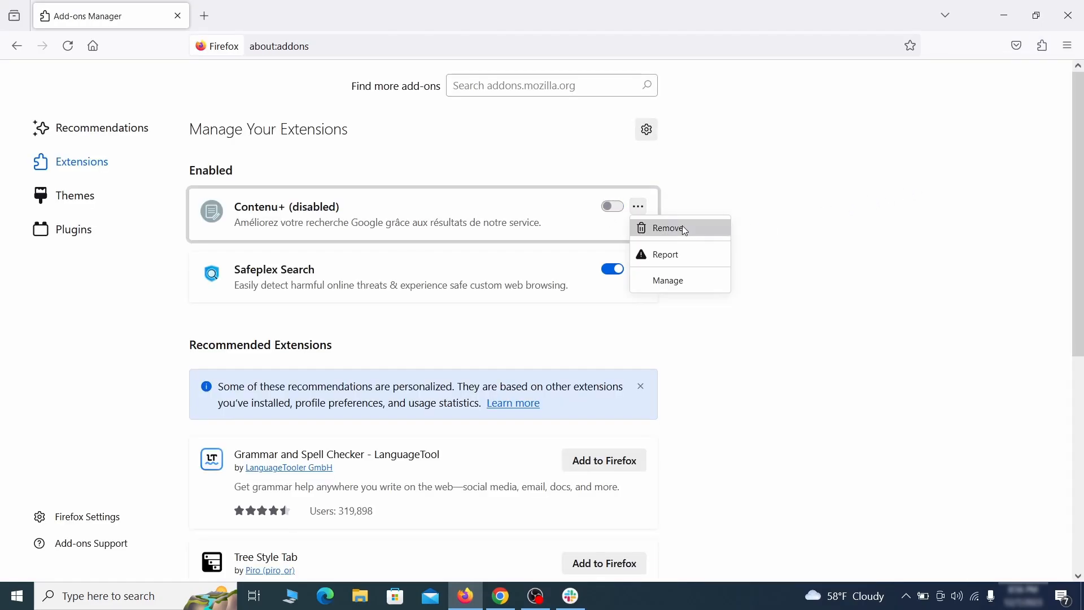
click(667, 228)
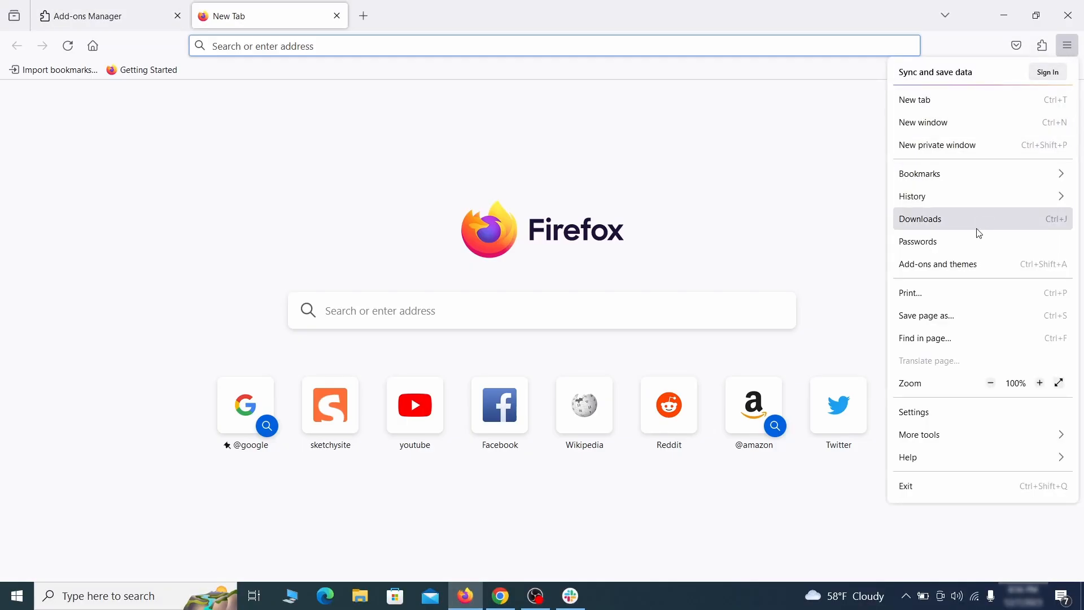
In Firefox Home settings, delete ExampleRougeURL.com from the custom homepage URL field.
click(913, 412)
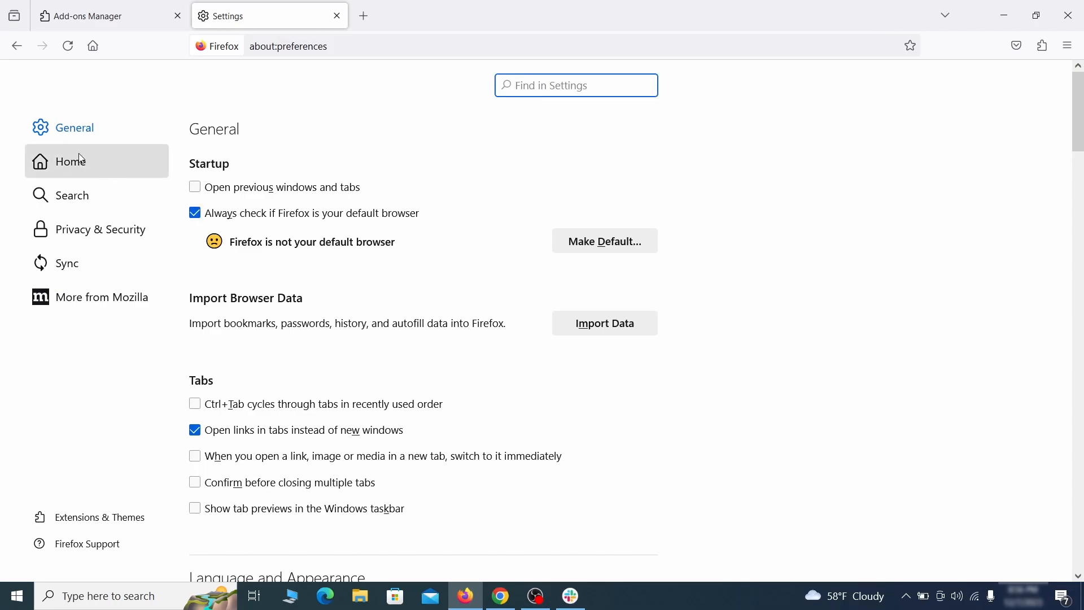
click(70, 161)
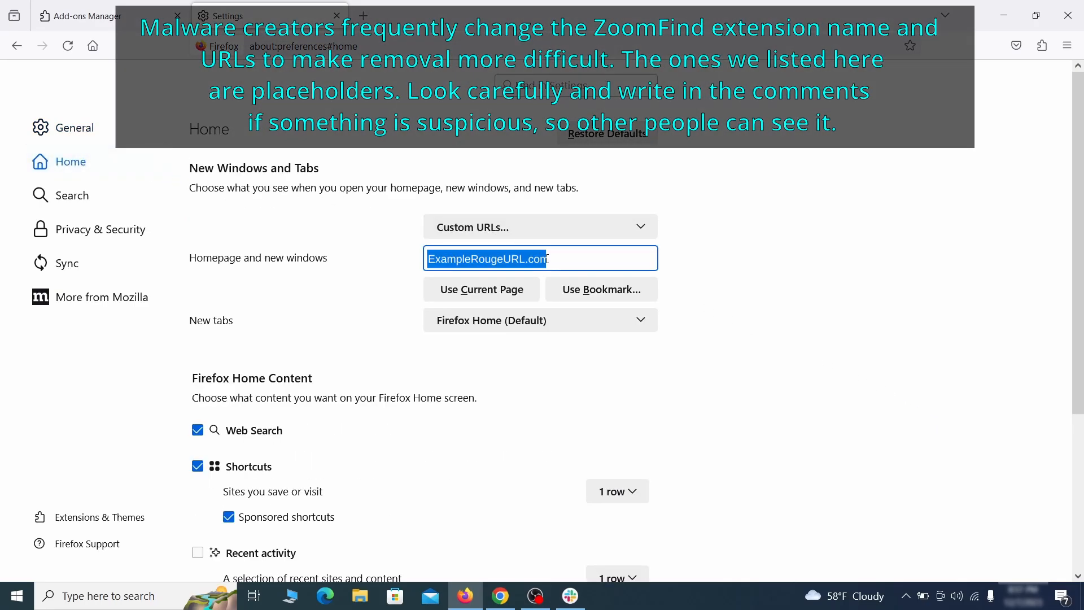
mouse_move(398, 241)
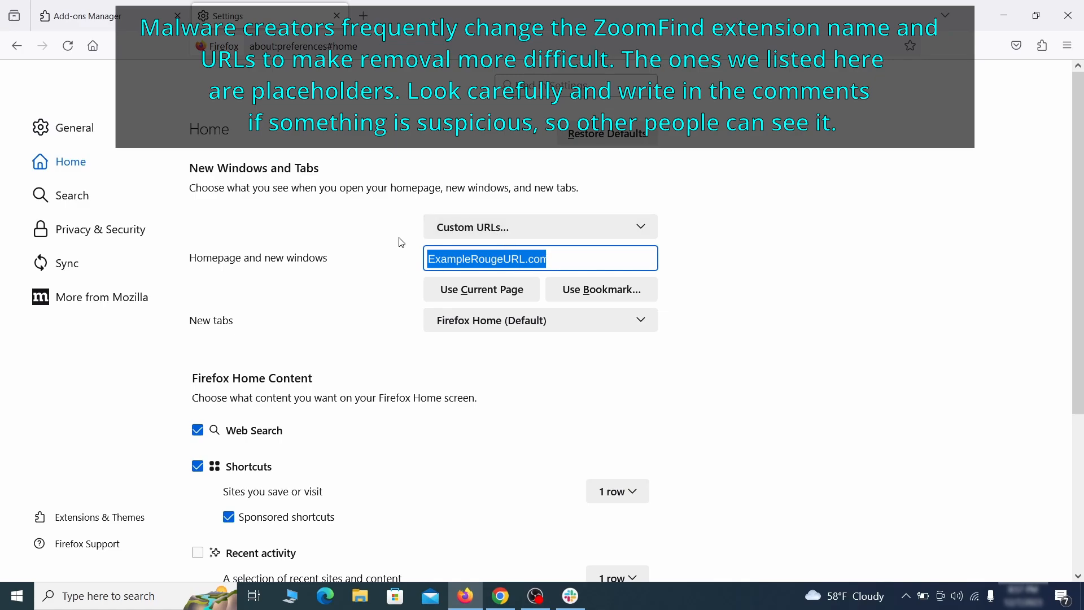
key(Delete)
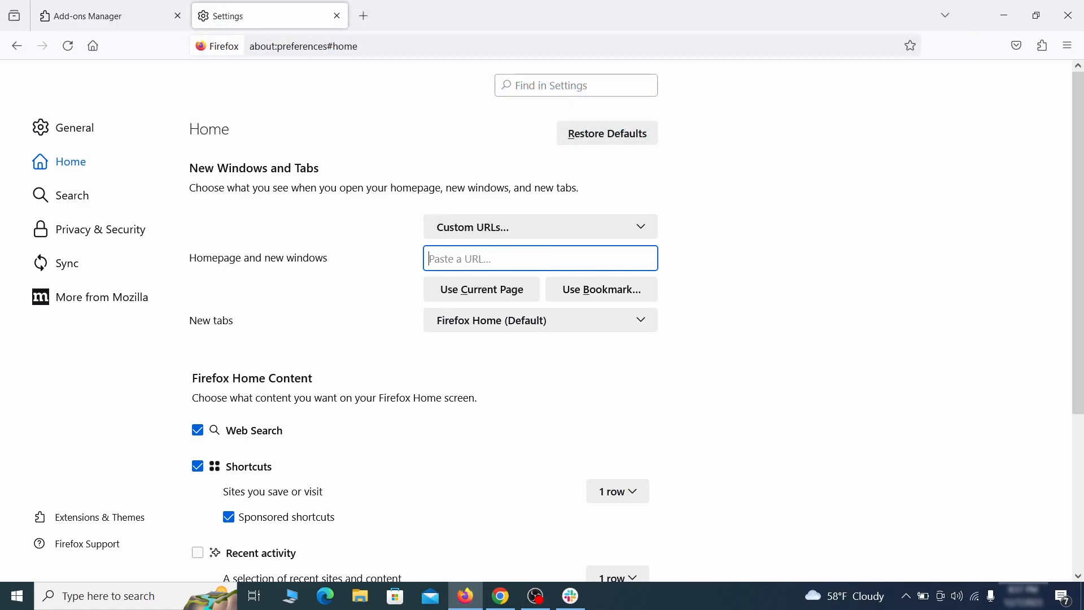
In Firefox Search settings, remove the 'web search by Yahoo' engine from Search Shortcuts.
click(70, 196)
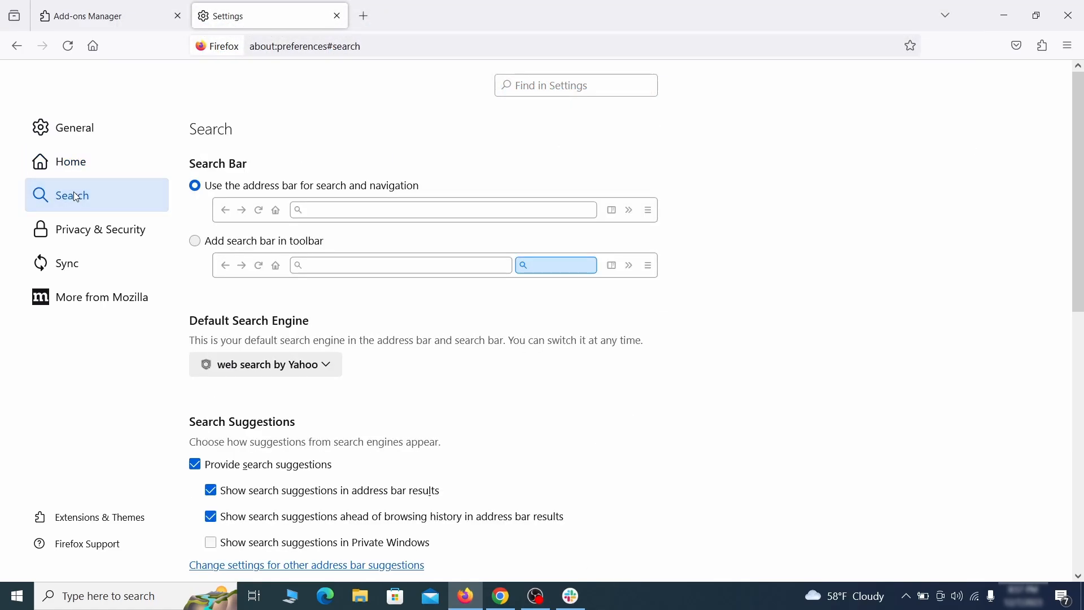
scroll(down, 3)
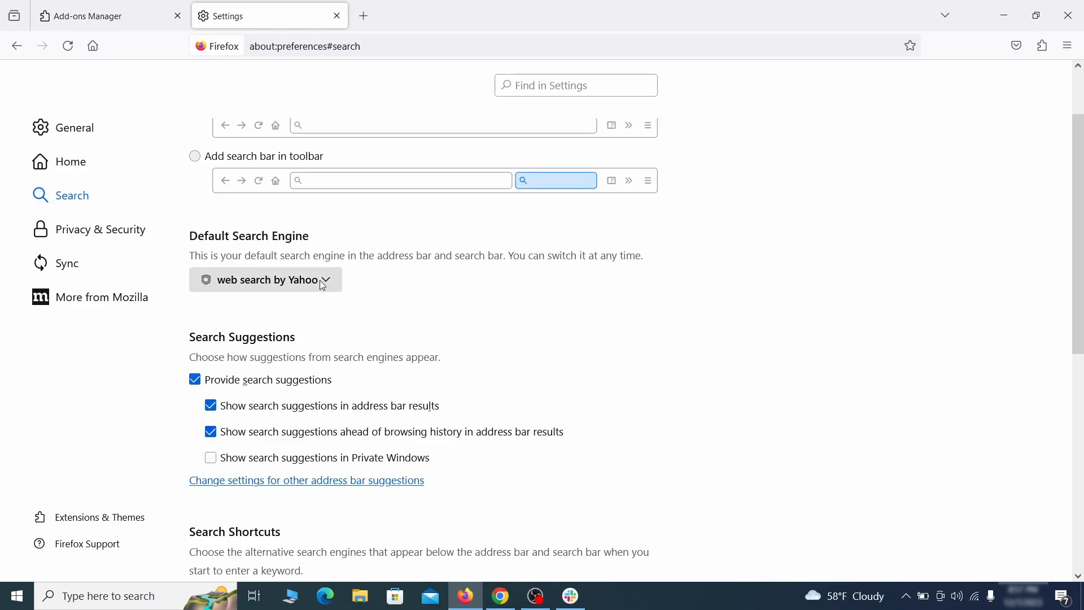
mouse_move(260, 272)
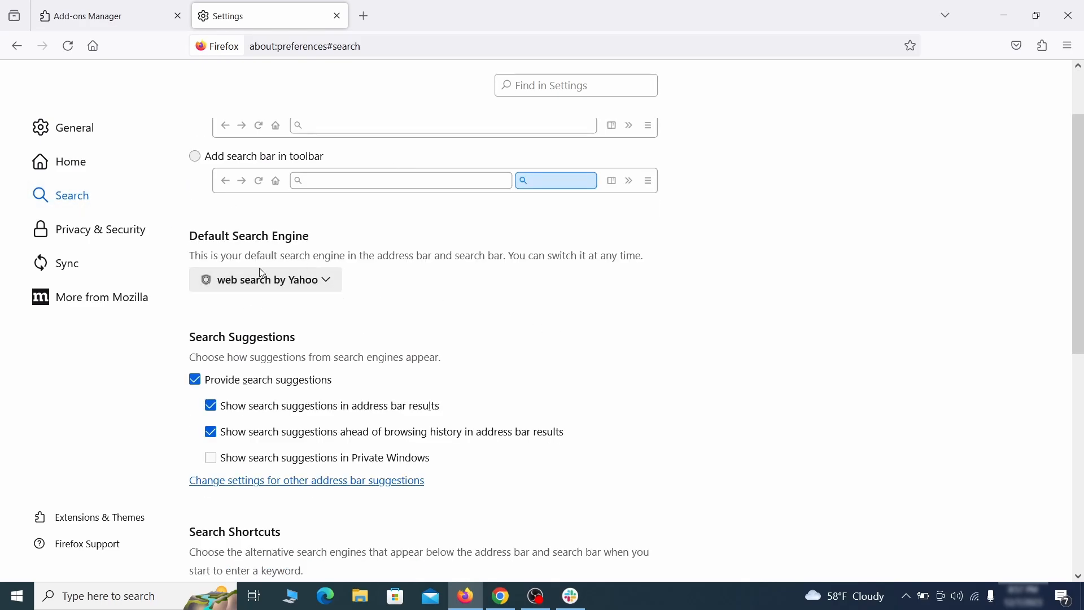
click(264, 279)
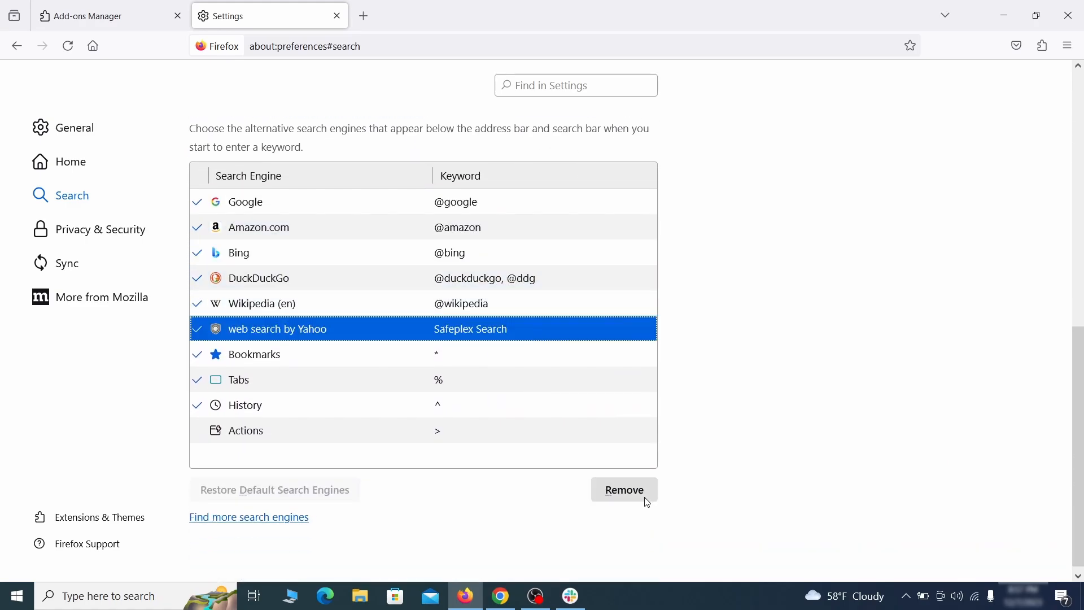
click(623, 489)
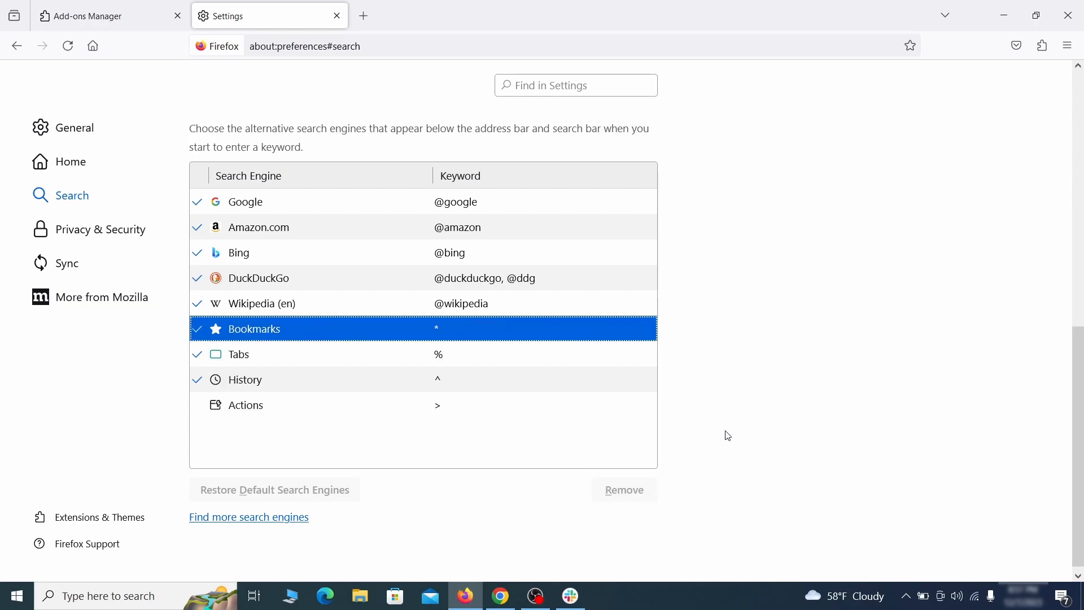
scroll(up, 3)
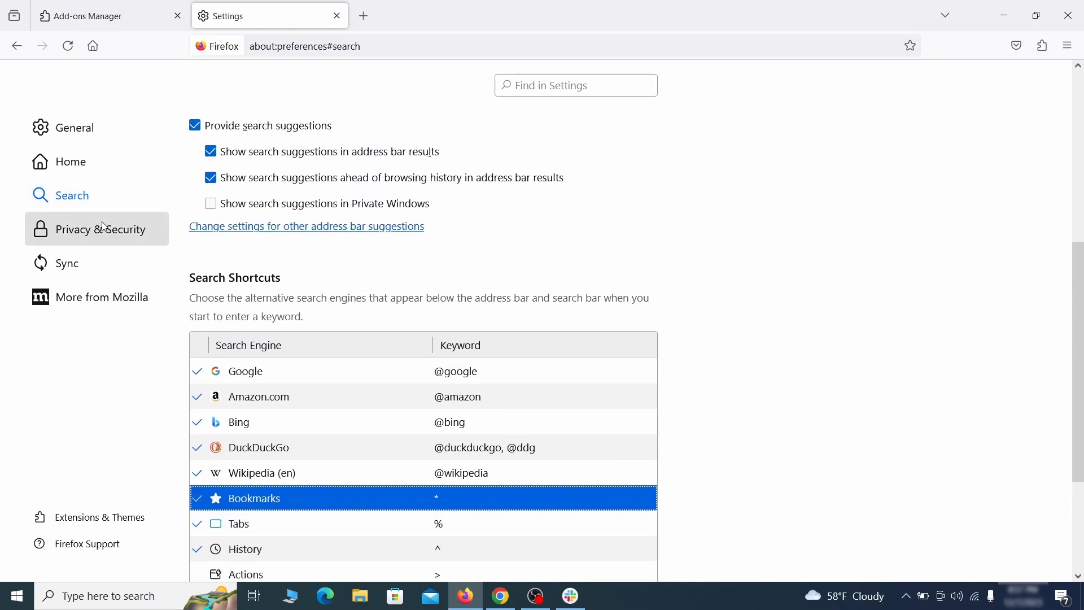
In Firefox Privacy & Security, clear all cookies, site data and cached web content down to 0 bytes.
click(100, 229)
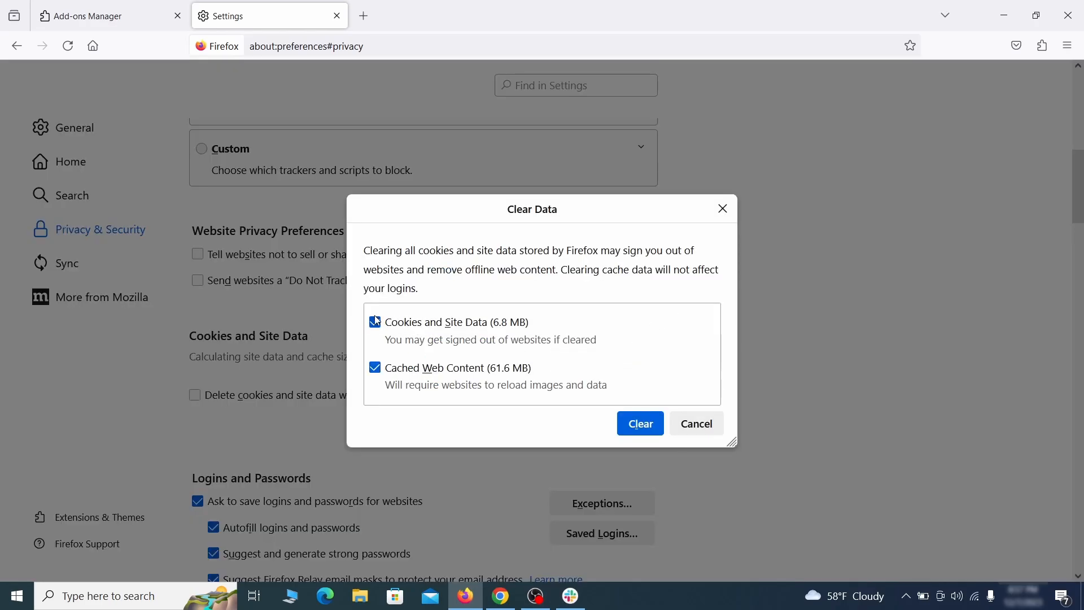
click(639, 423)
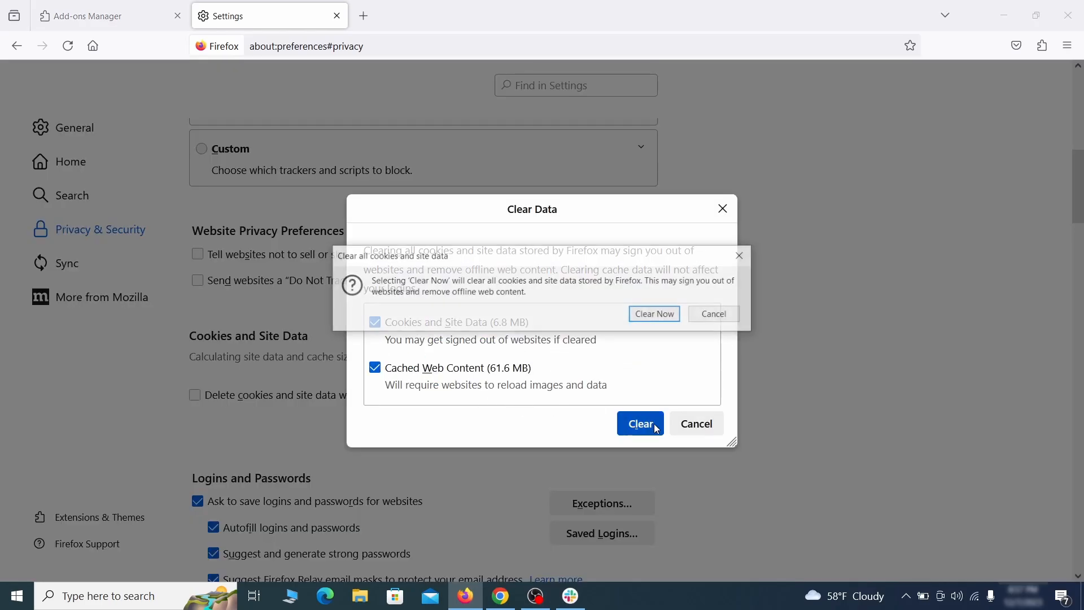
click(639, 423)
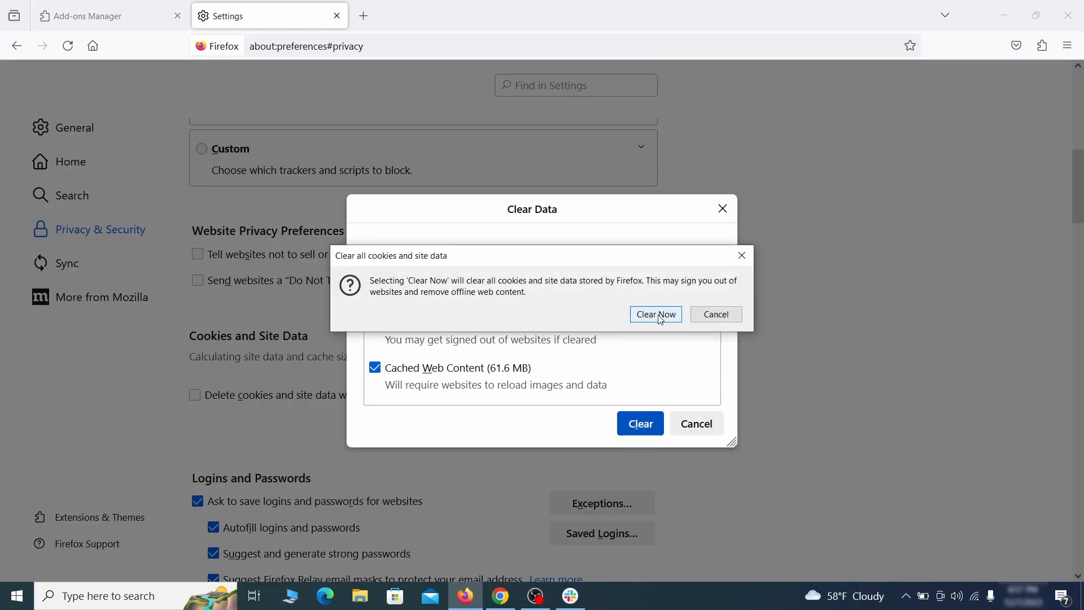
click(655, 314)
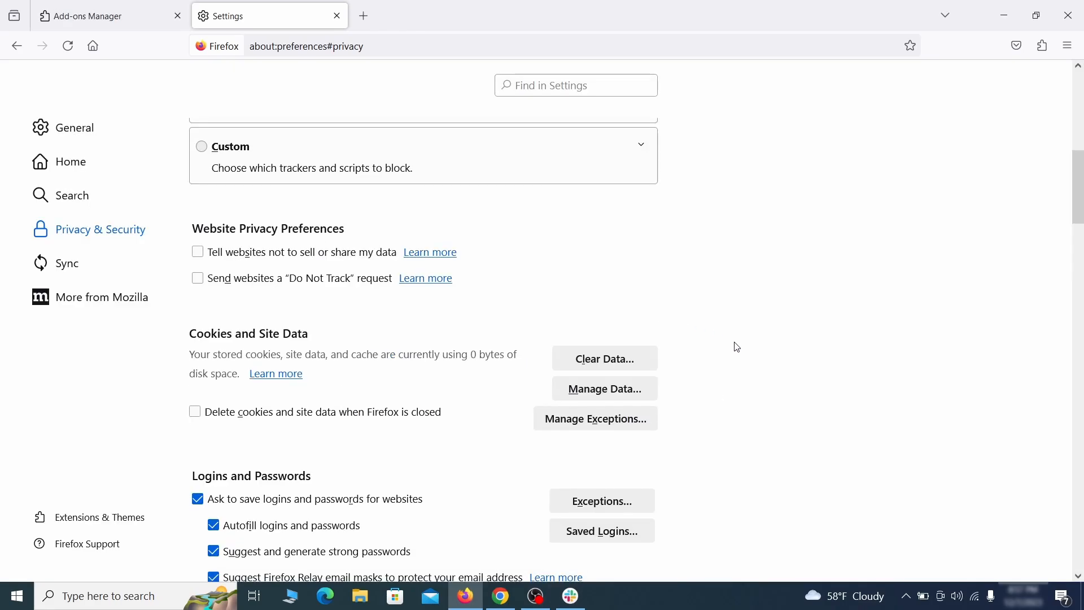
scroll(down, 3)
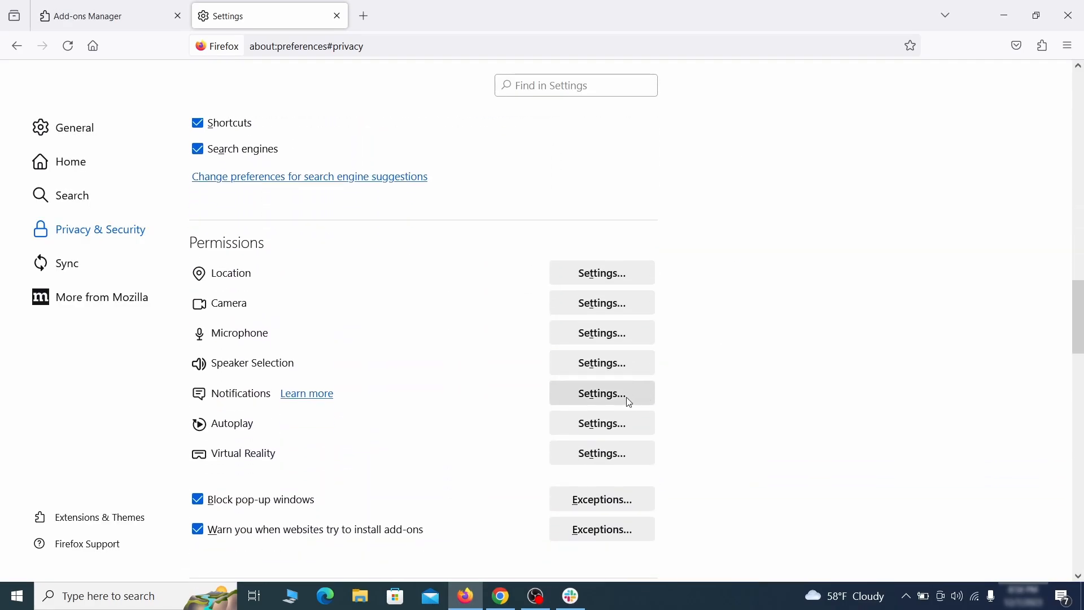
click(600, 393)
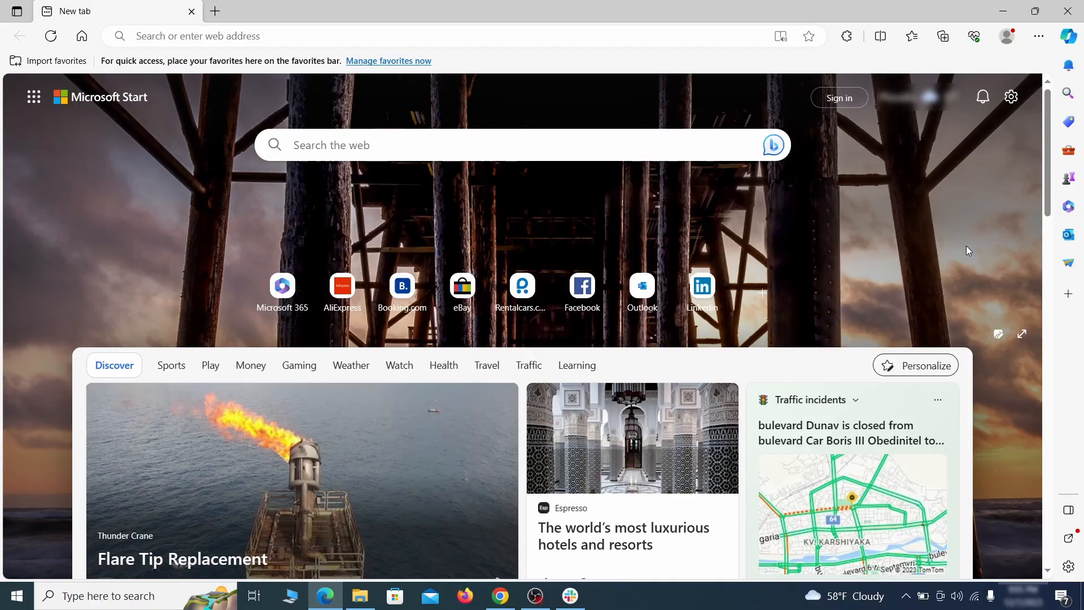
mouse_move(1038, 36)
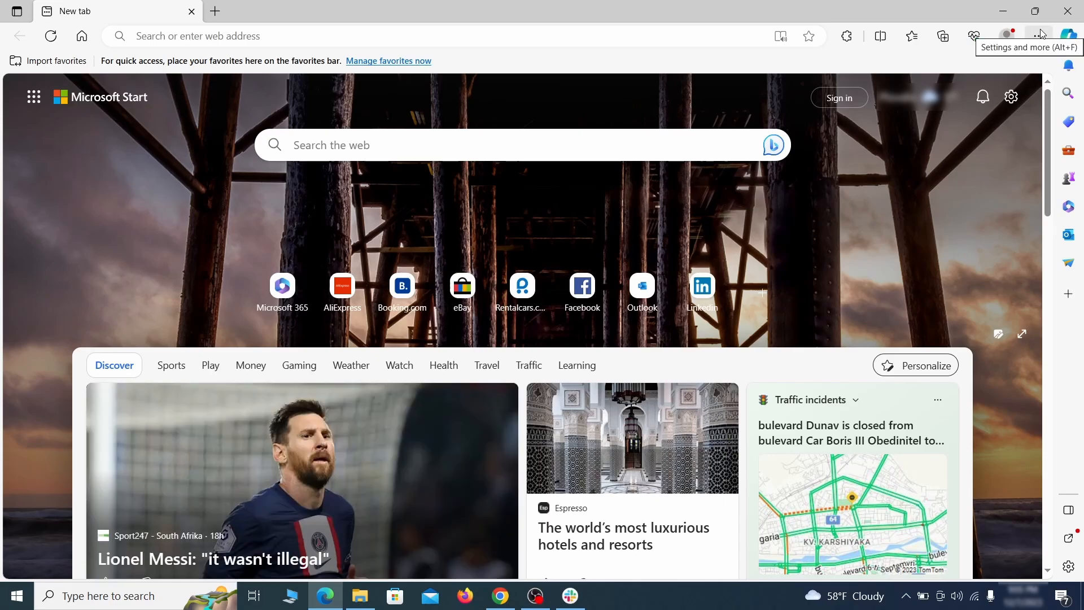
In Edge's extension manager, switch off and remove the Quidco Cashback Reminder extension.
click(845, 36)
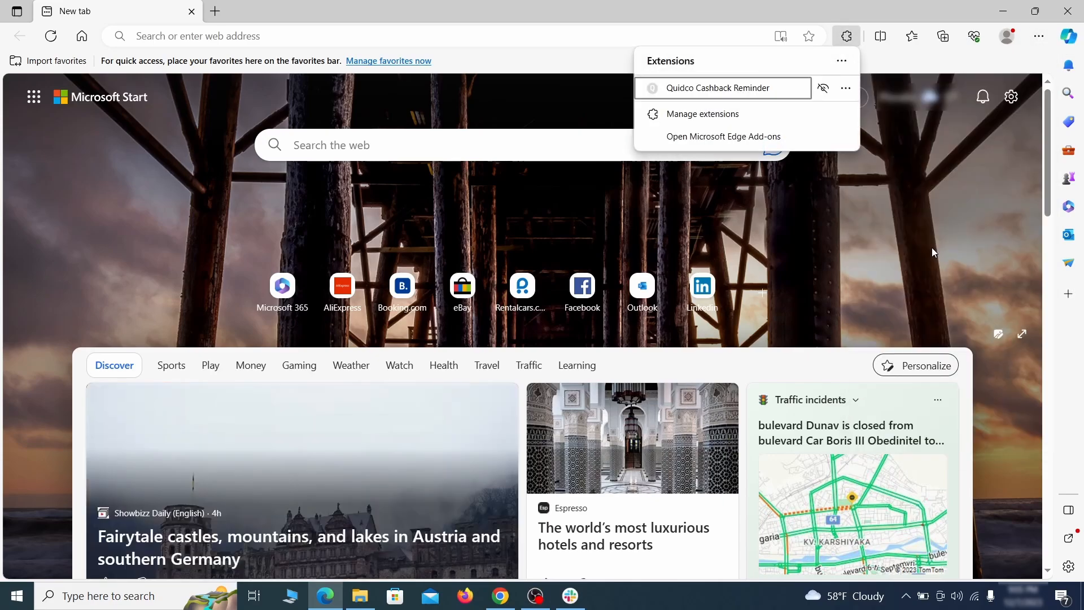
mouse_move(701, 113)
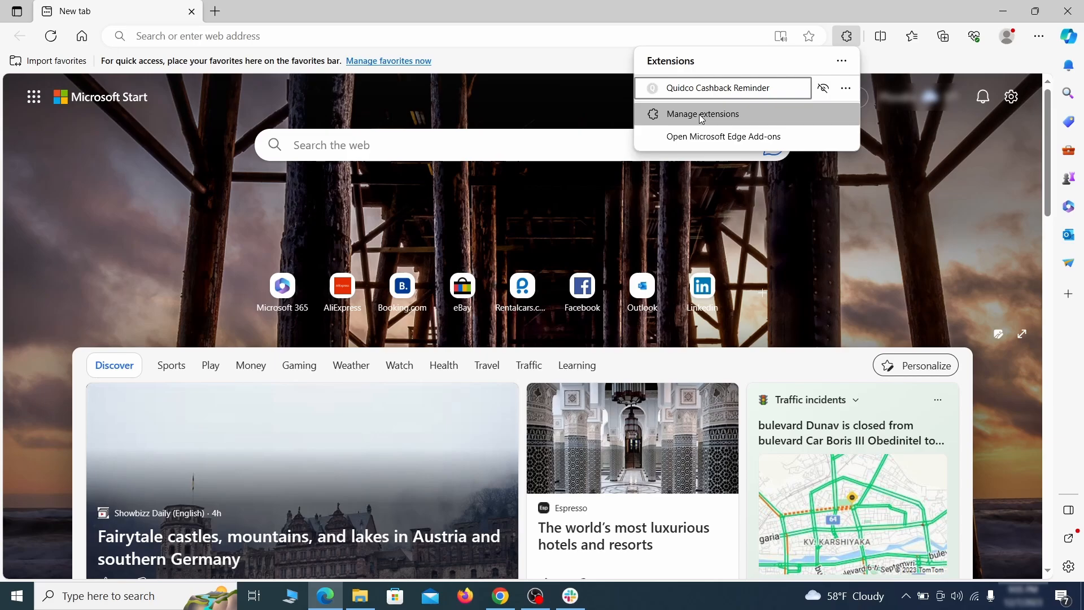
click(701, 112)
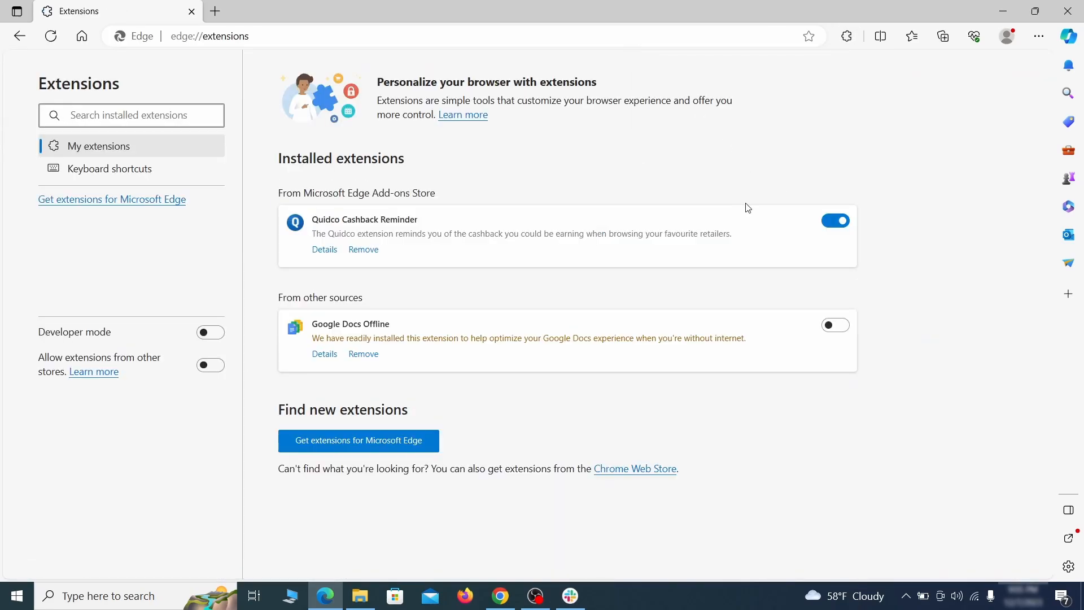
click(834, 220)
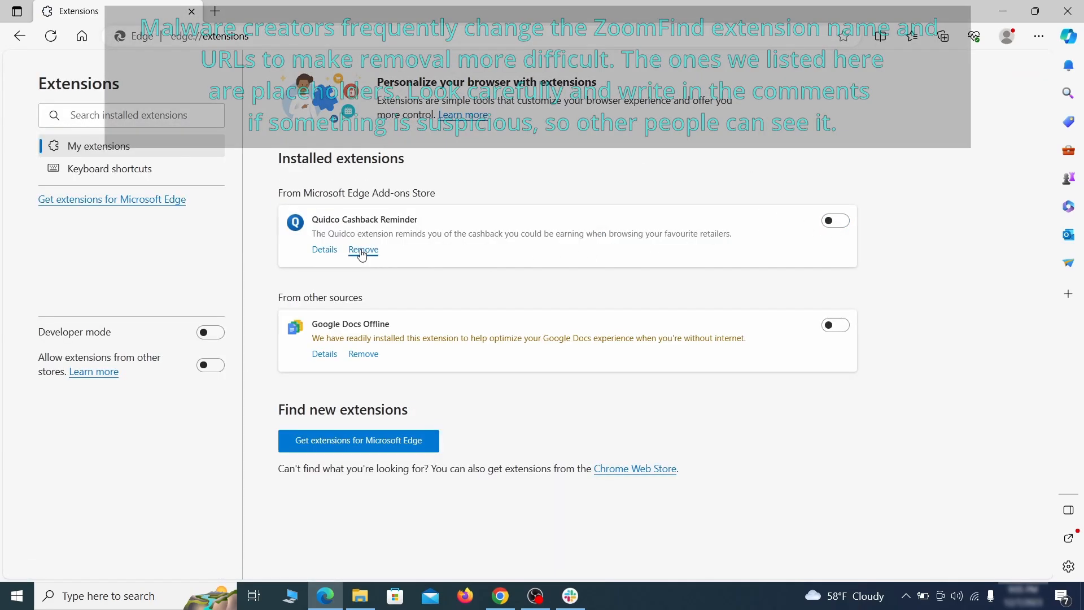
click(362, 250)
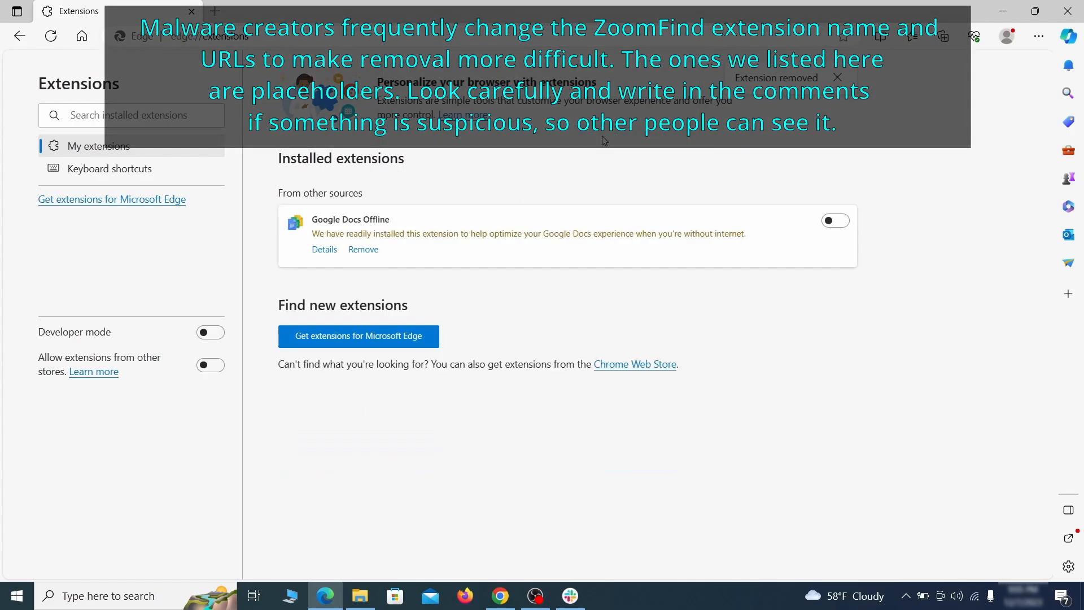
Reach Edge's Privacy, search, and services settings from the Settings and more menu.
click(1037, 36)
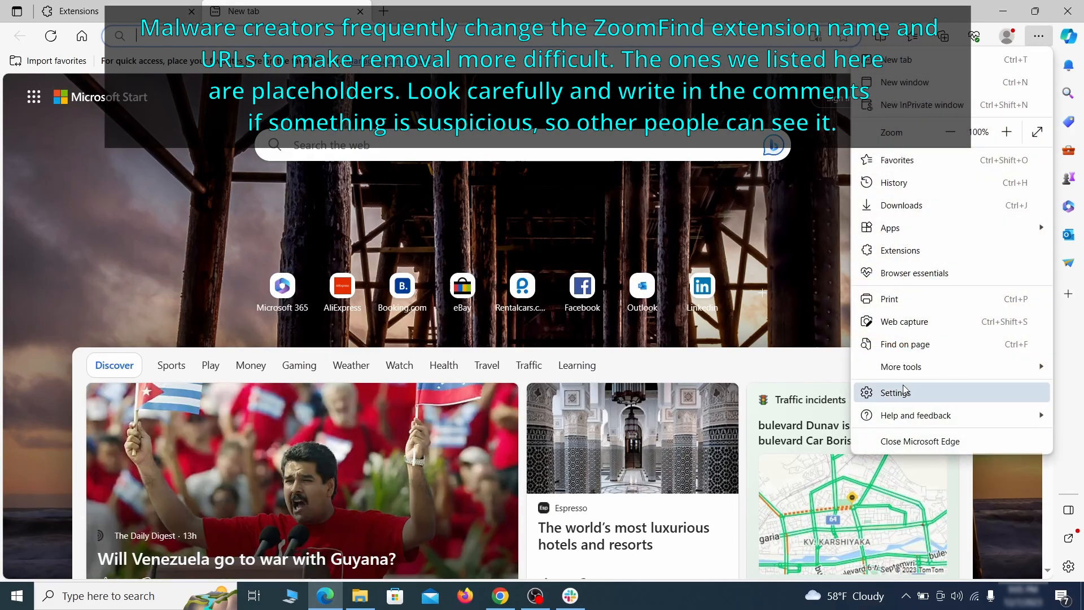
click(899, 392)
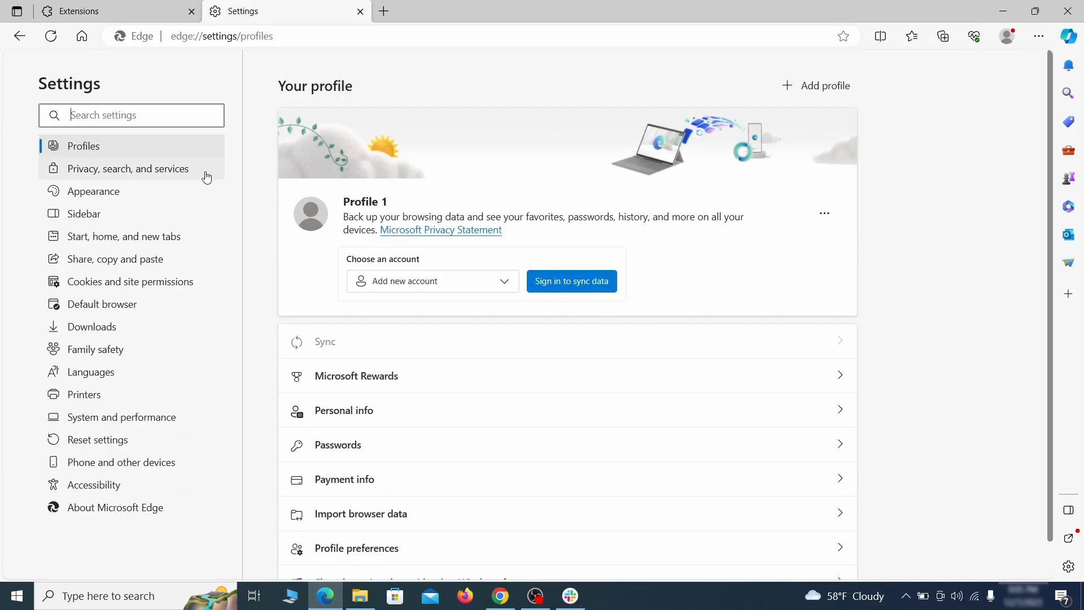
click(128, 168)
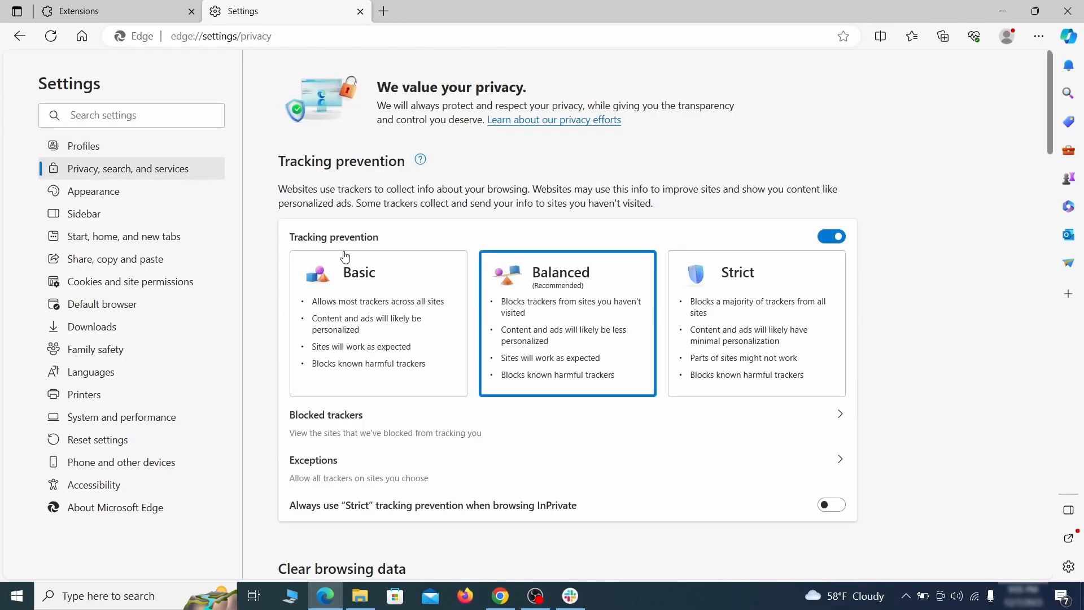
scroll(down, 3)
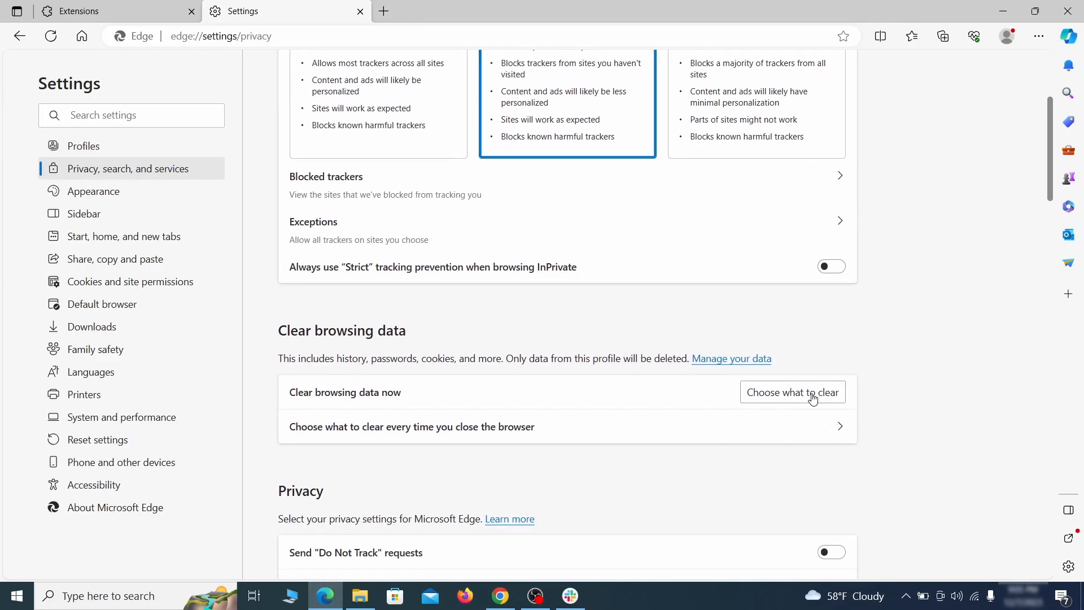
Clear Edge browsing data with Media Foundation data included.
click(793, 391)
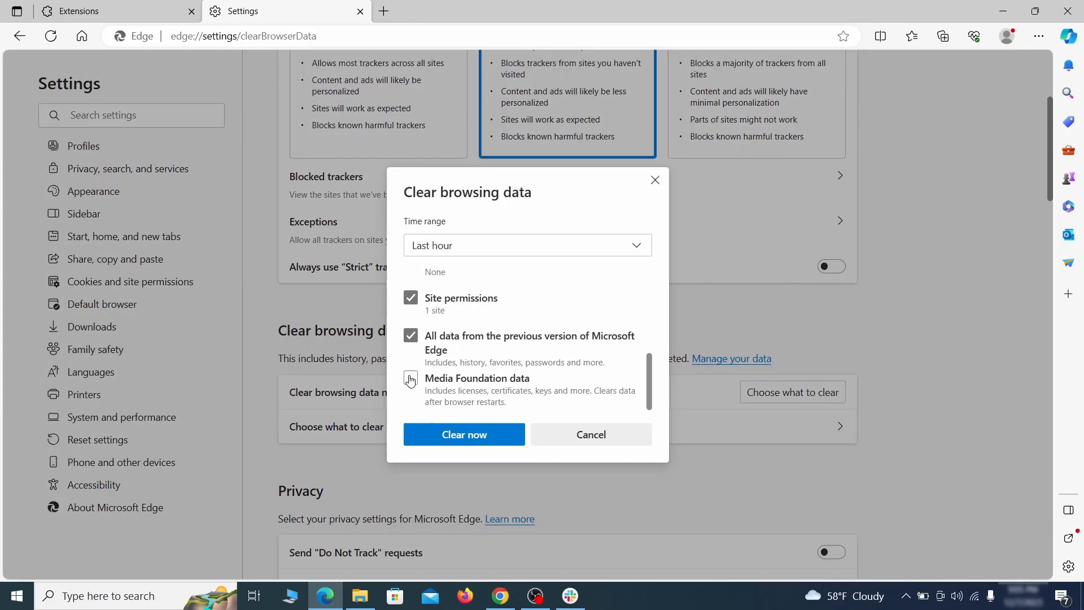
click(410, 377)
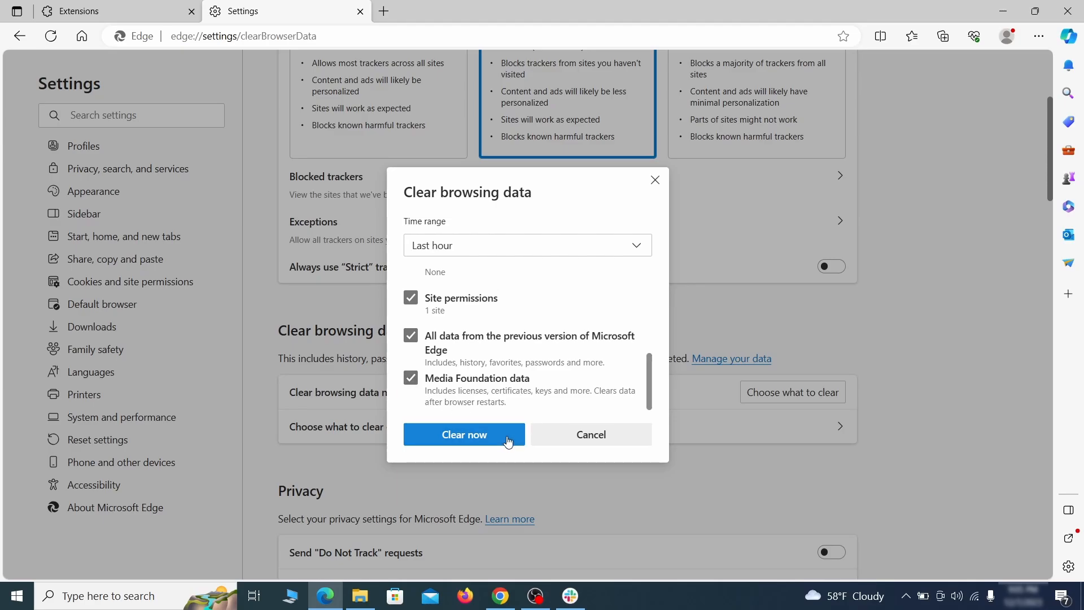
click(464, 433)
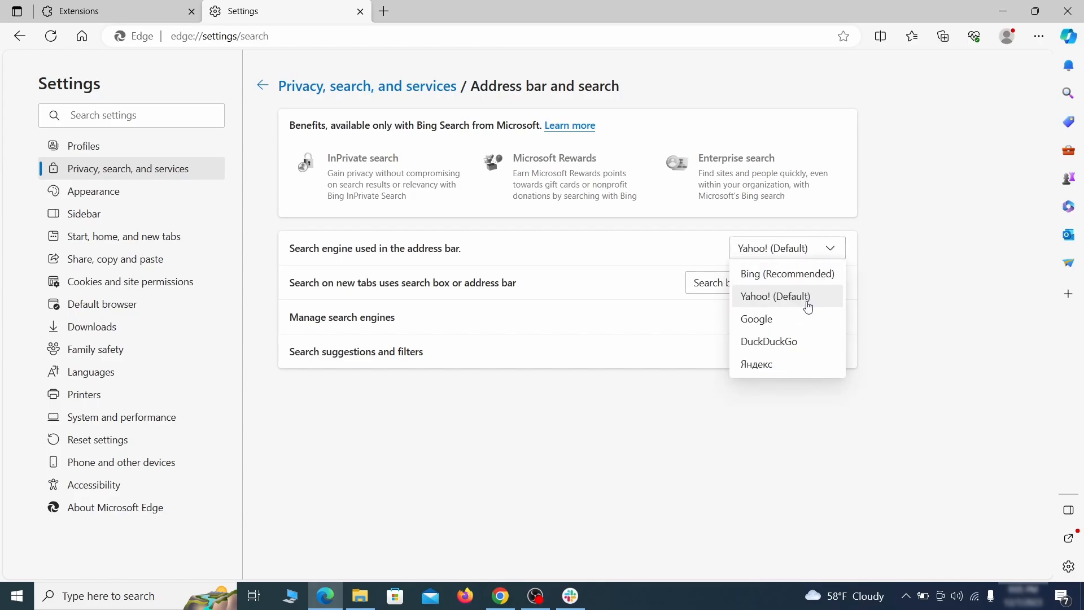
Set Google as Edge's address bar search engine and remove the ExampleRougeURL.com engine.
click(756, 318)
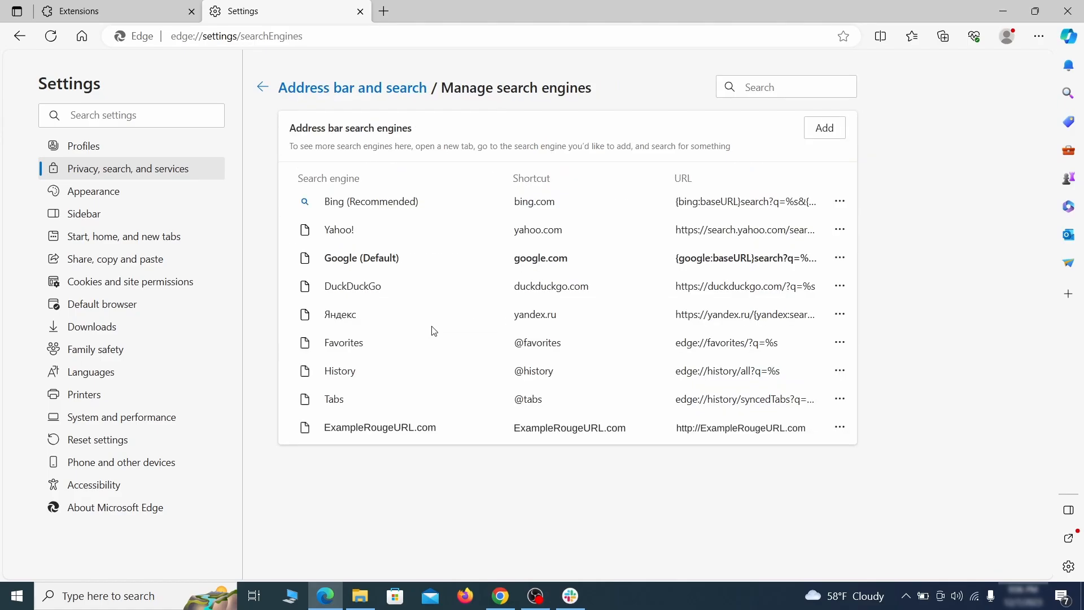
mouse_move(329, 418)
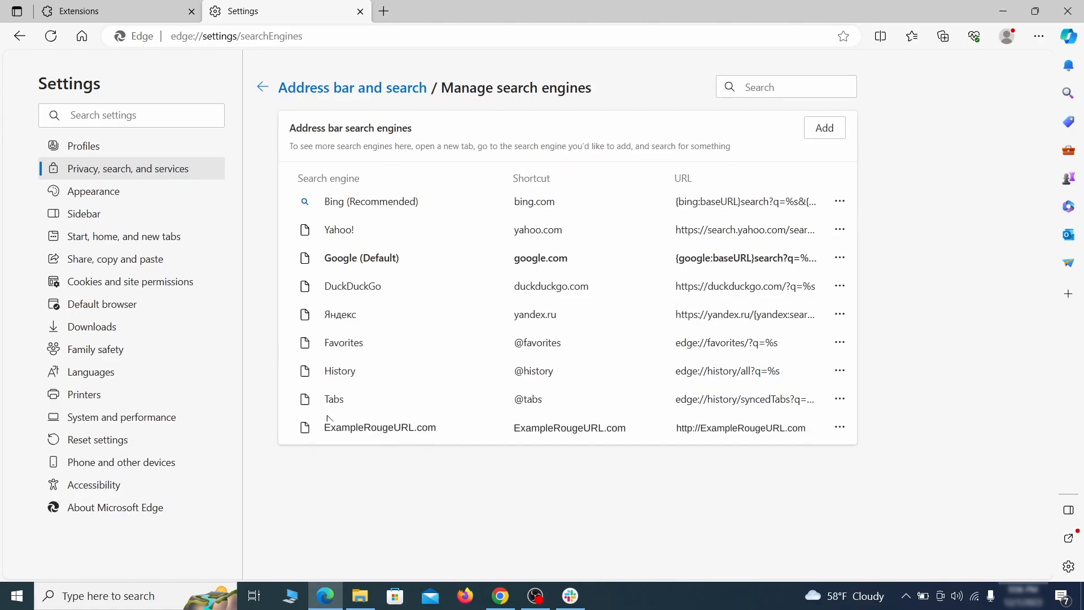
click(839, 427)
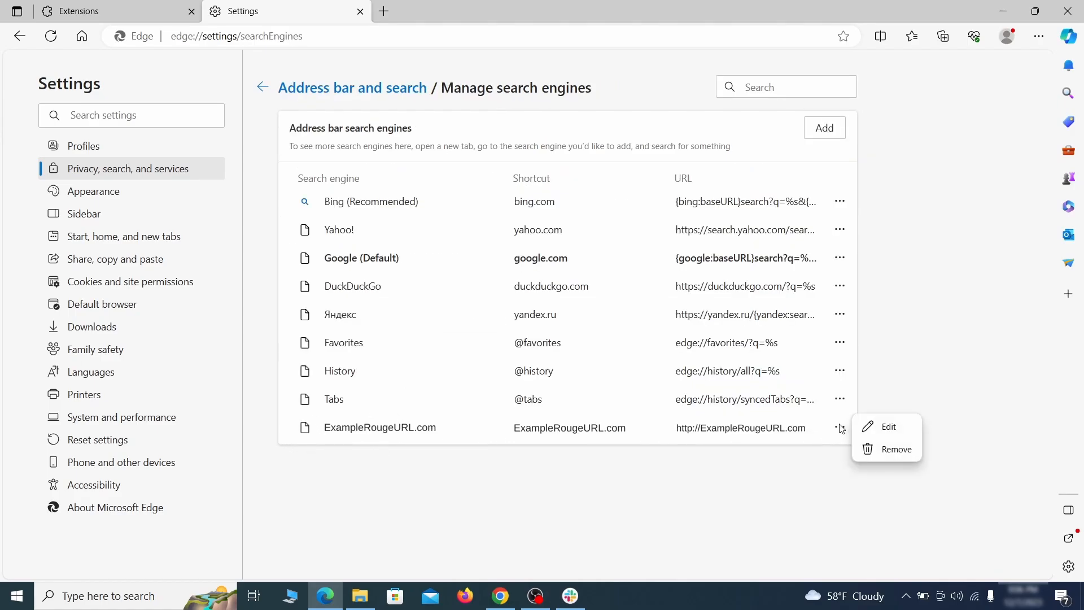
click(895, 448)
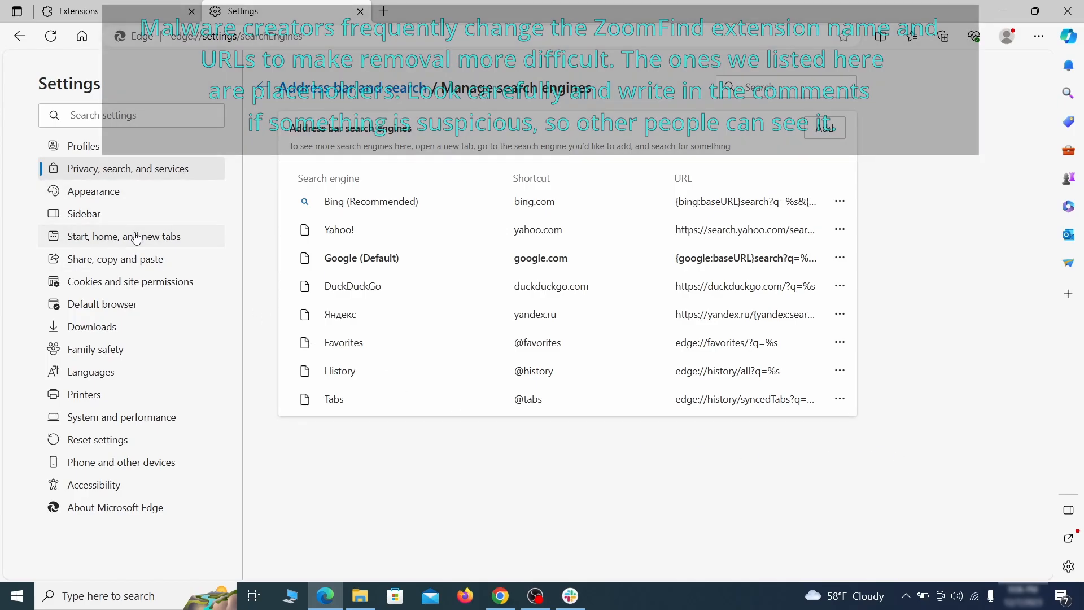
Remove ExampleRougeURL.com from Edge's startup pages list.
click(123, 236)
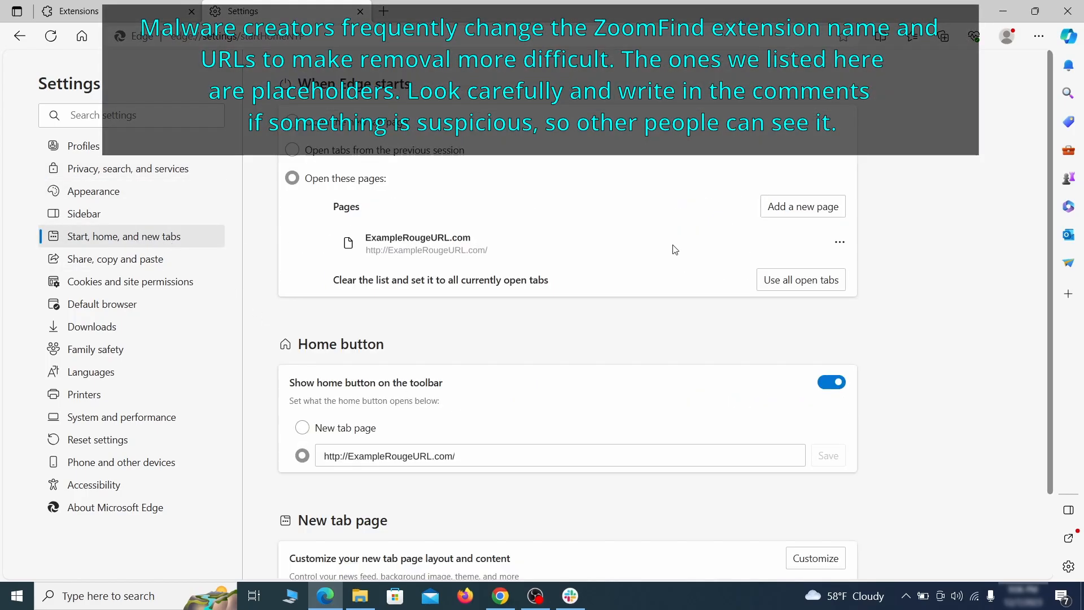
click(838, 242)
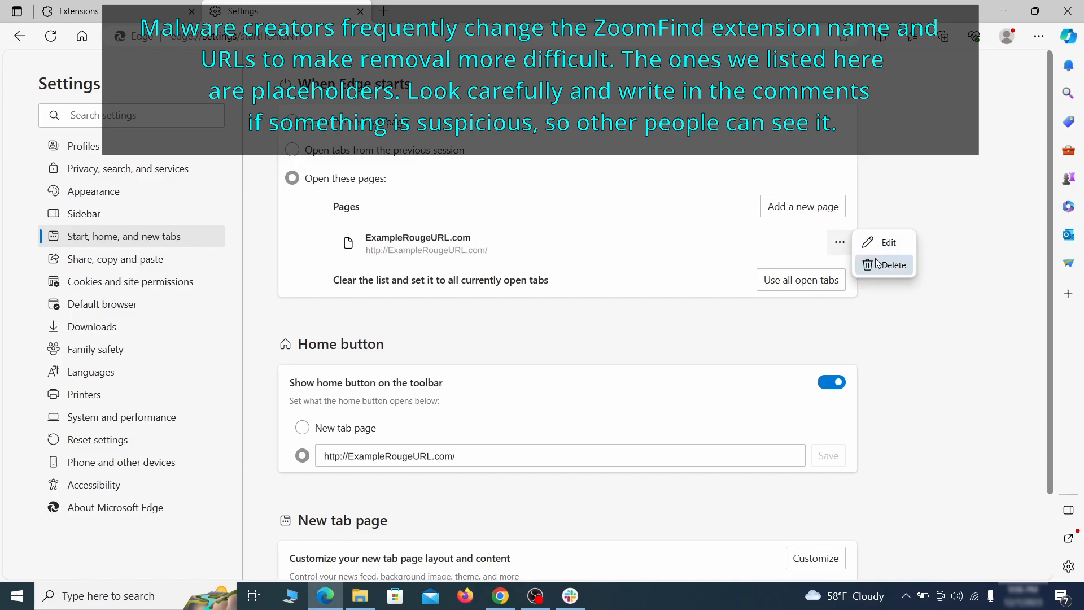
click(892, 264)
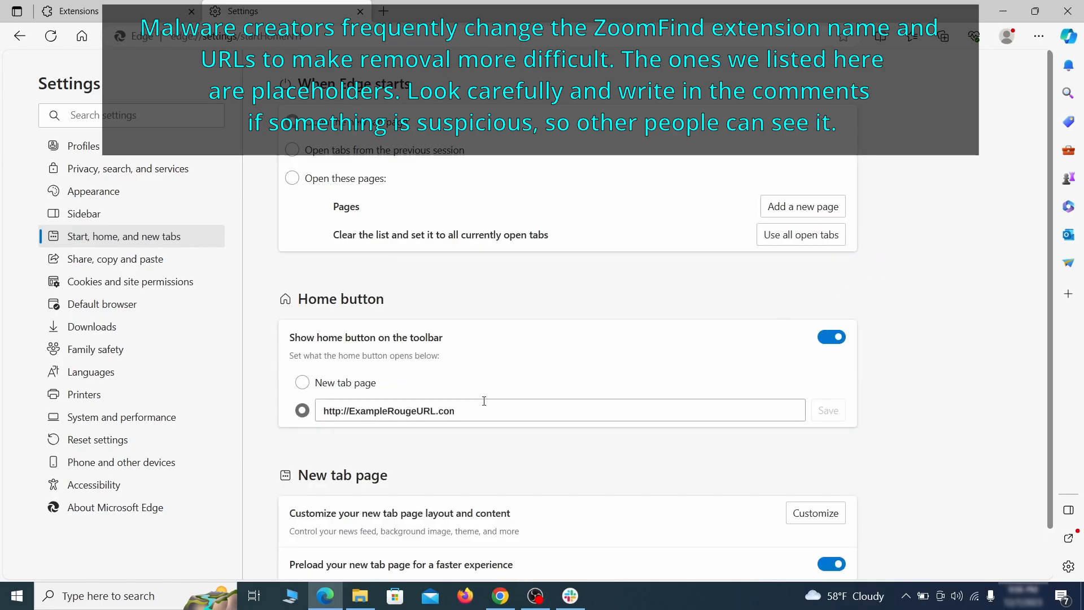
Clear the rogue home page address and make the home button show the New tab page.
triple_click(389, 410)
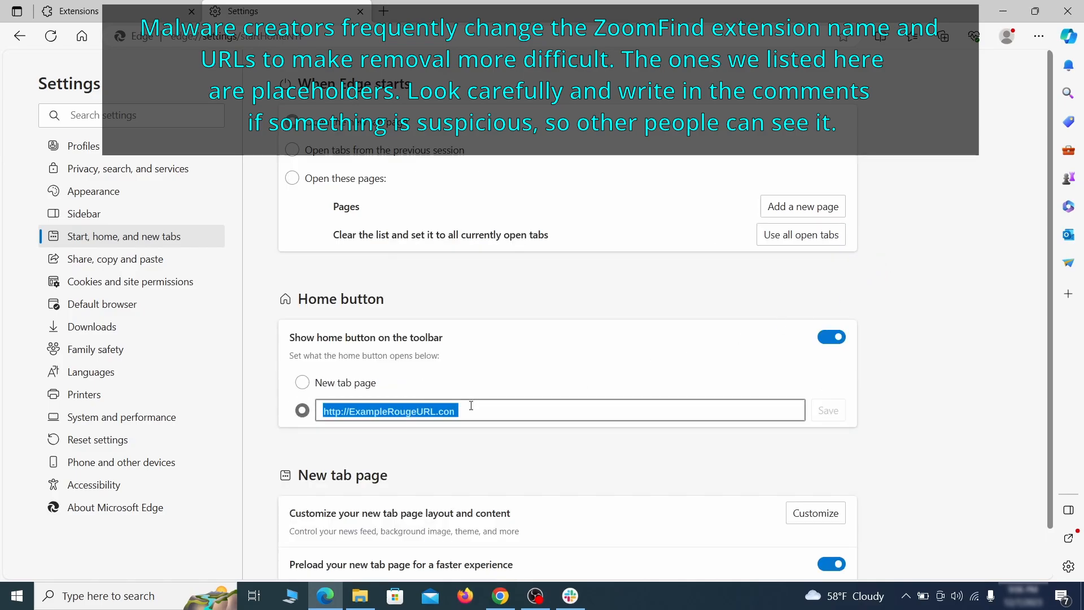
click(302, 383)
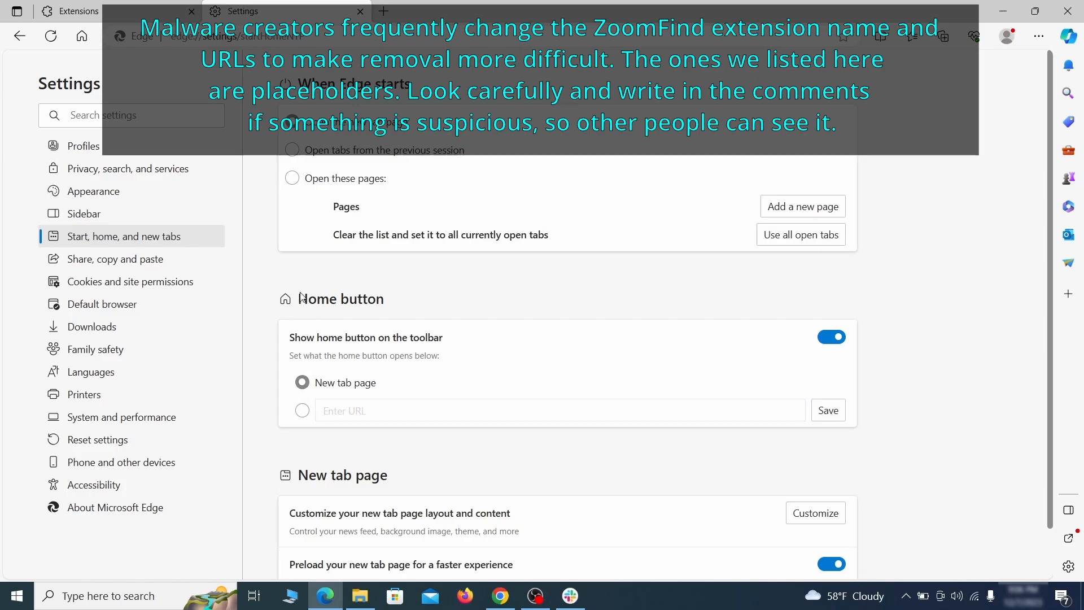
Reach the site Notifications permissions, where ExampleRougeURL.com is listed as allowed.
click(130, 281)
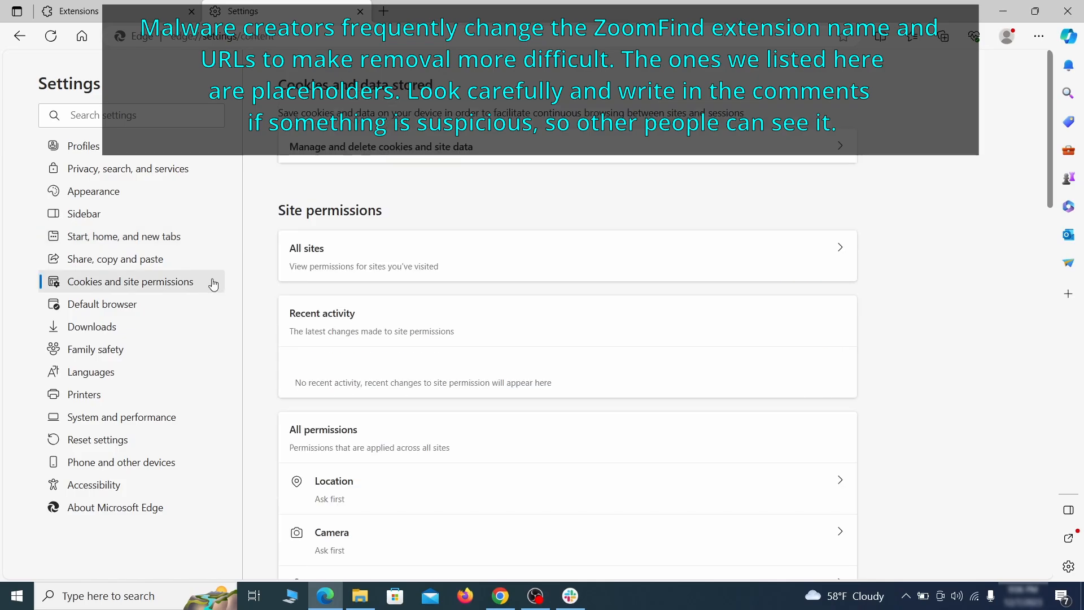
scroll(down, 3)
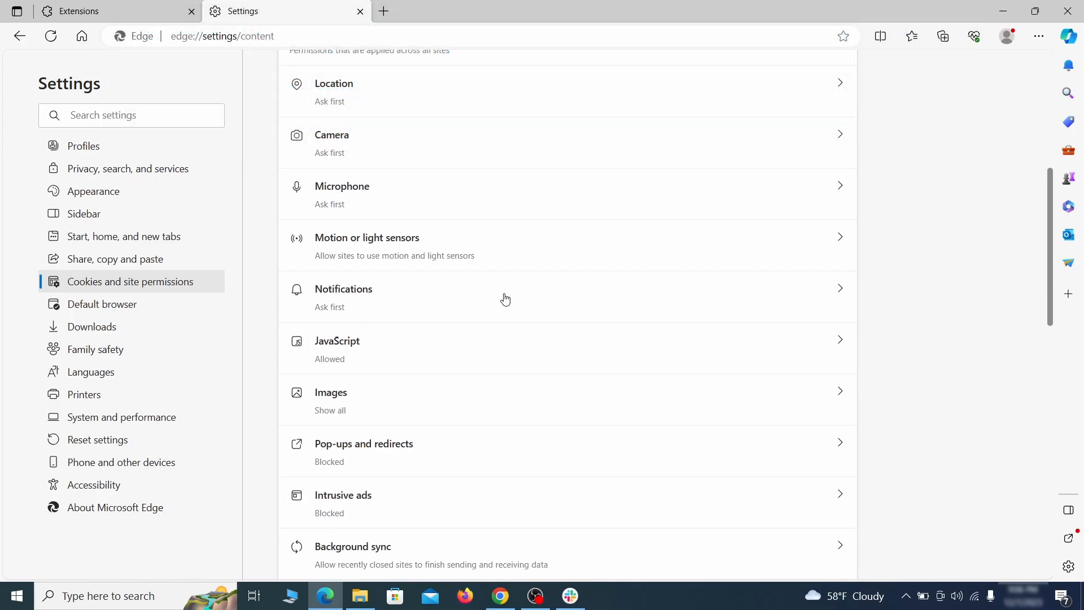
click(505, 297)
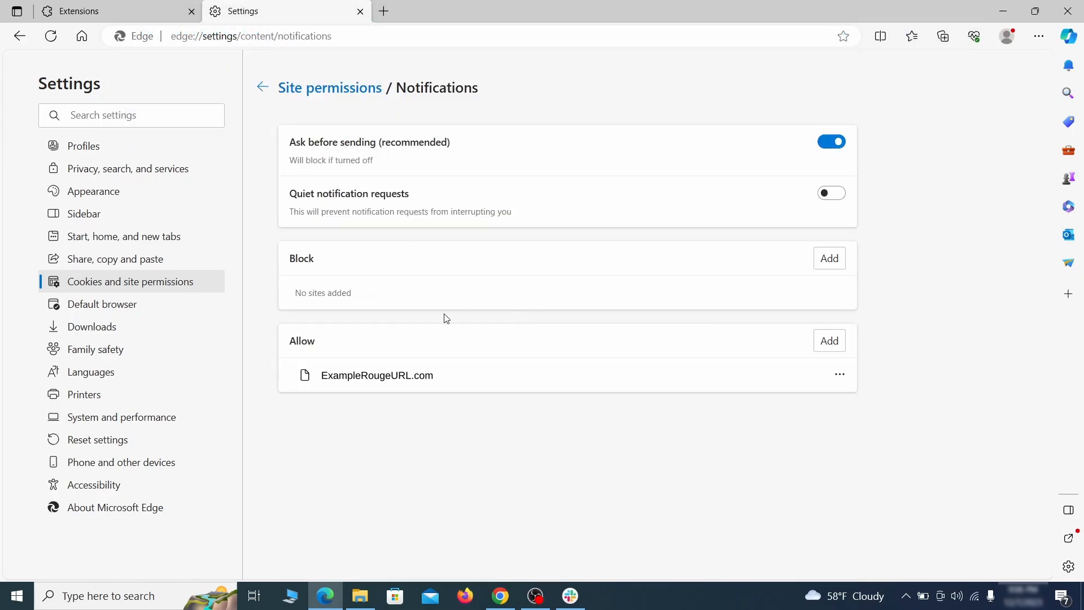